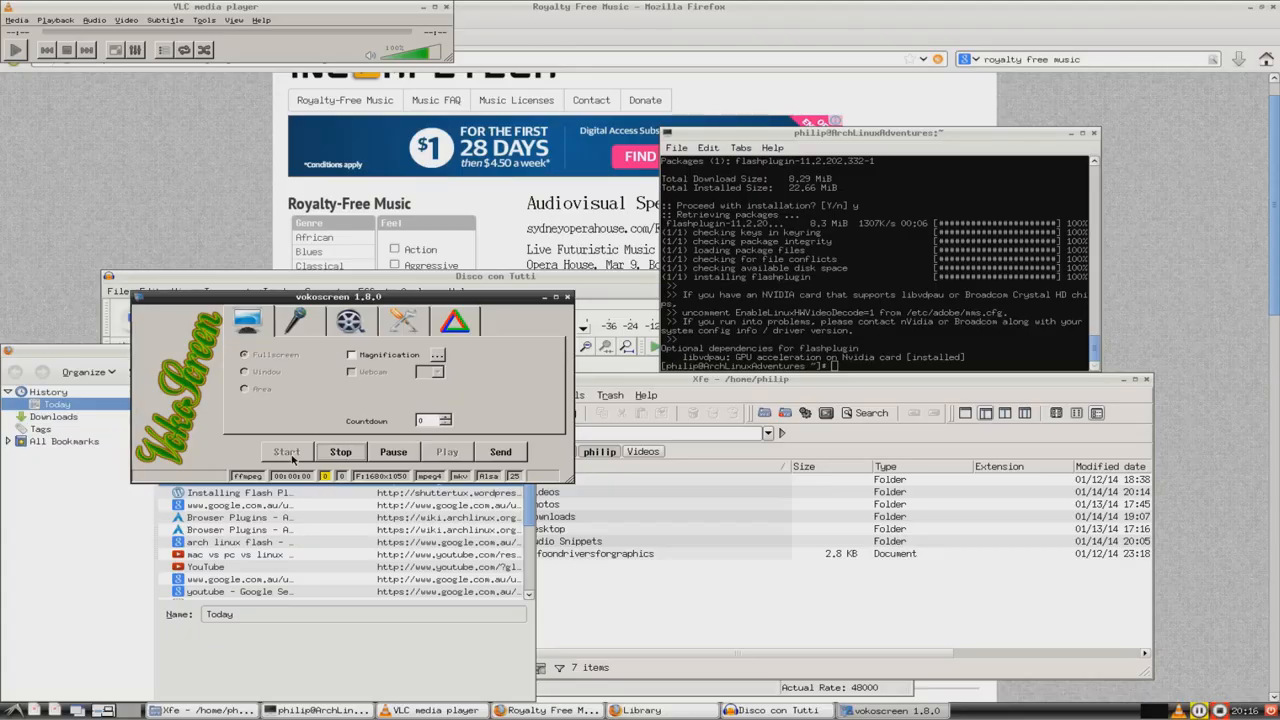
Step: Run sudo pacman to install Cheese and its GStreamer dependencies, confirming with y
click(286, 451)
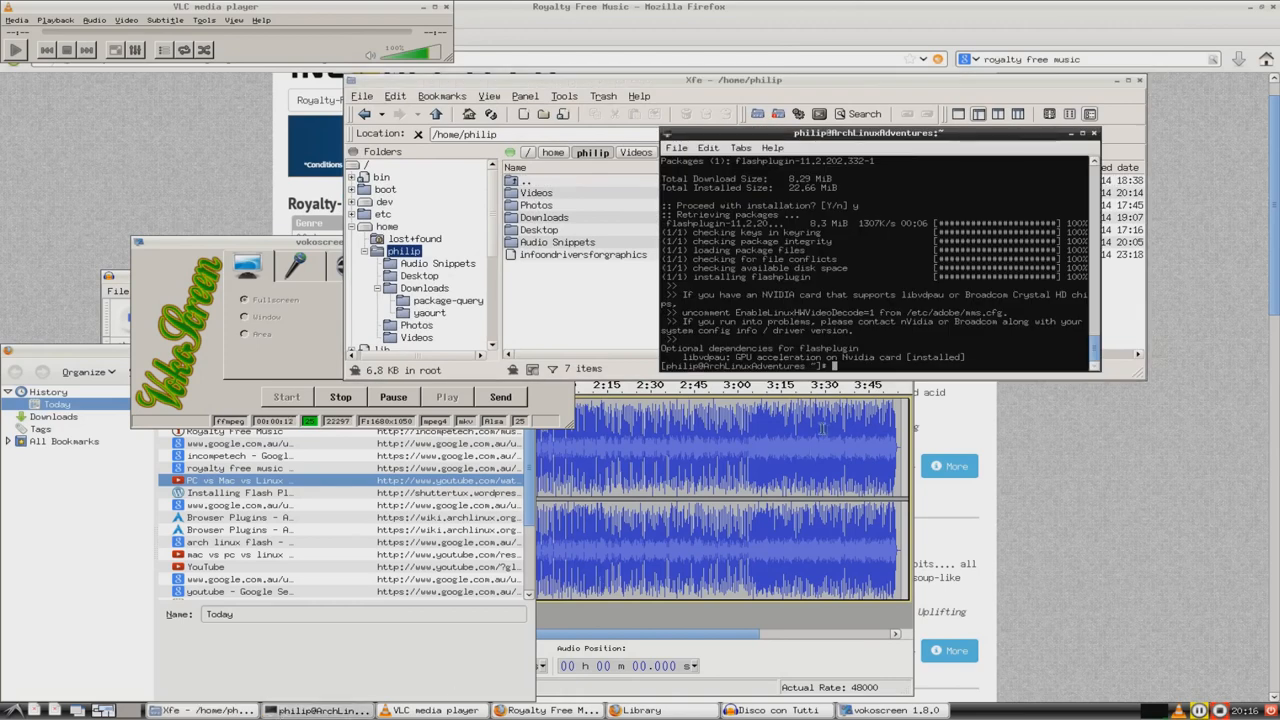
text(sudo)
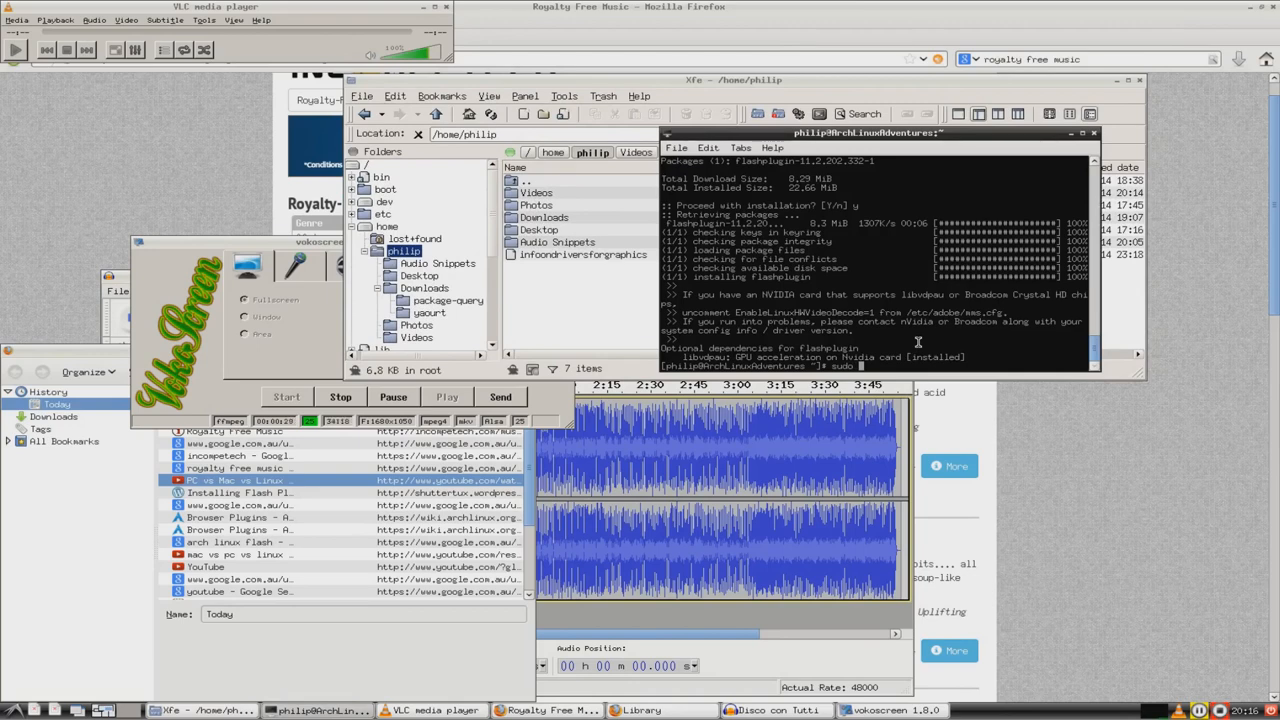
text(pacman)
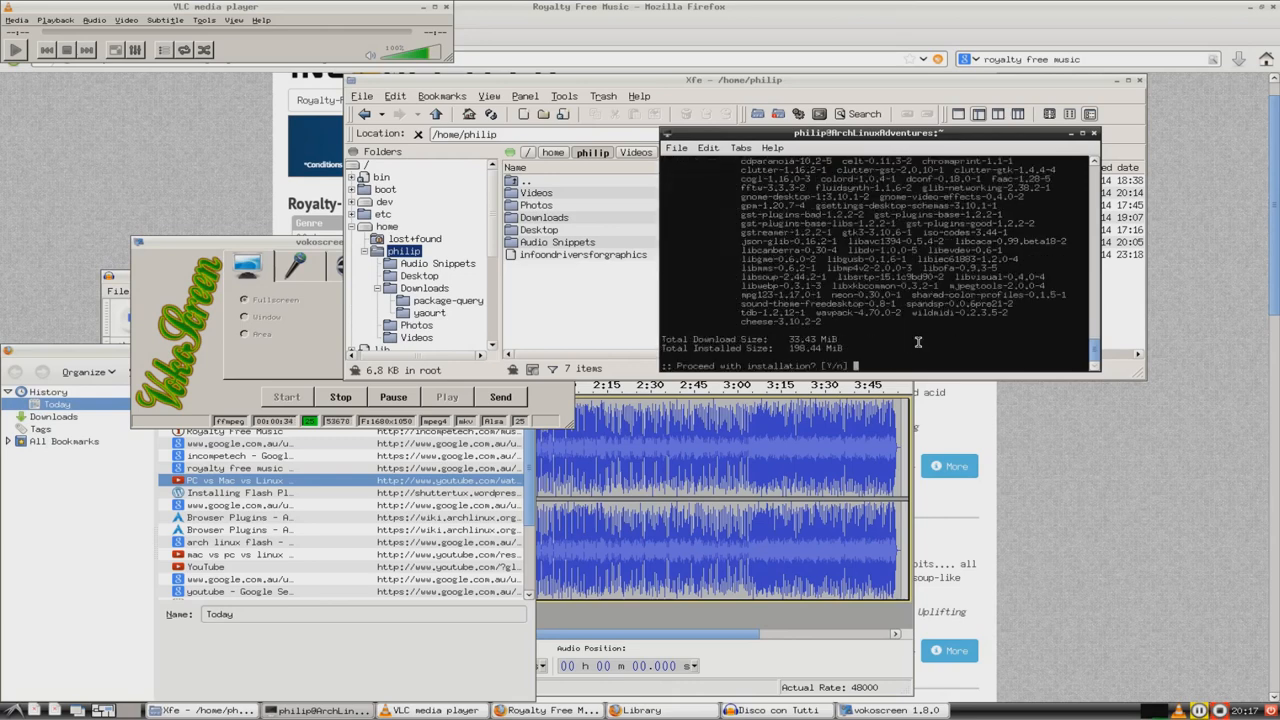
text(y)
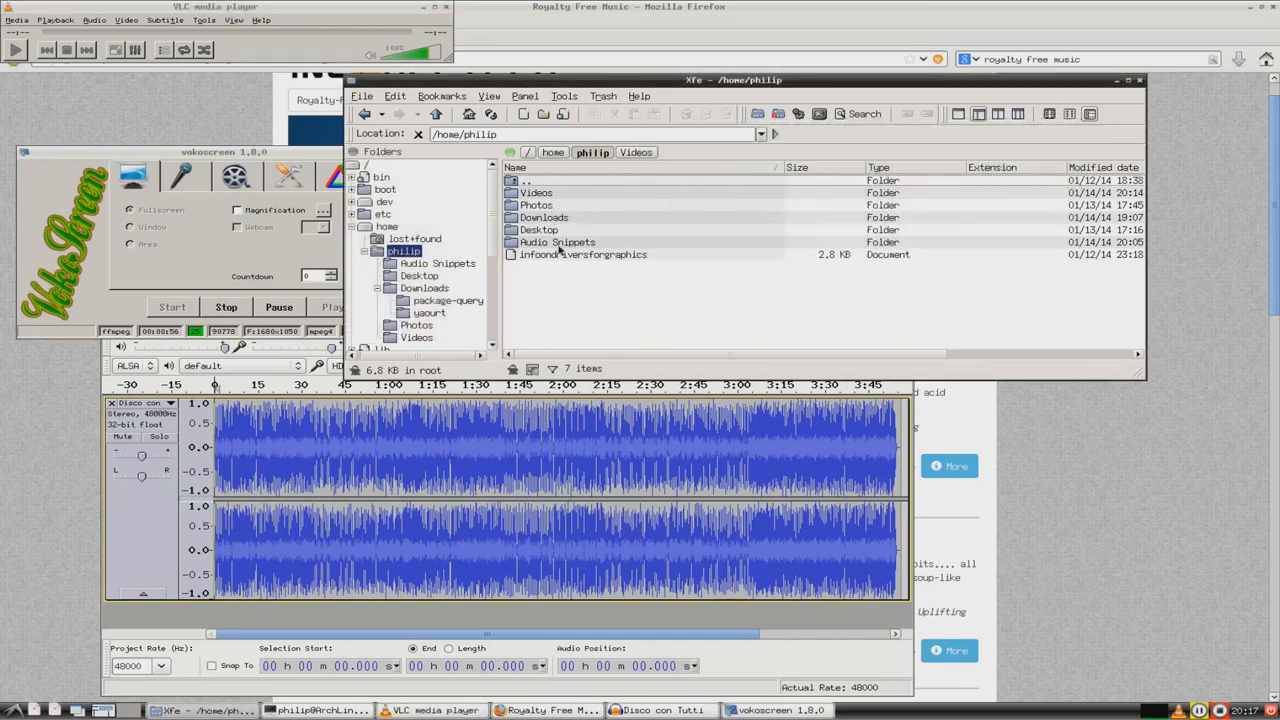
Step: Open Xfe's Videos folder and select one of the vokoscreen .mkv recordings
double_click(536, 192)
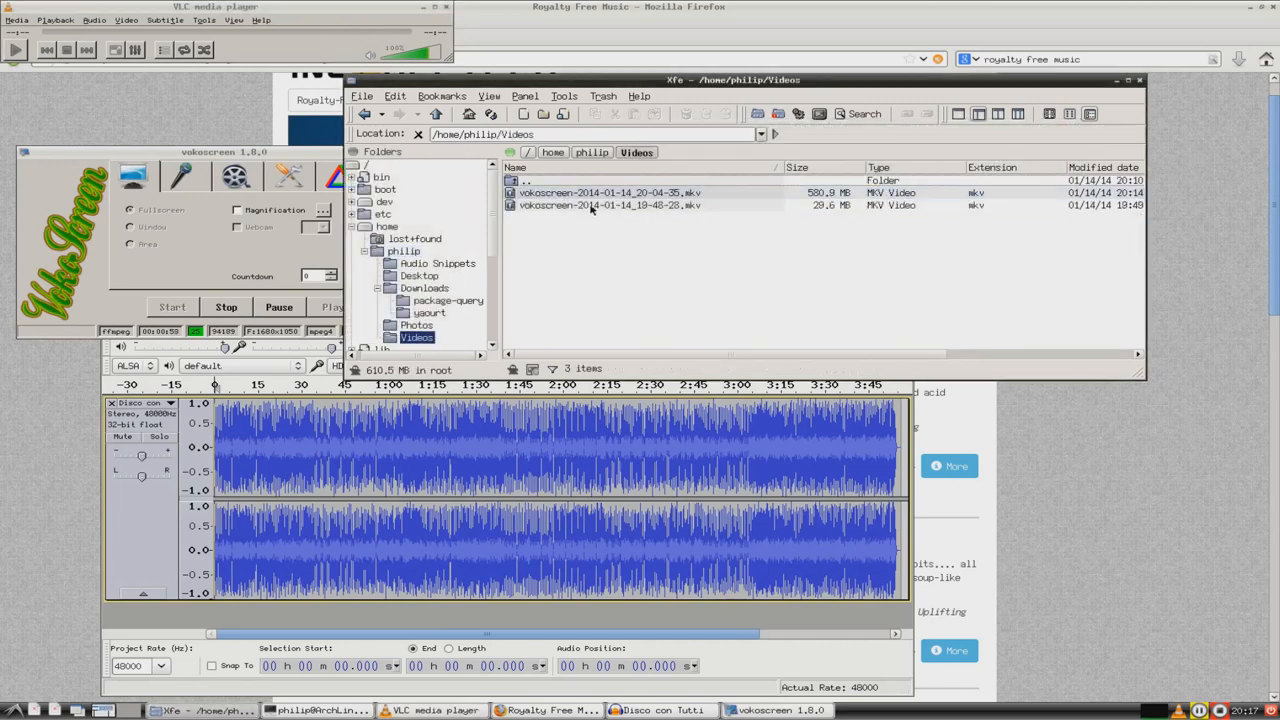
click(608, 192)
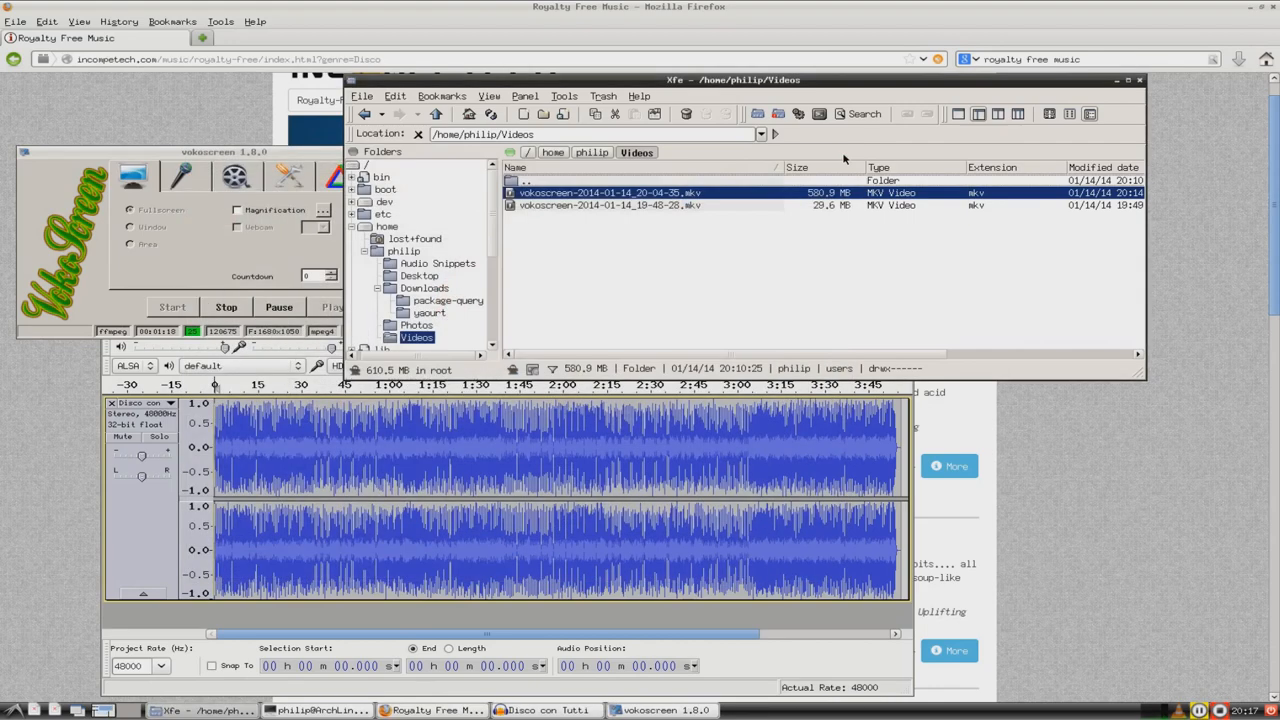
click(235, 152)
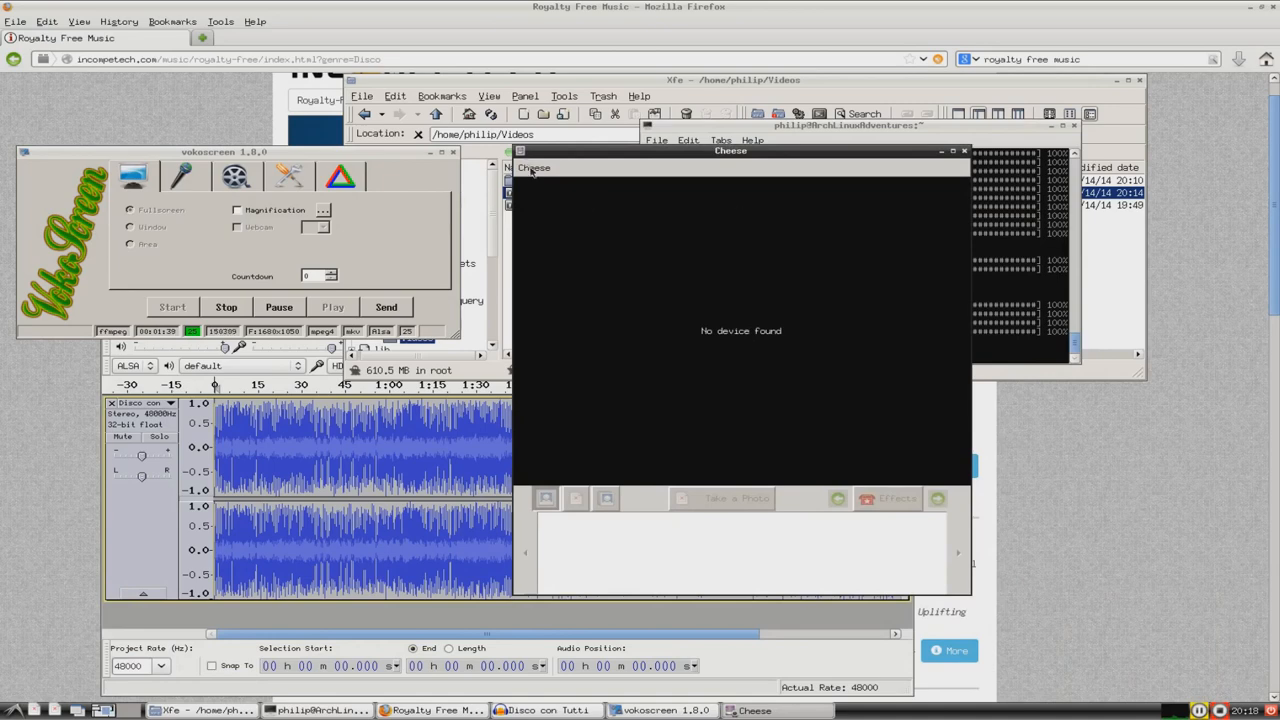
click(534, 167)
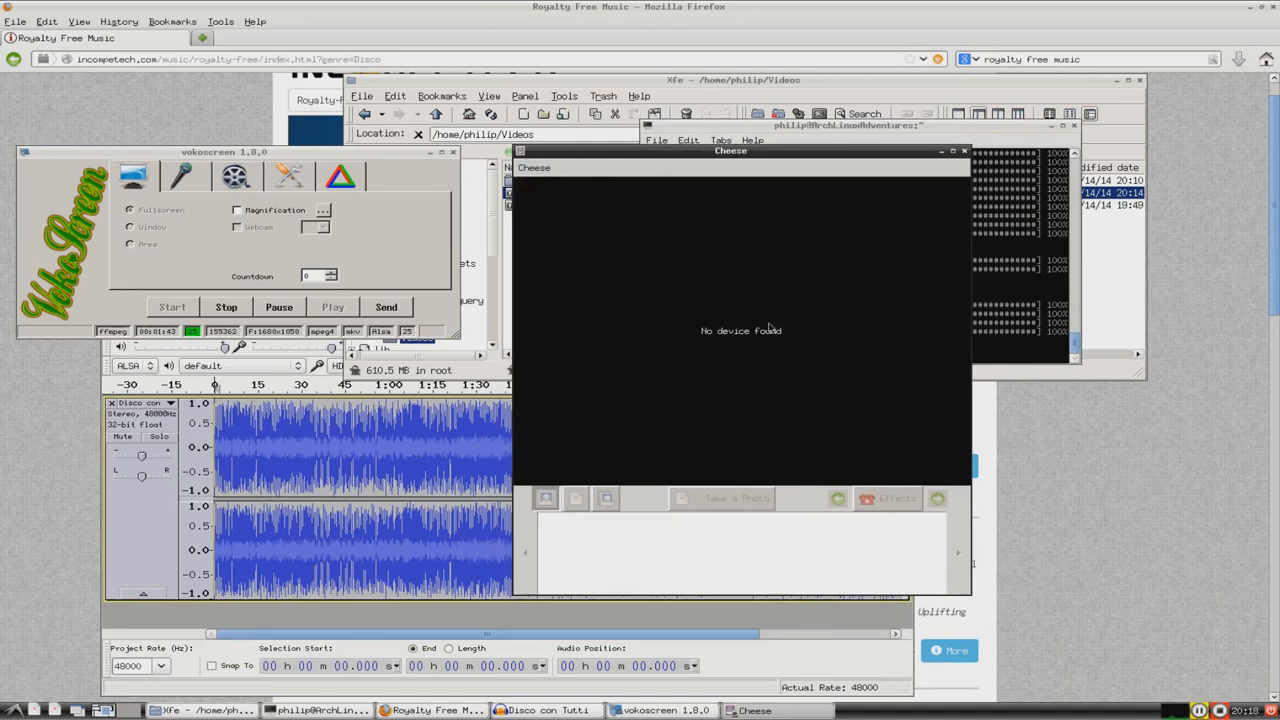
click(533, 167)
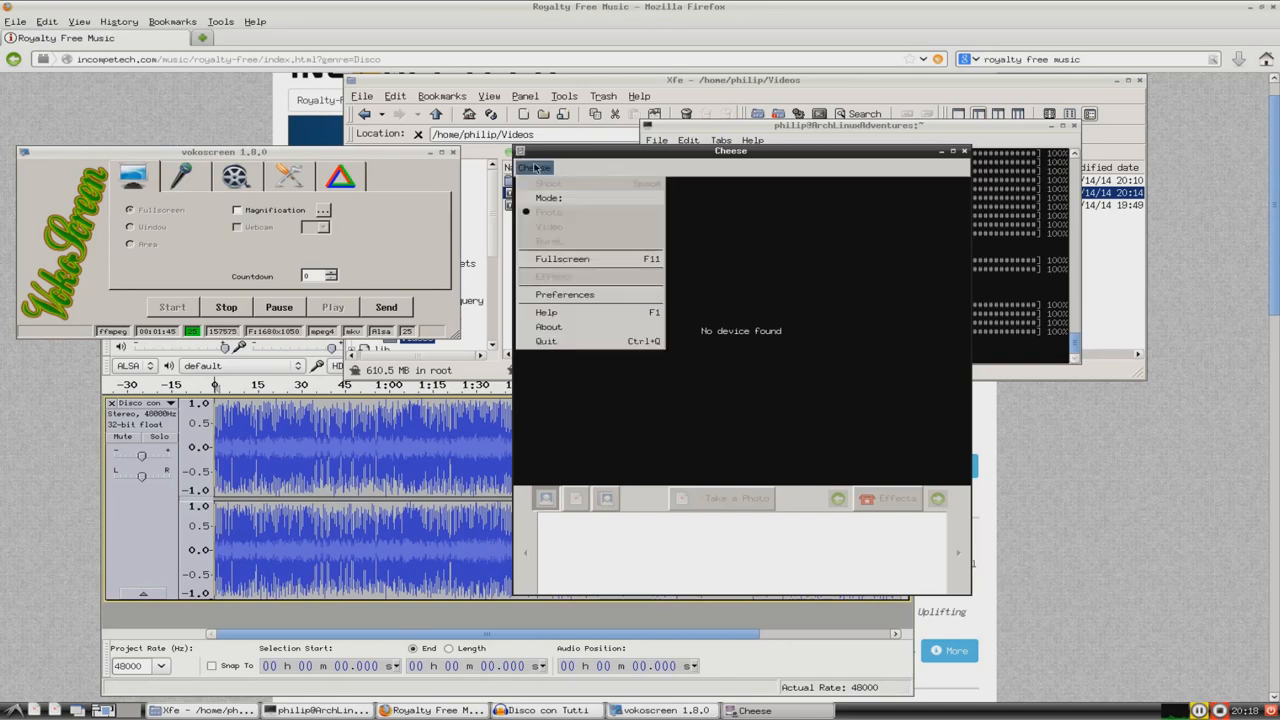
mouse_move(548, 327)
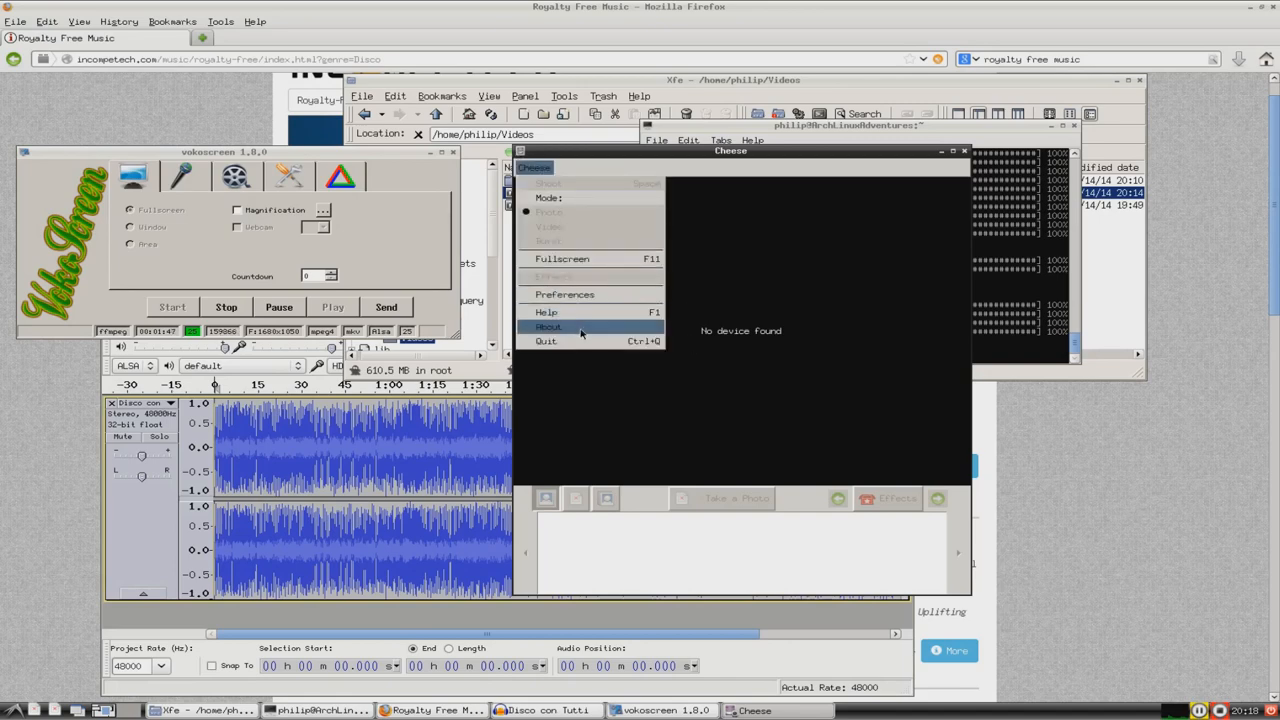
click(690, 284)
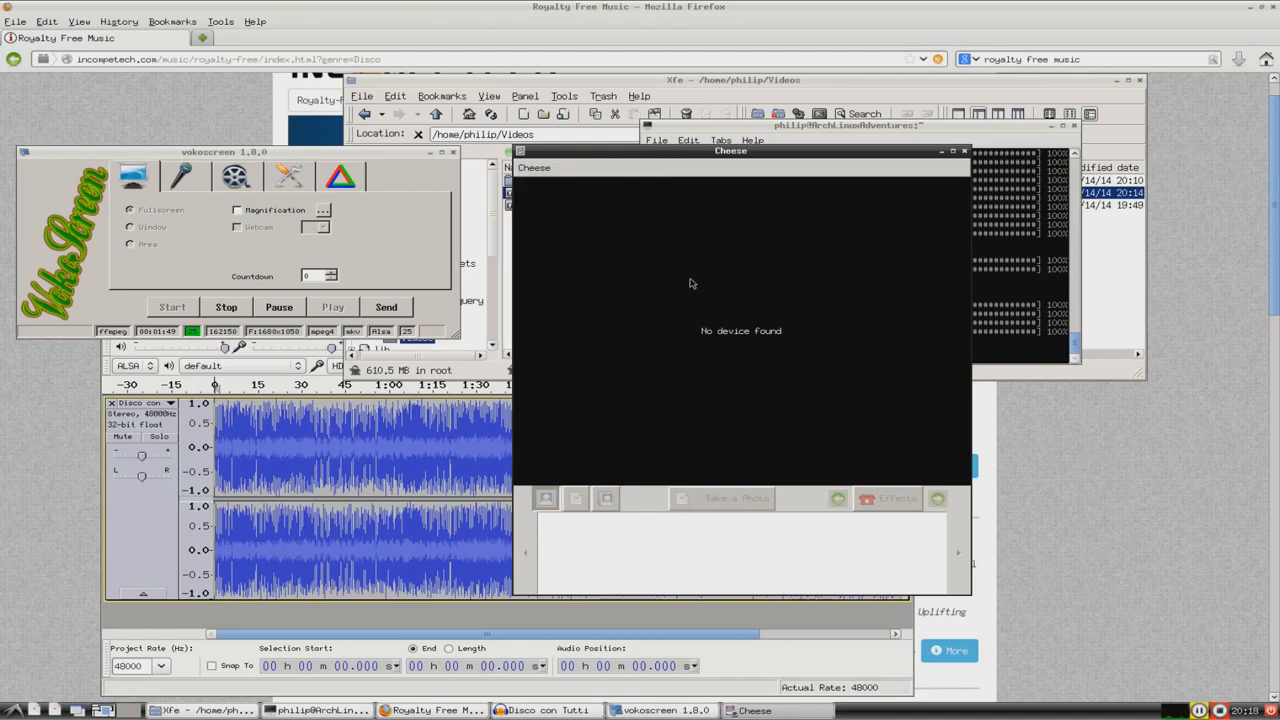
mouse_move(724, 267)
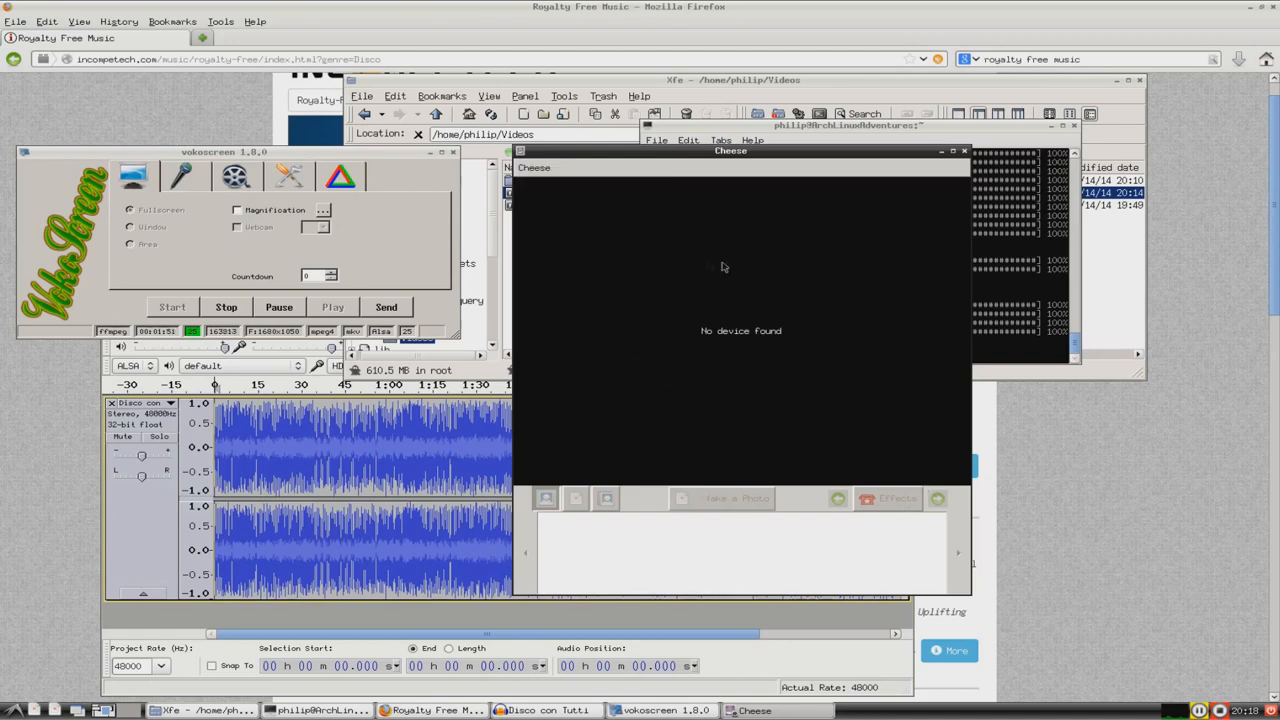
drag(730, 150, 710, 170)
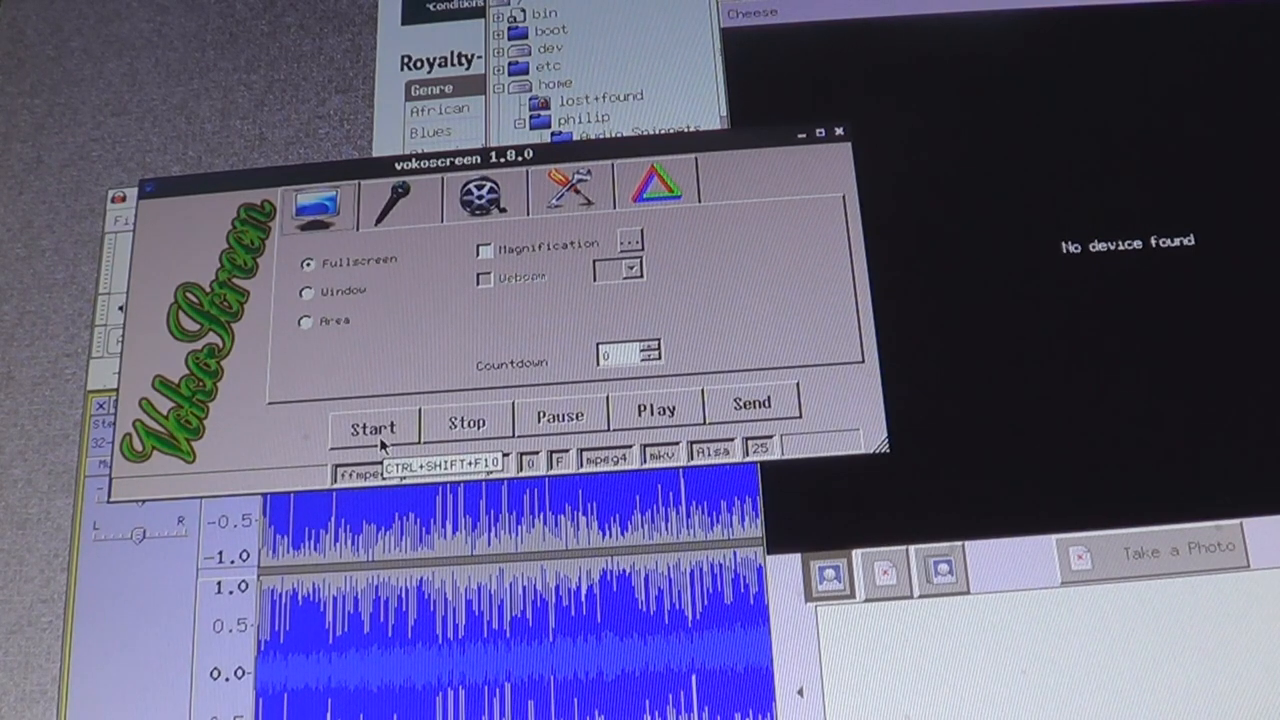
Step: Start a new full-screen recording in vokoscreen
click(371, 425)
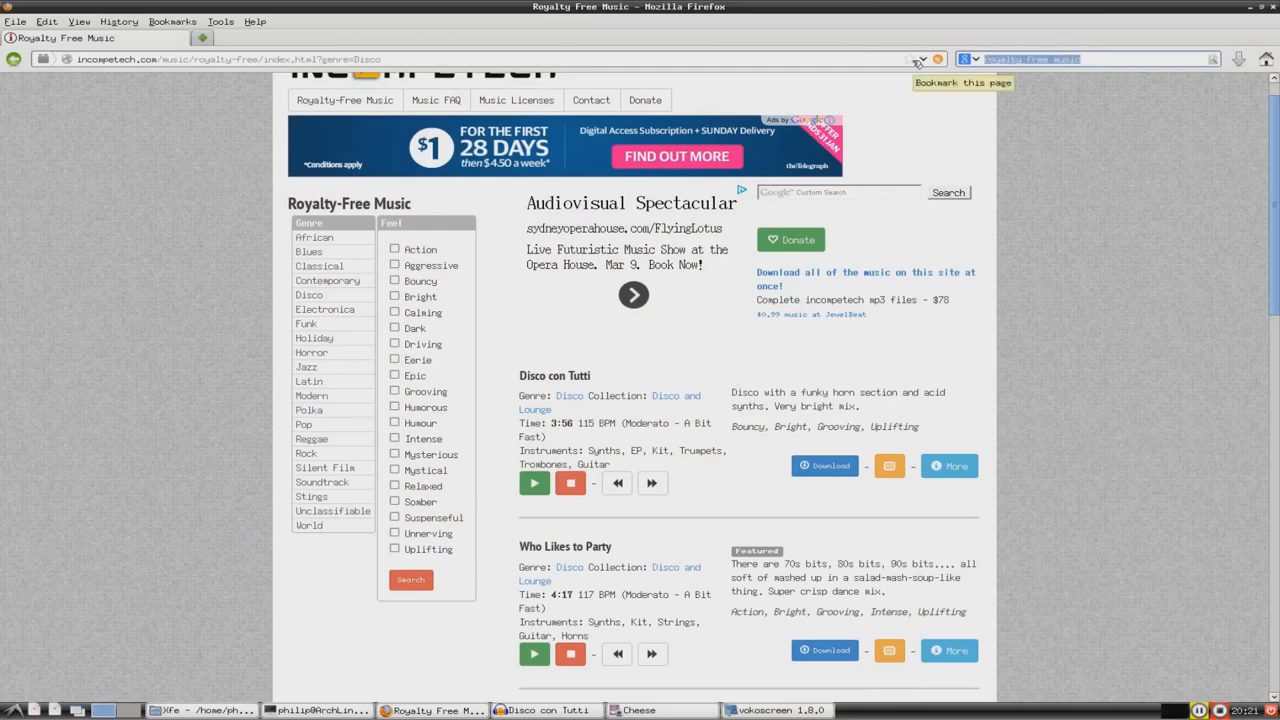
mouse_move(828, 237)
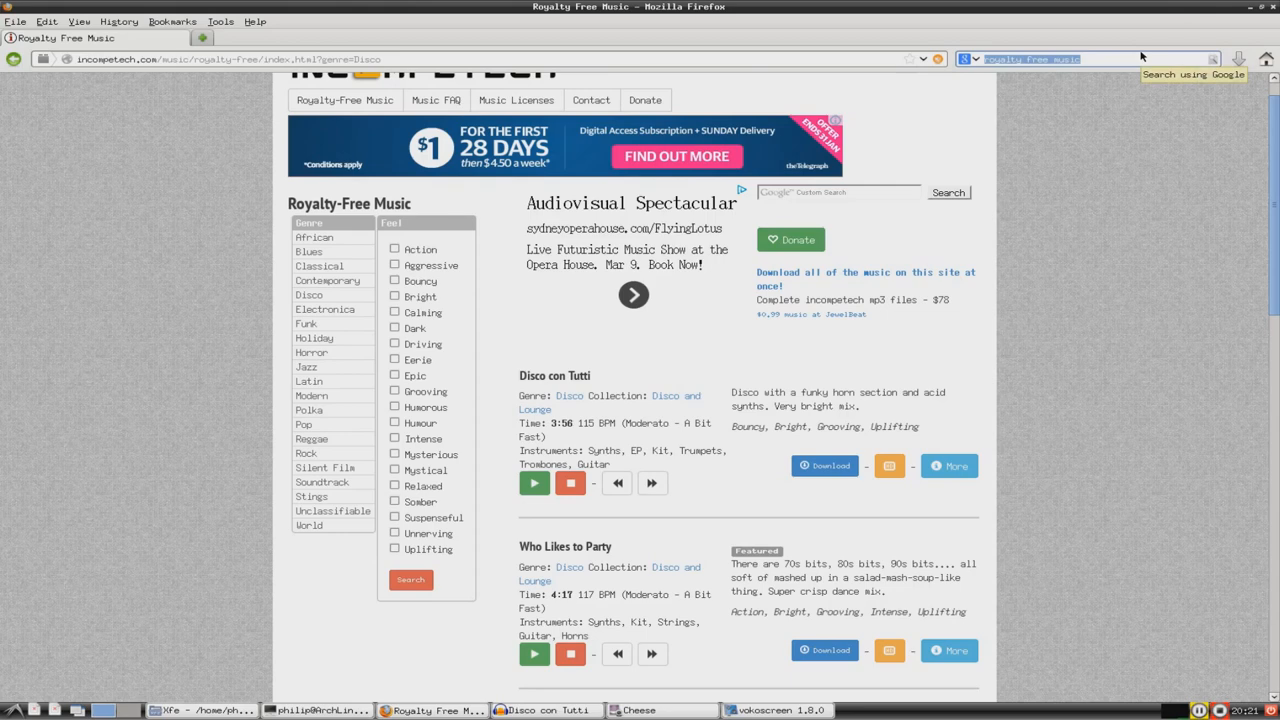
Step: Search for Logitech QuickCam Communicate Deluxe, then refine the query with 'driver arch linux'
text(logitech quickcam communicate)
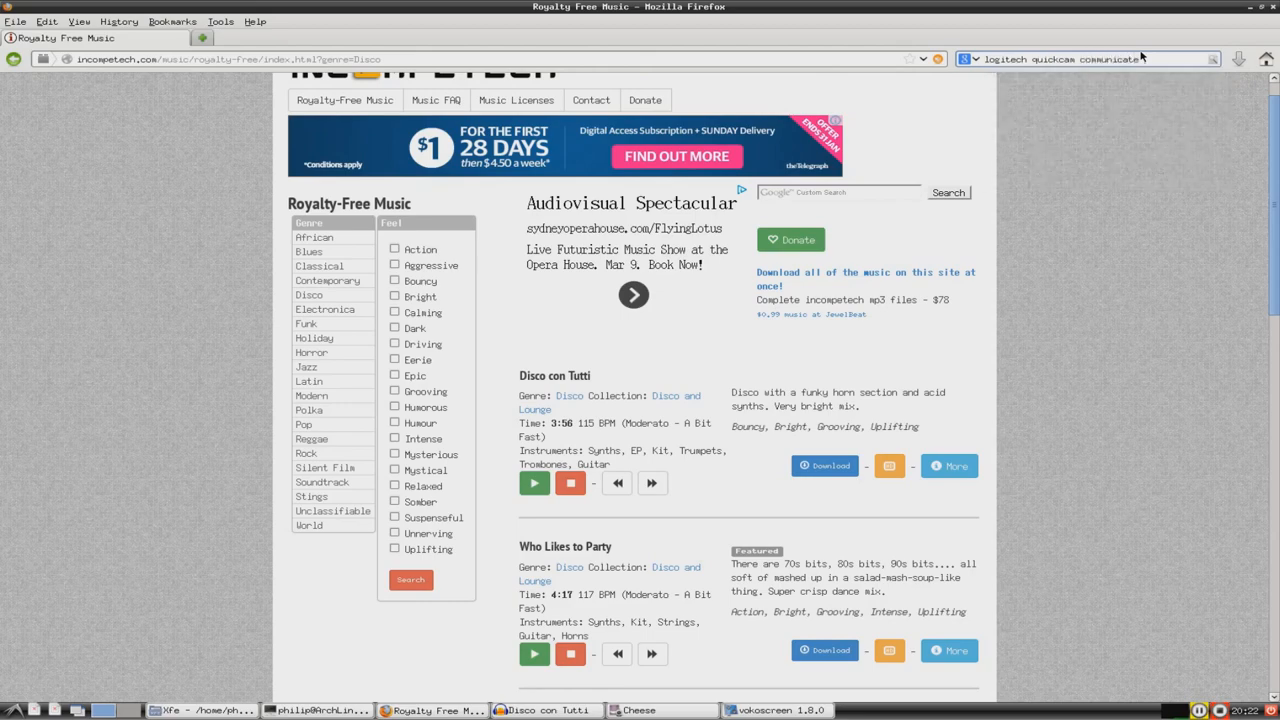
text(deluxe)
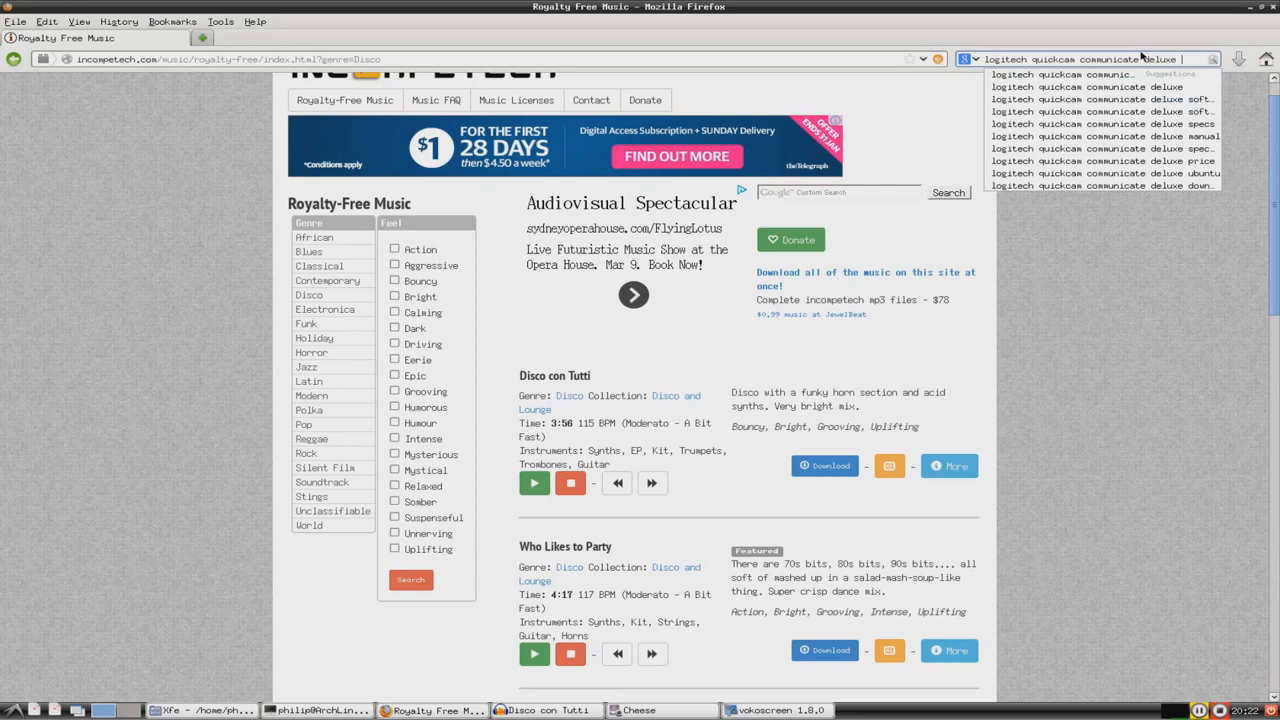
click(1088, 86)
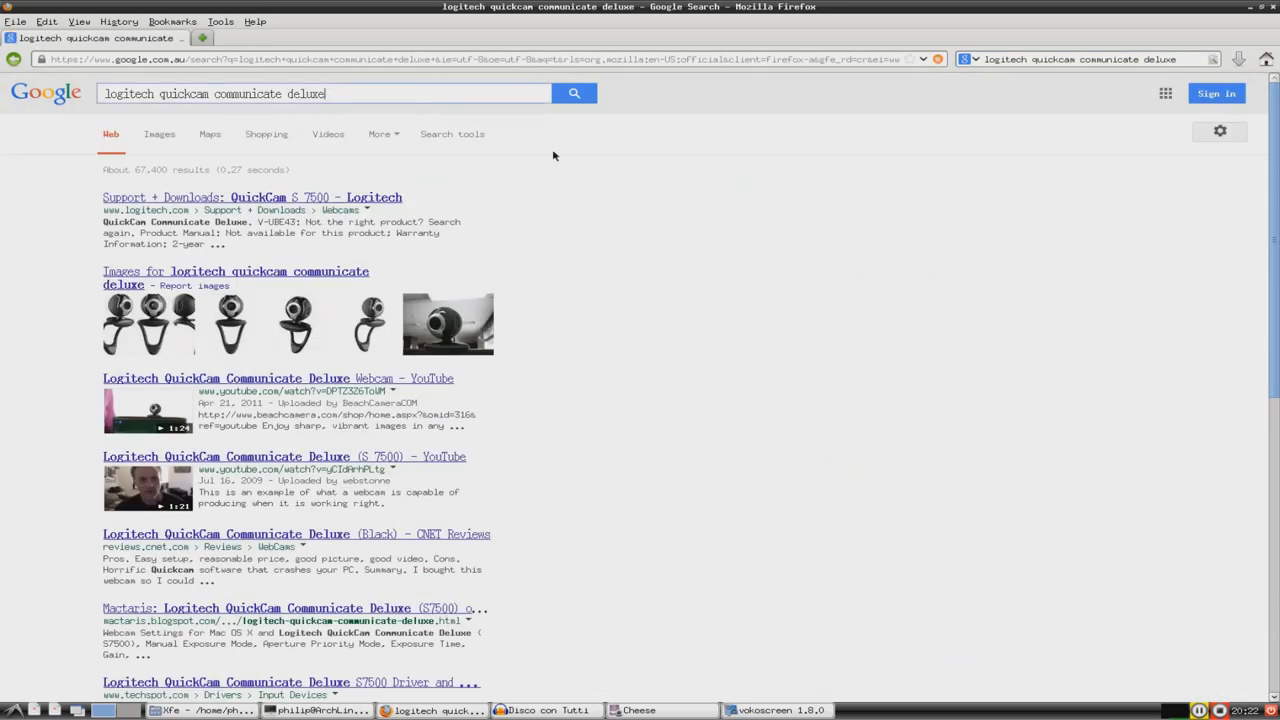
click(324, 93)
text( driver)
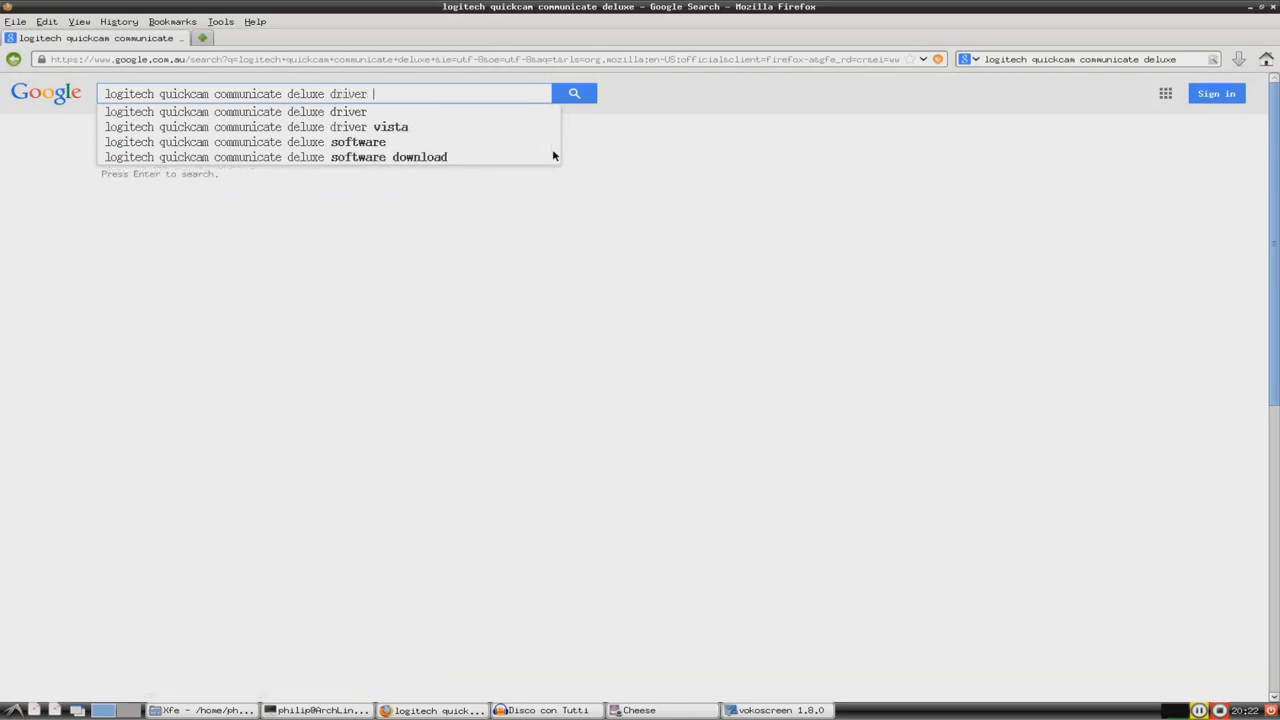
text(arch linux)
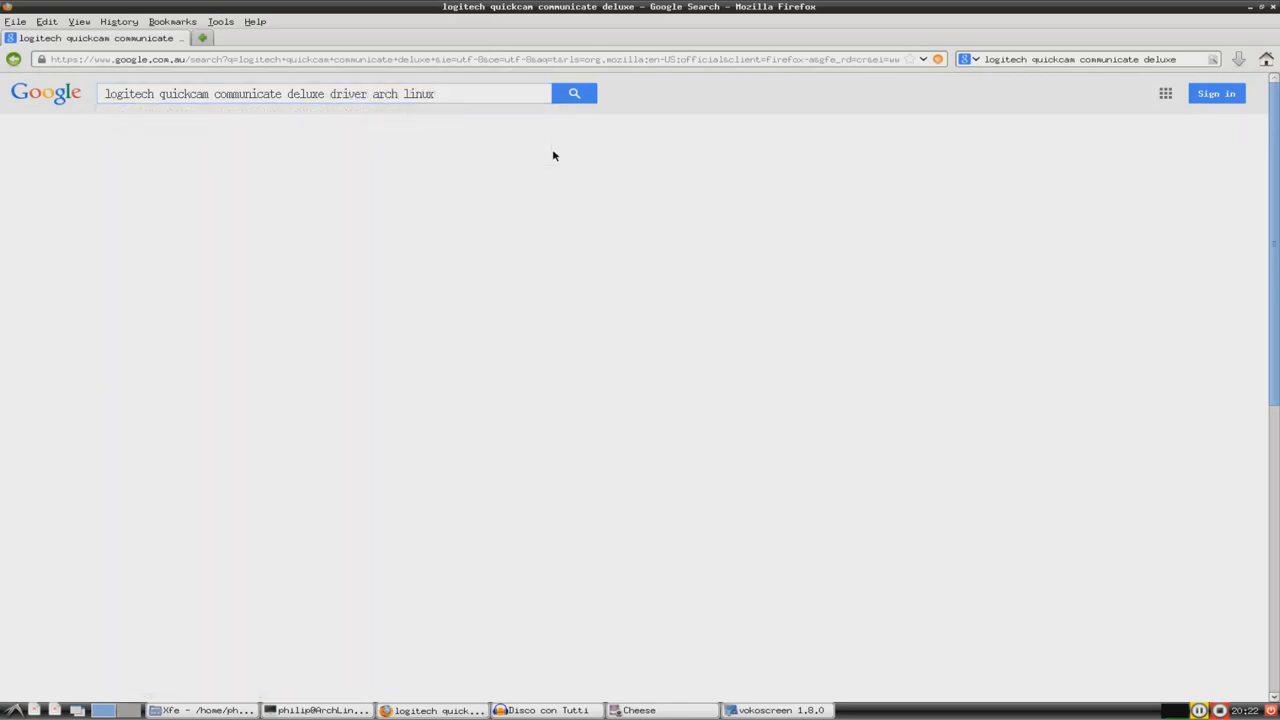
click(574, 93)
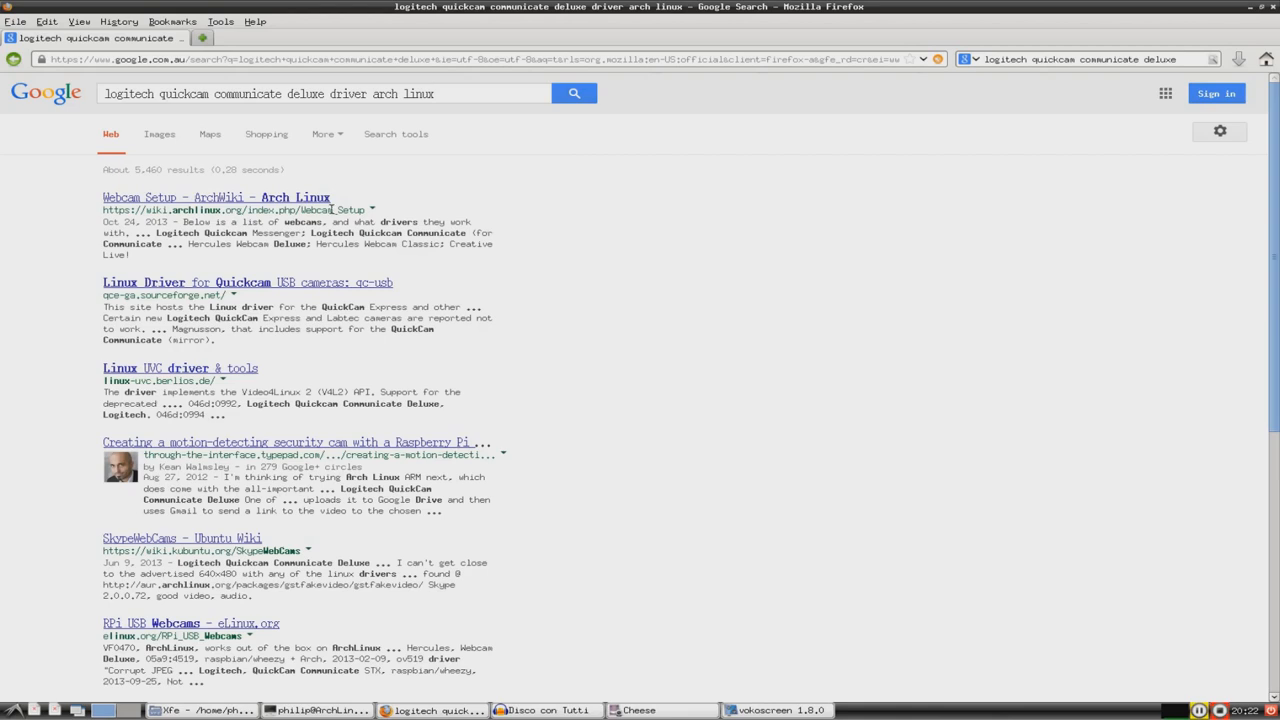
Step: Open the ArchWiki Webcam Setup page and read its Identify your webcam section
click(216, 196)
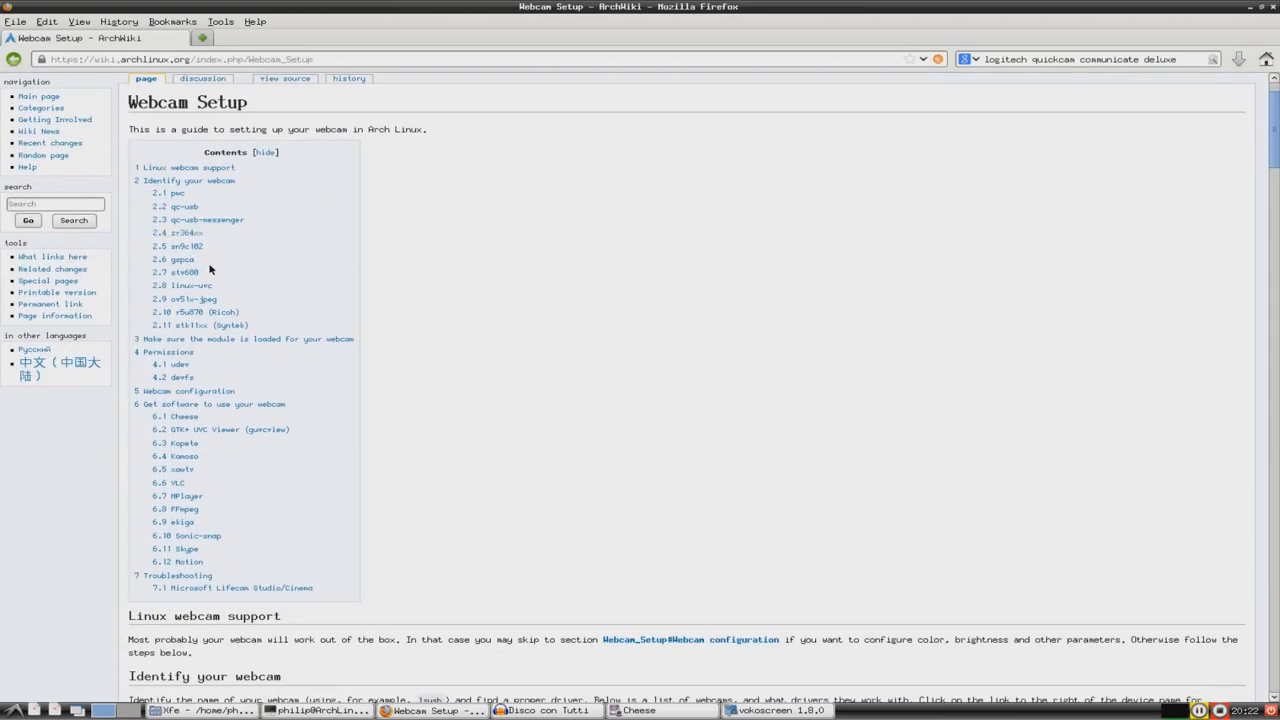
mouse_move(193, 414)
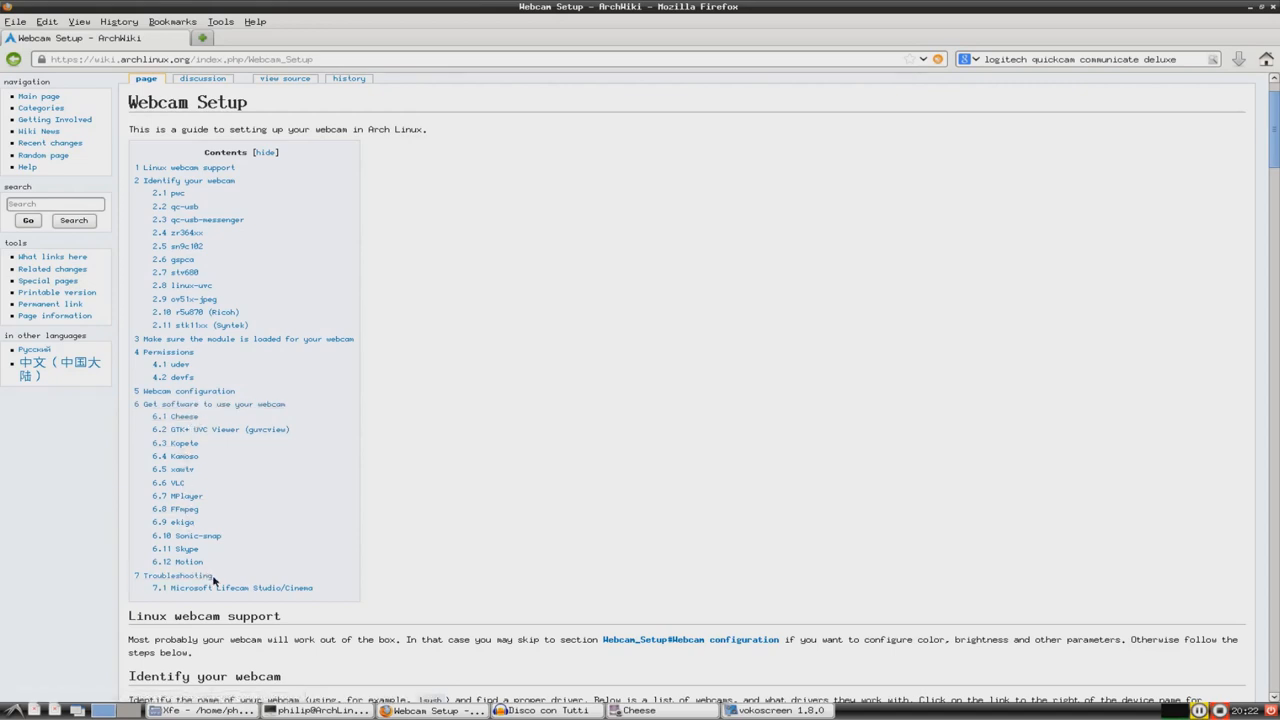
mouse_move(207, 195)
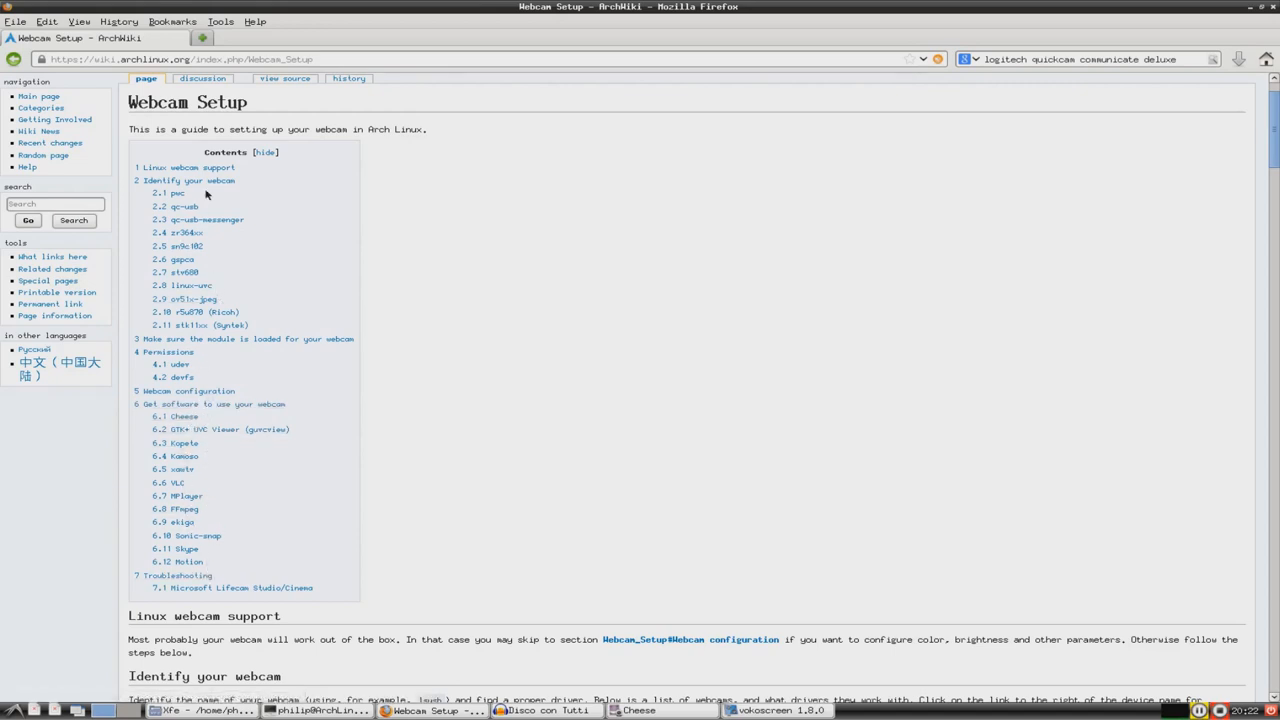
click(181, 167)
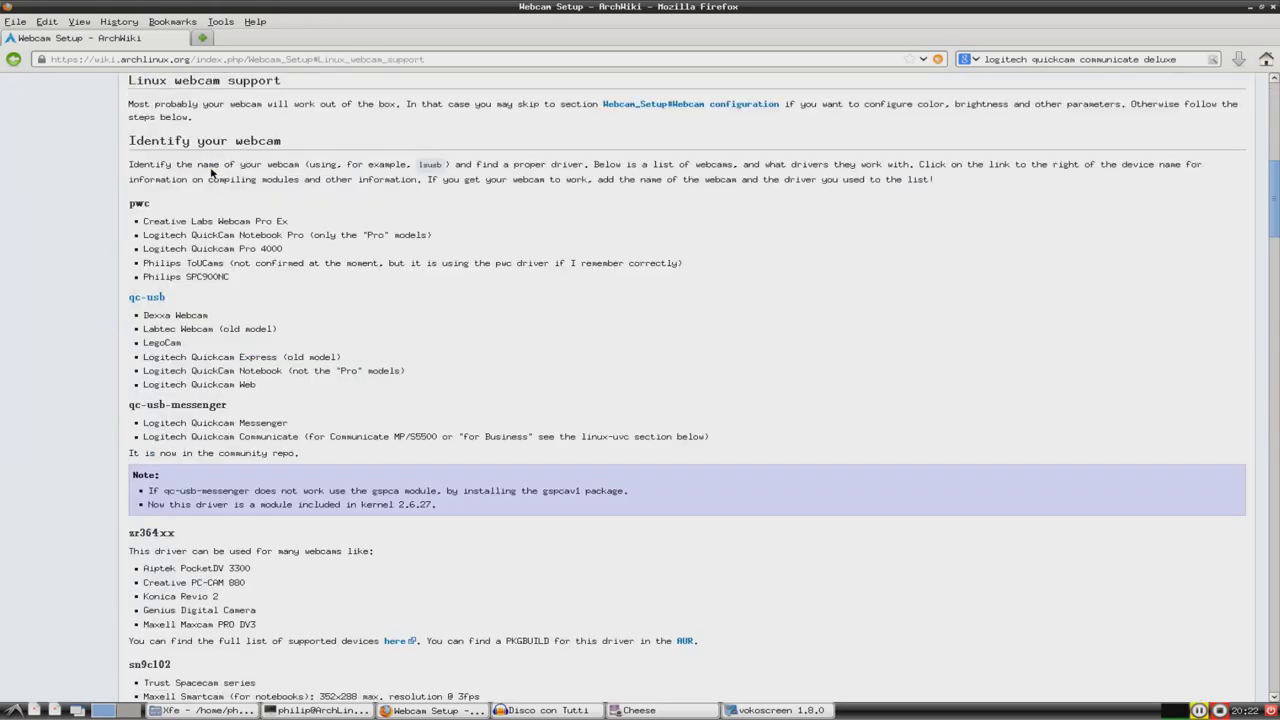
drag(128, 103, 192, 117)
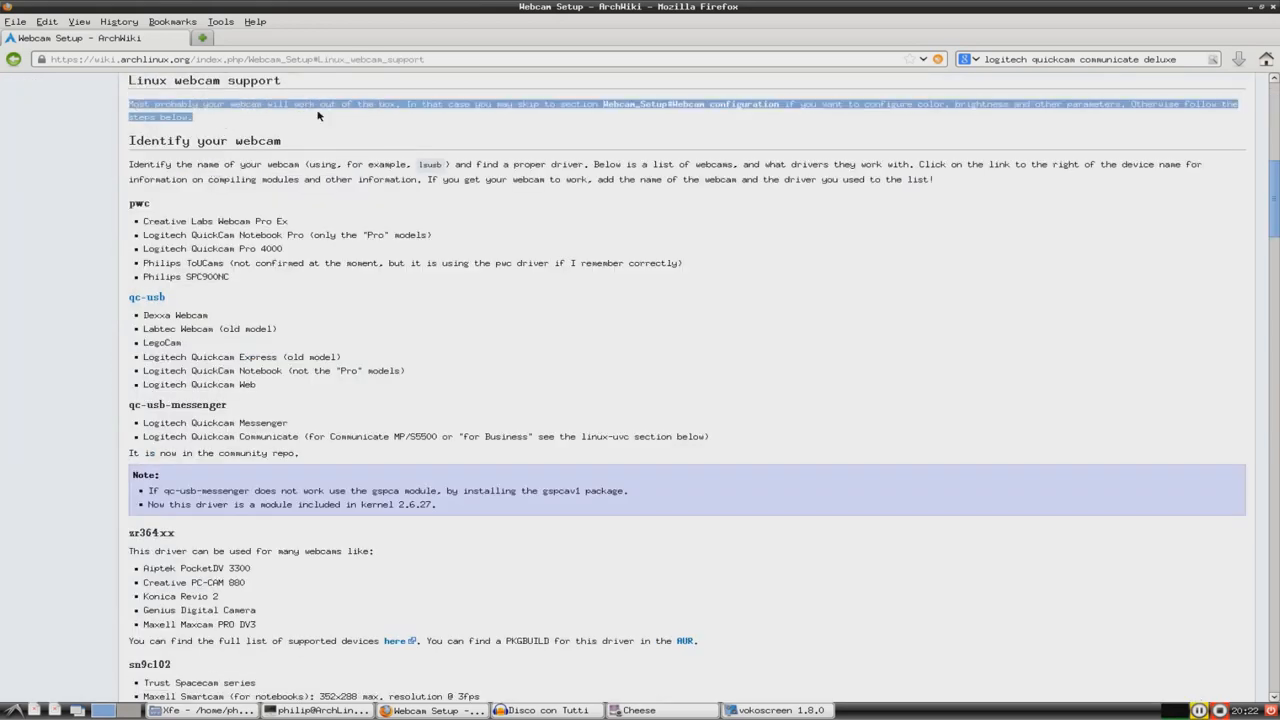
mouse_move(523, 128)
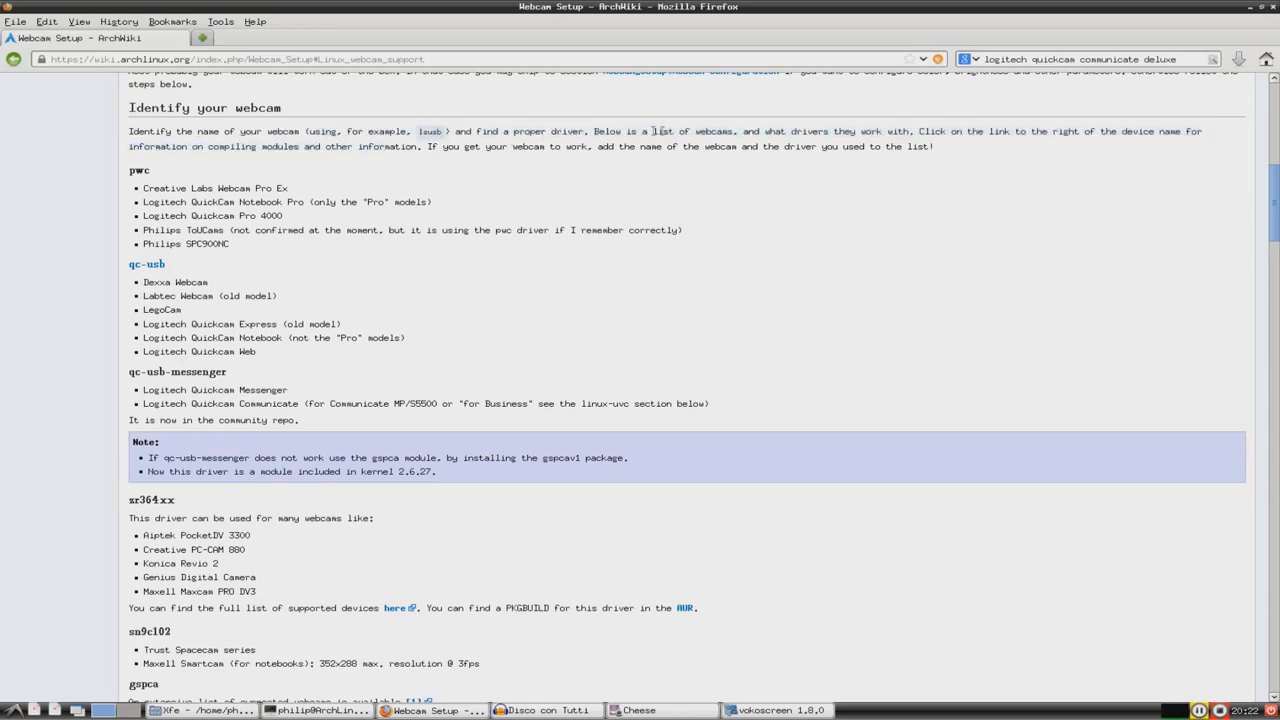
mouse_move(890, 131)
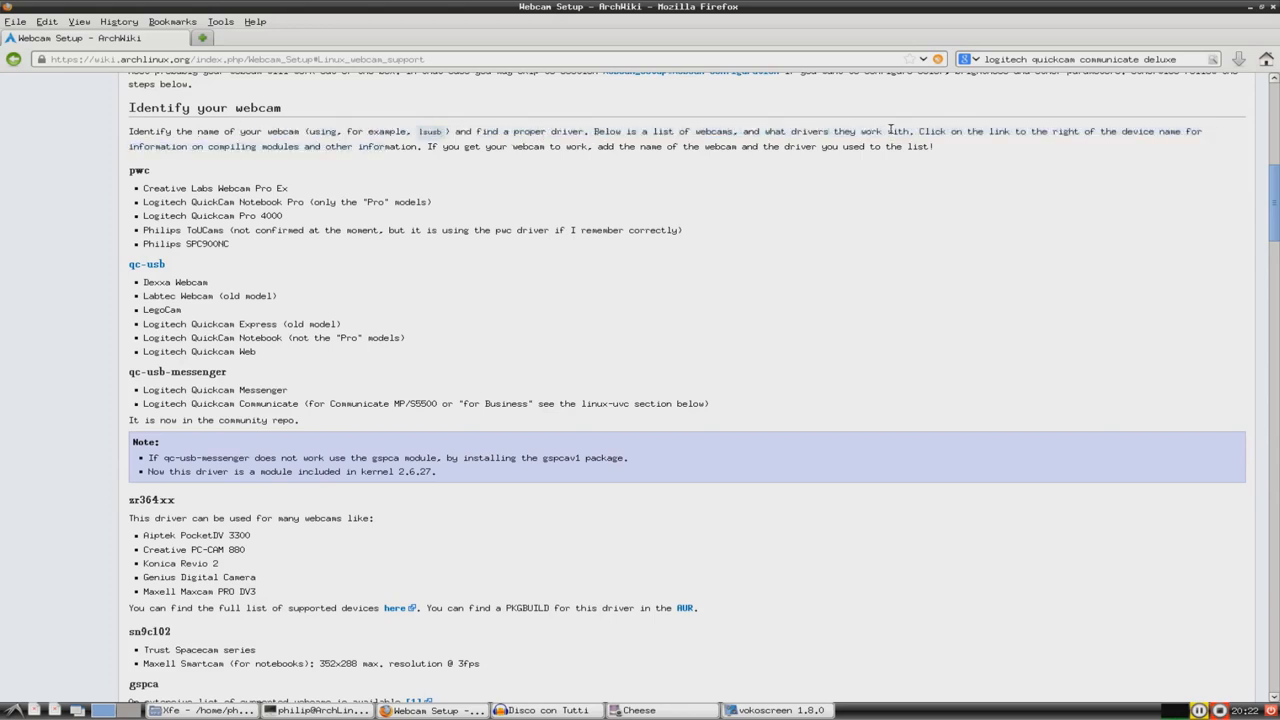
mouse_move(485, 214)
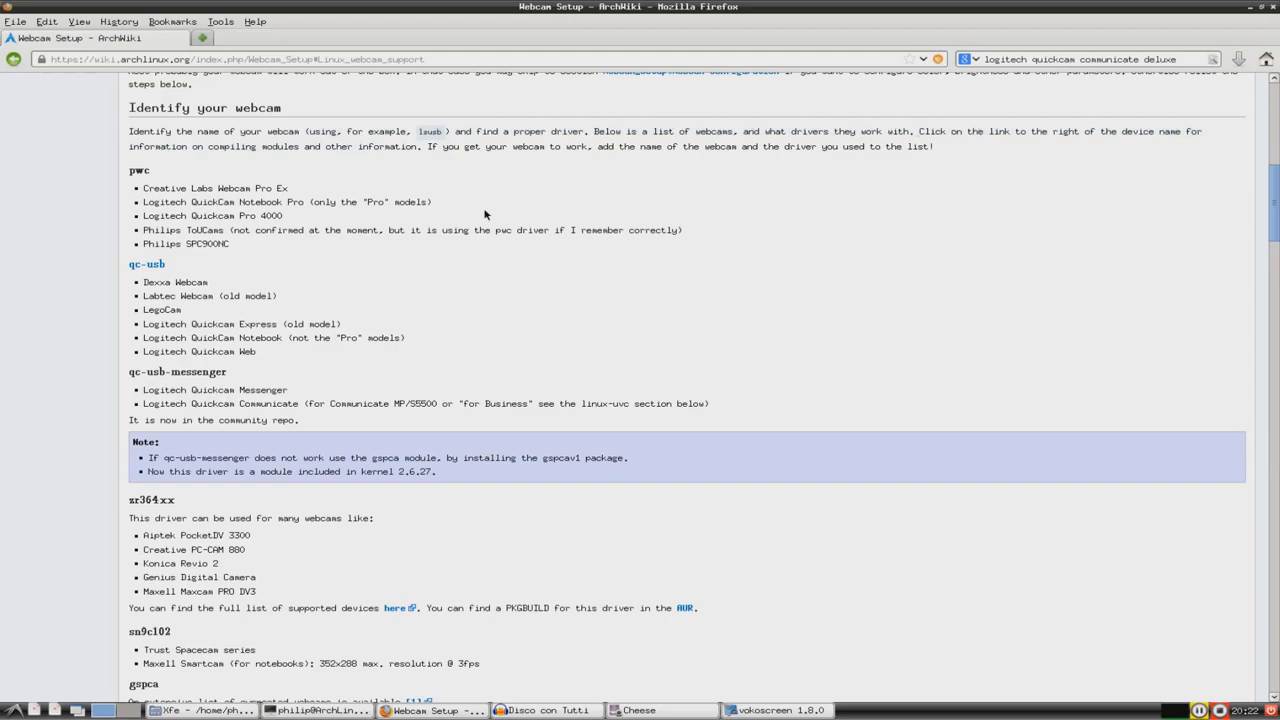
Step: Scroll to the linux-uvc section, select its driver name, and bring the terminal forward
scroll(down, 3)
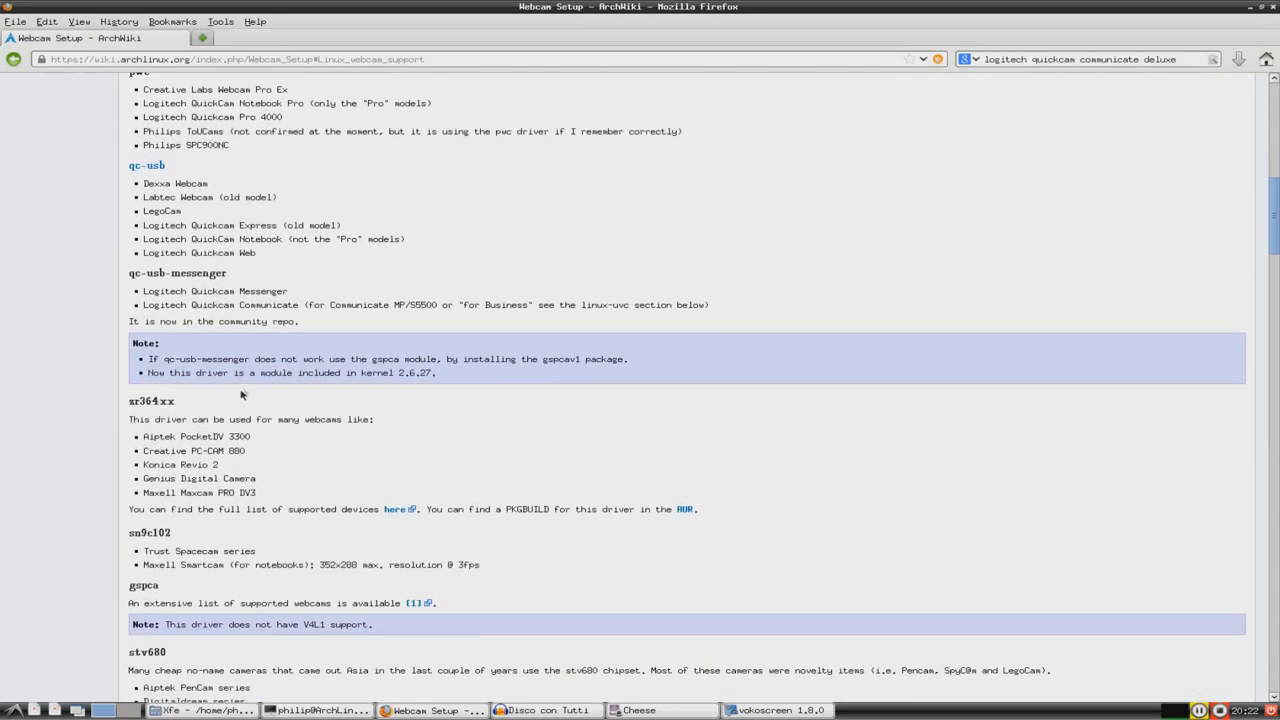
scroll(down, 3)
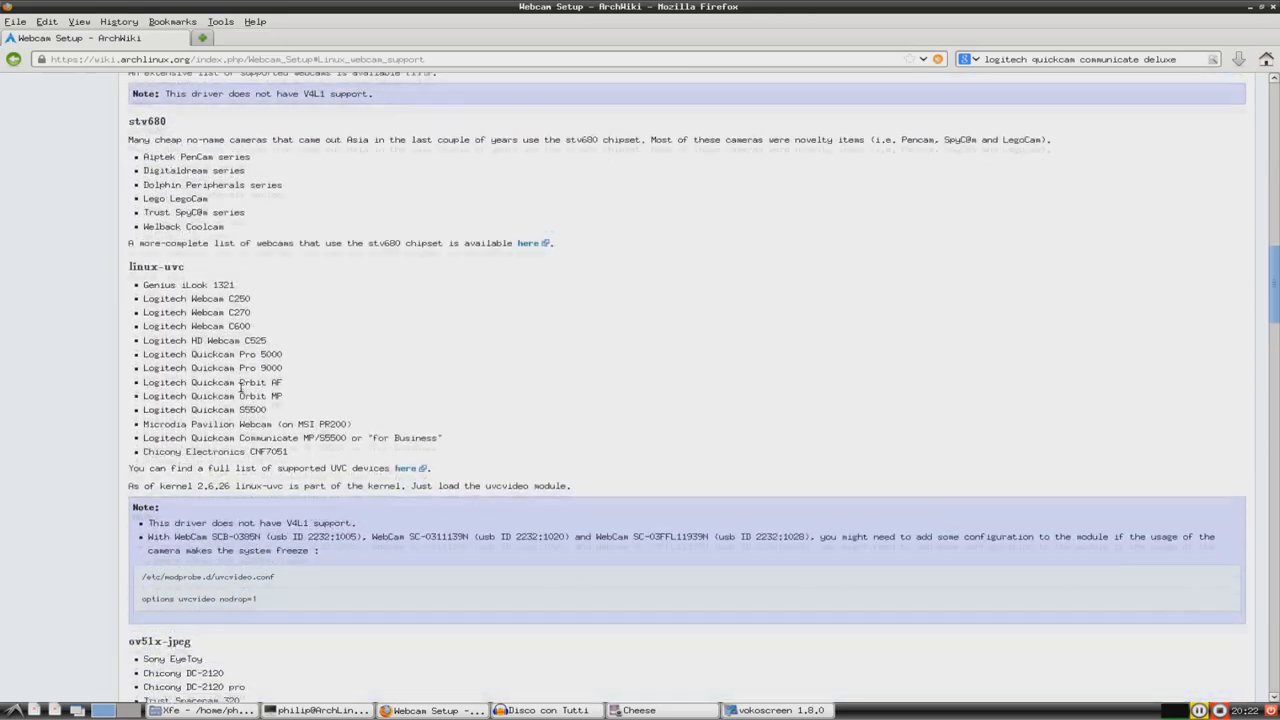
scroll(down, 3)
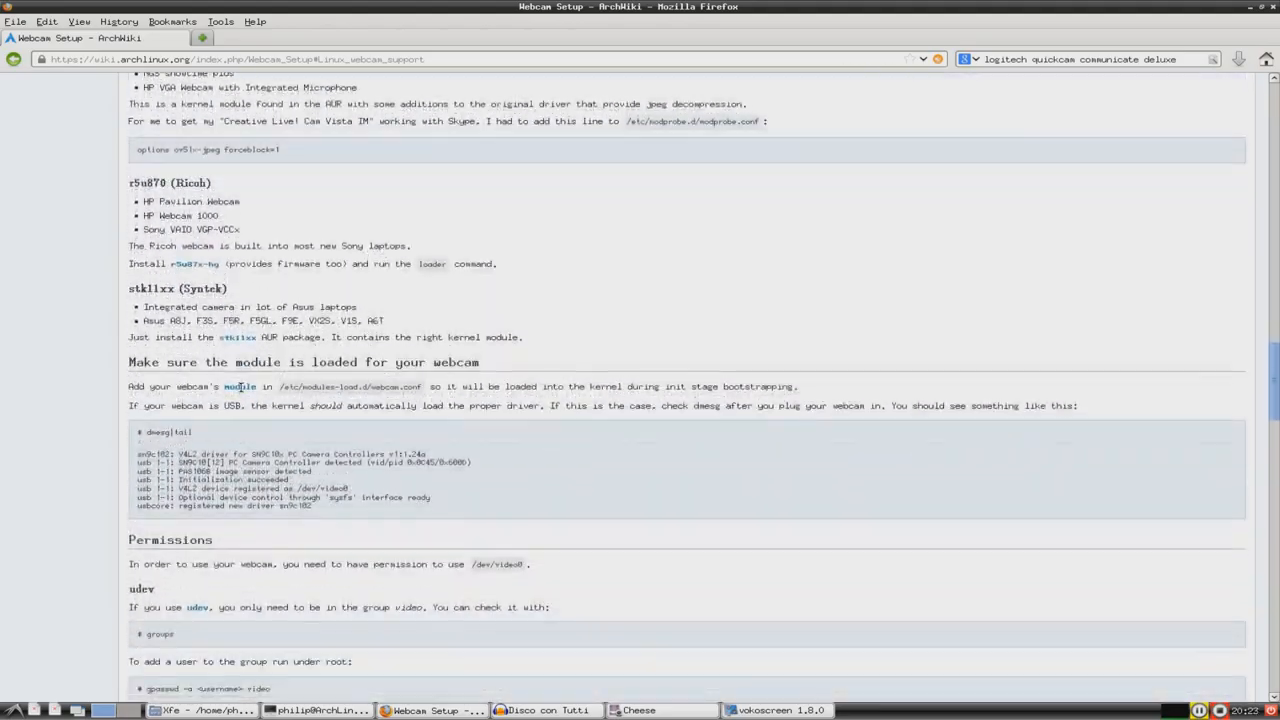
scroll(down, 3)
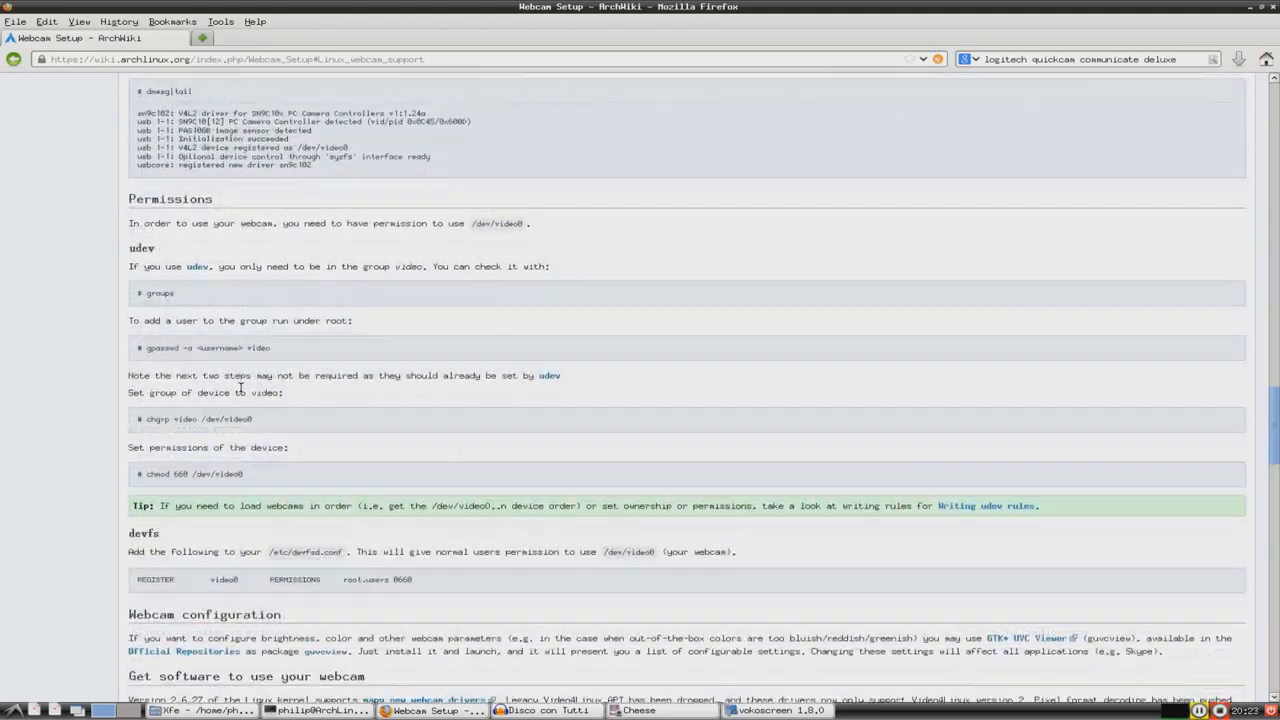
scroll(down, 3)
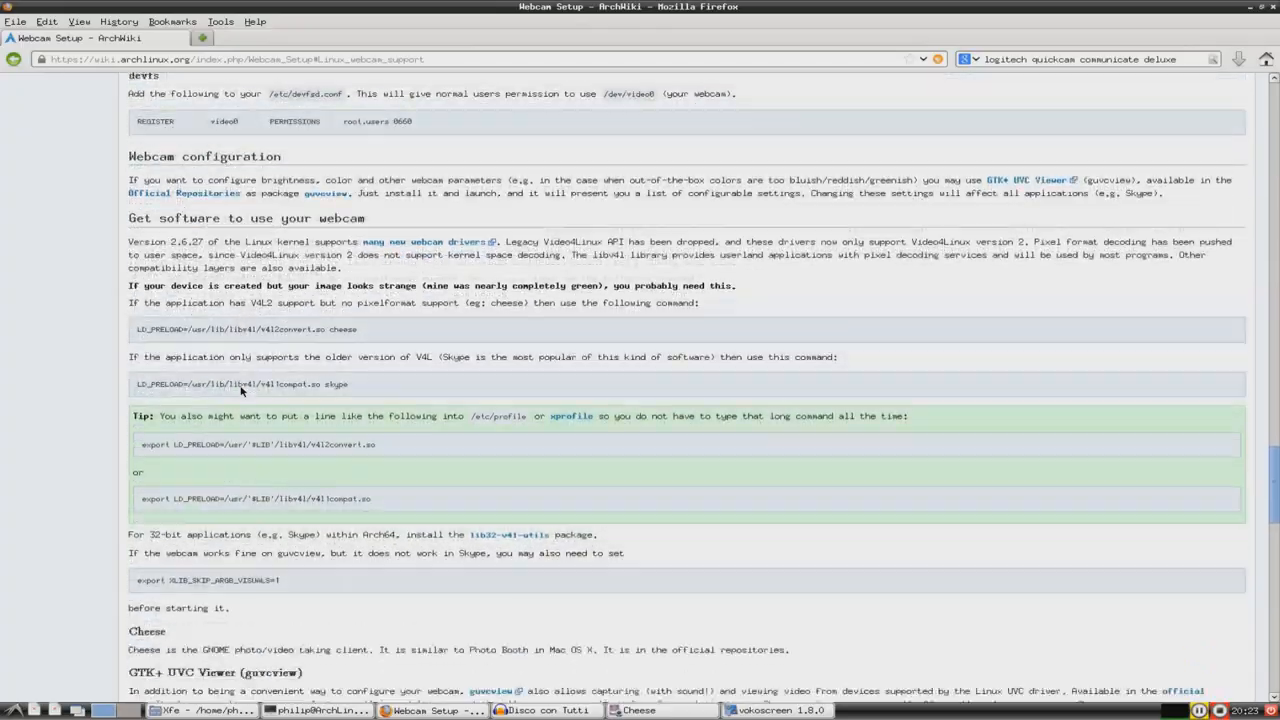
scroll(down, 3)
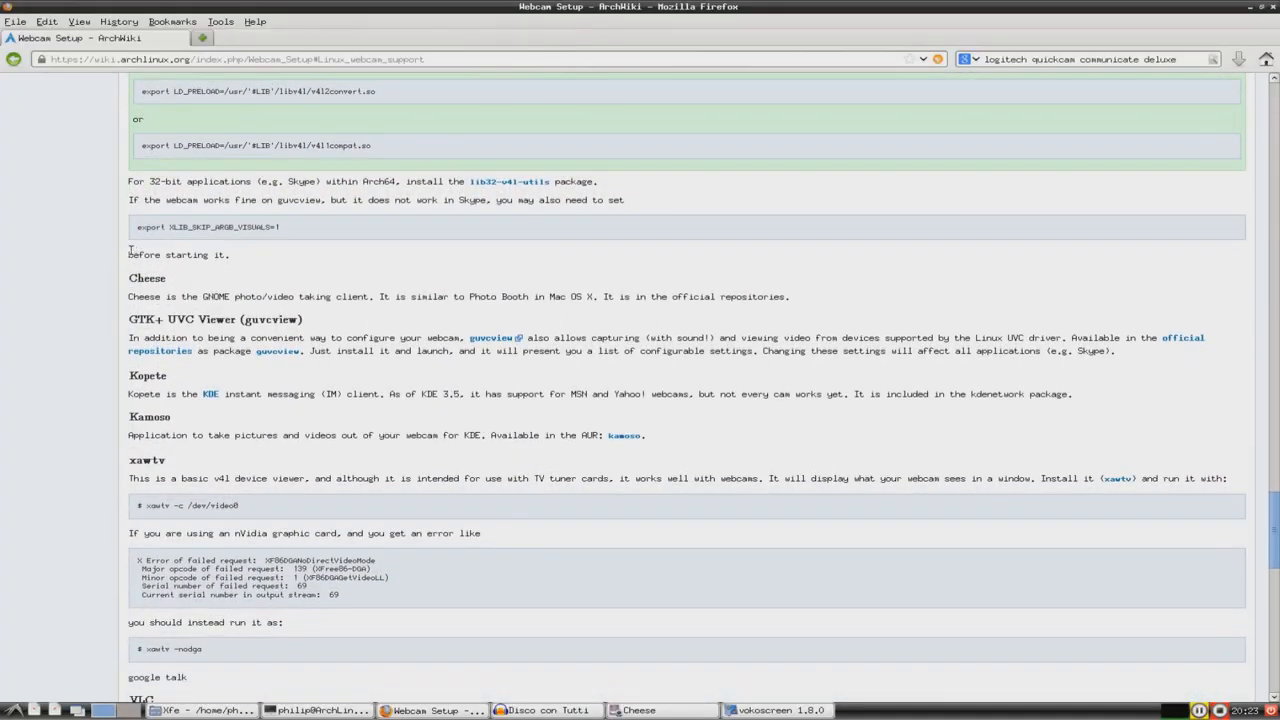
scroll(down, 3)
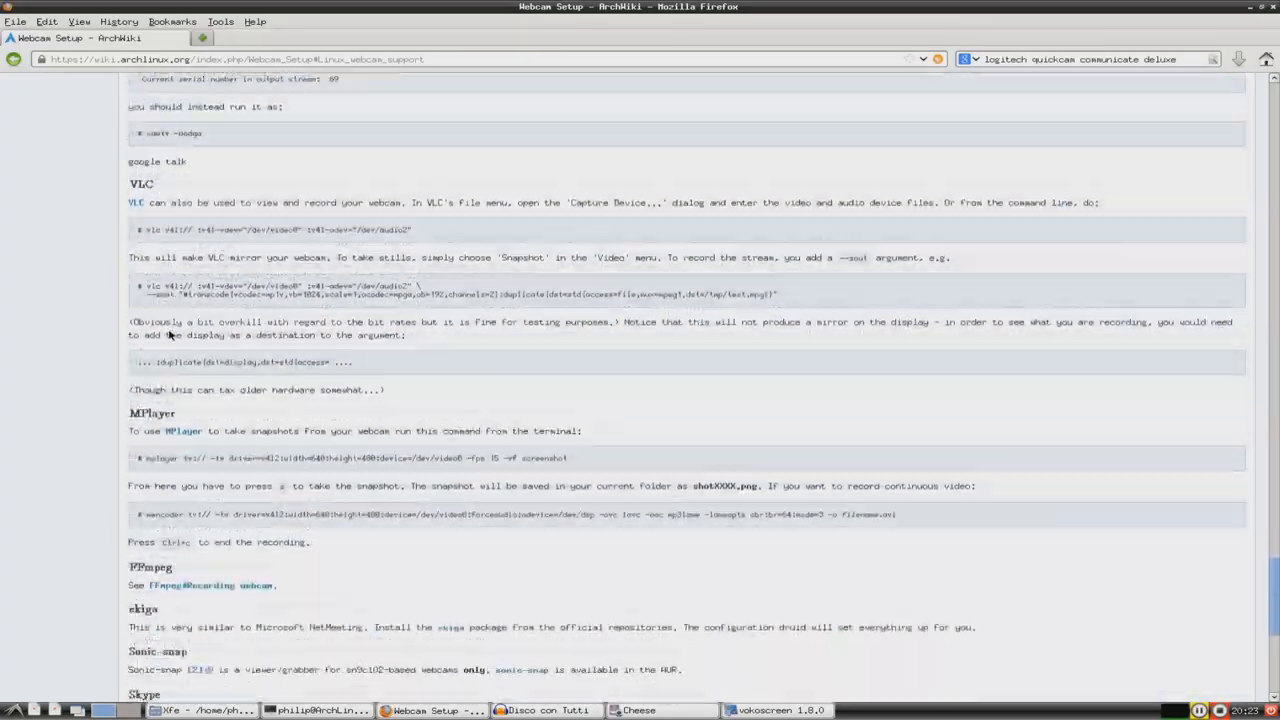
scroll(up, 3)
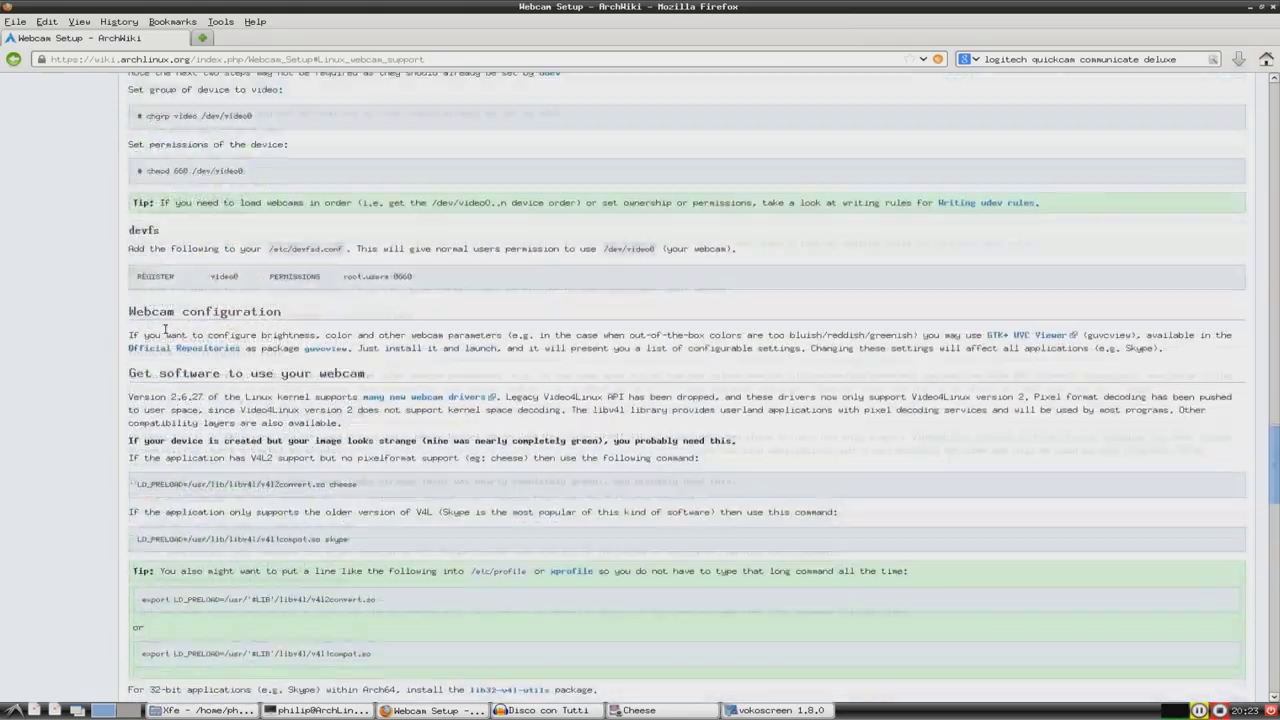
scroll(up, 3)
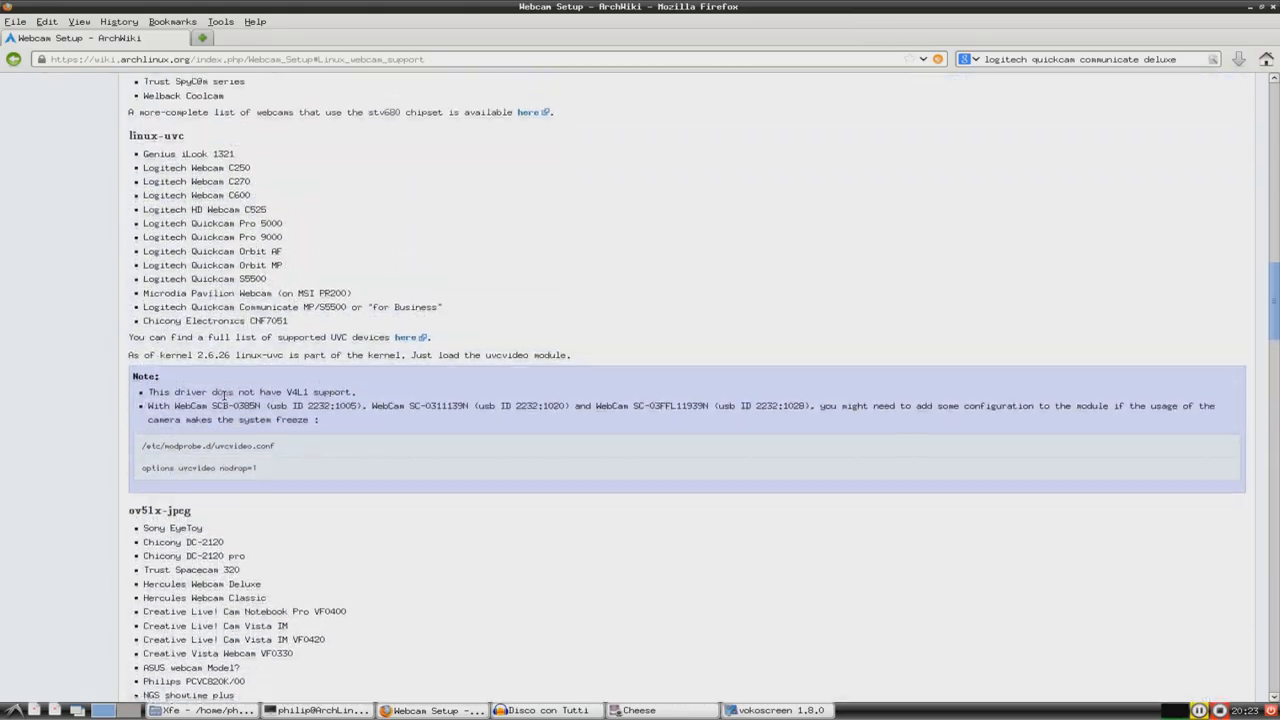
scroll(up, 3)
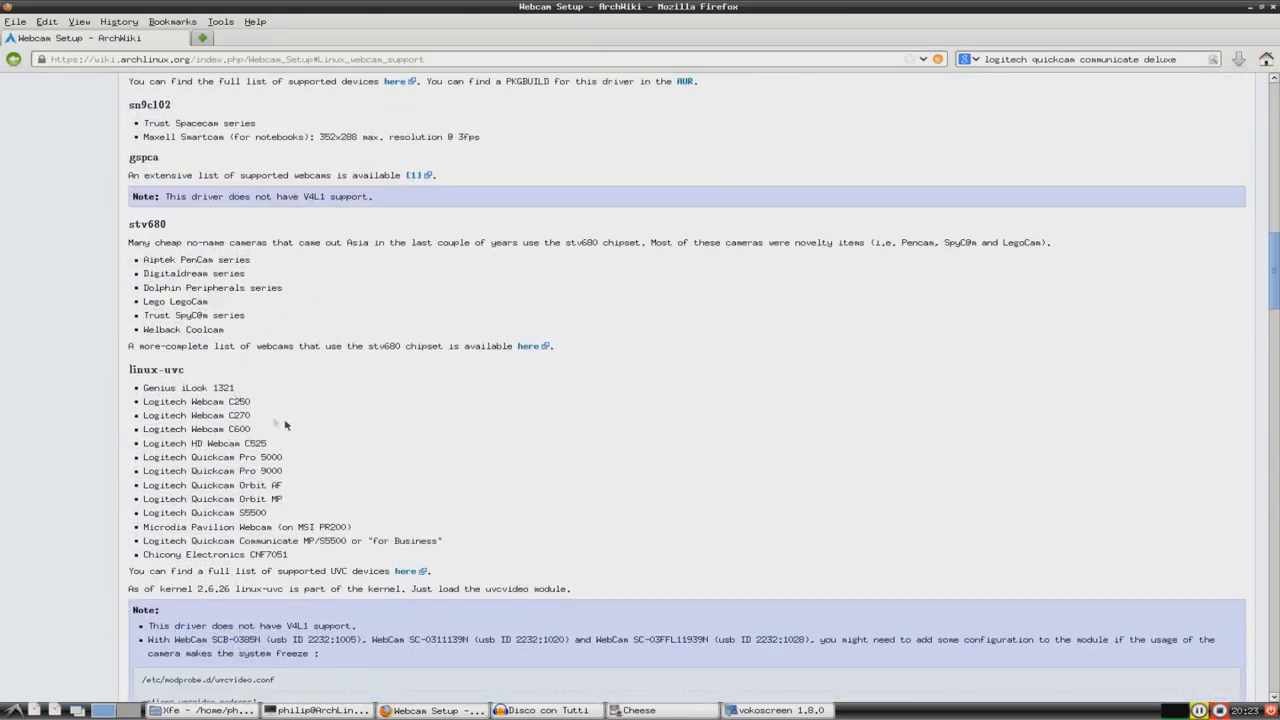
scroll(down, 3)
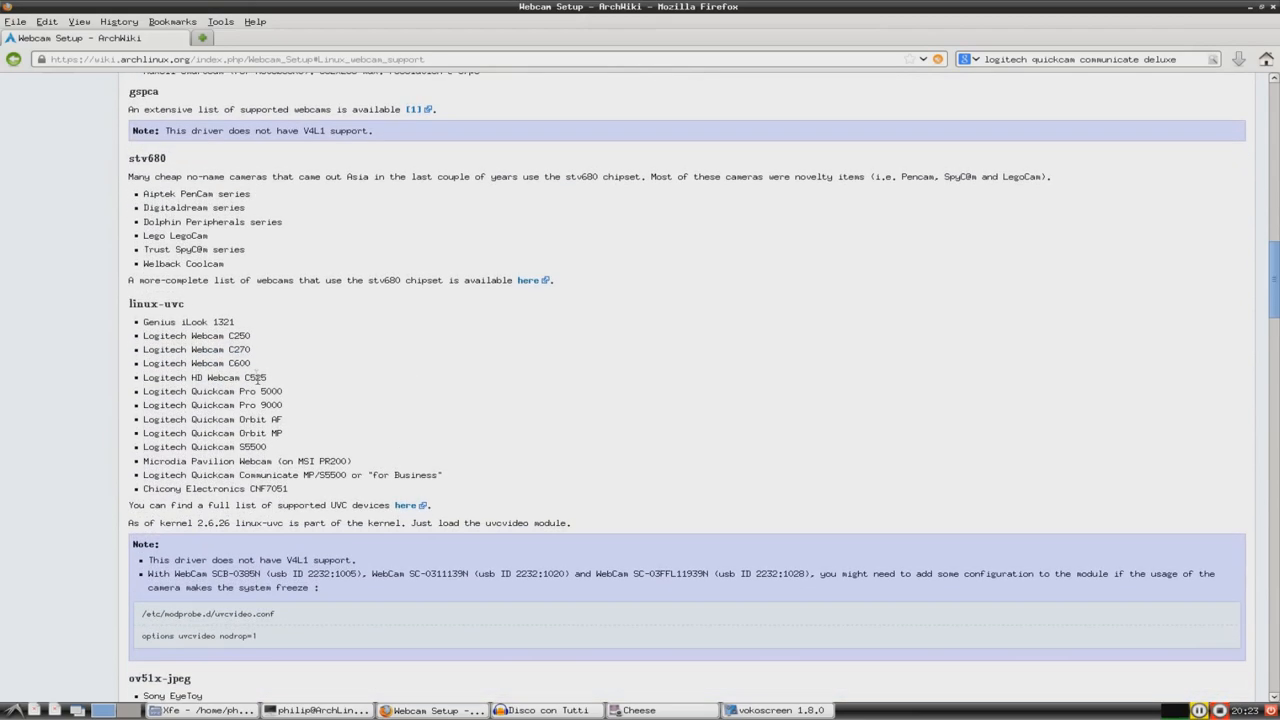
mouse_move(228, 416)
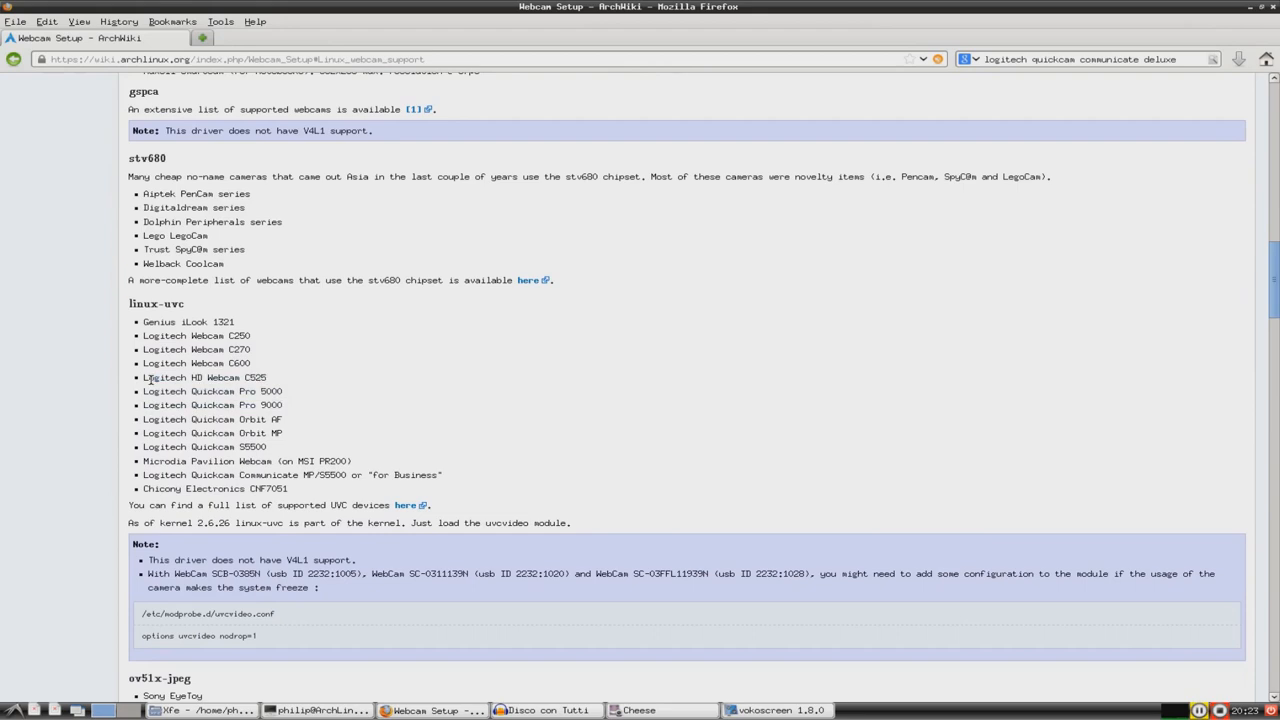
scroll(down, 3)
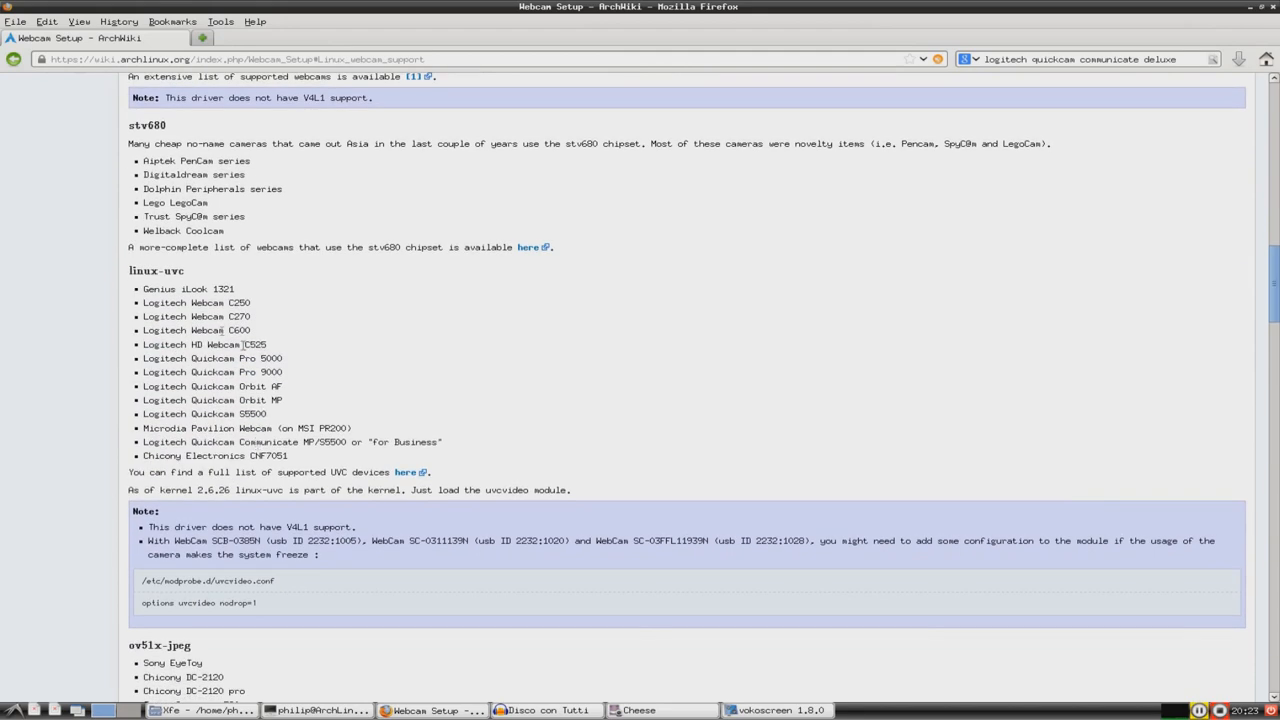
mouse_move(83, 307)
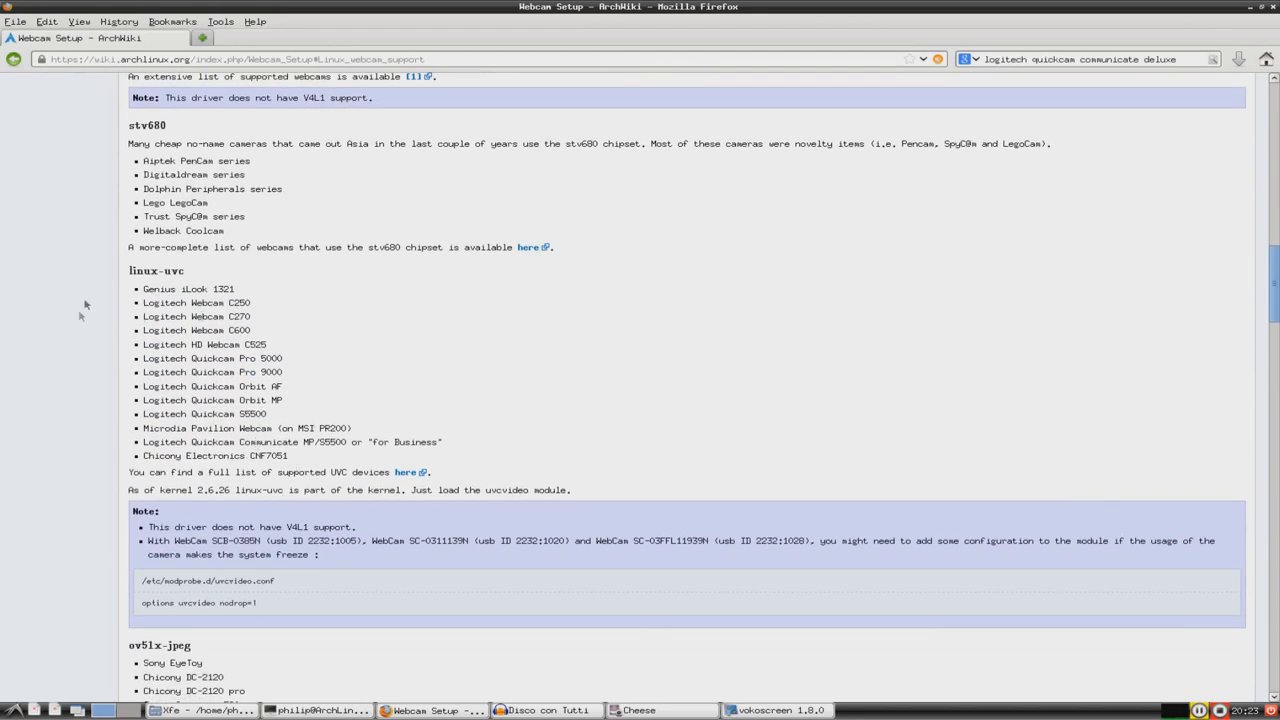
double_click(155, 270)
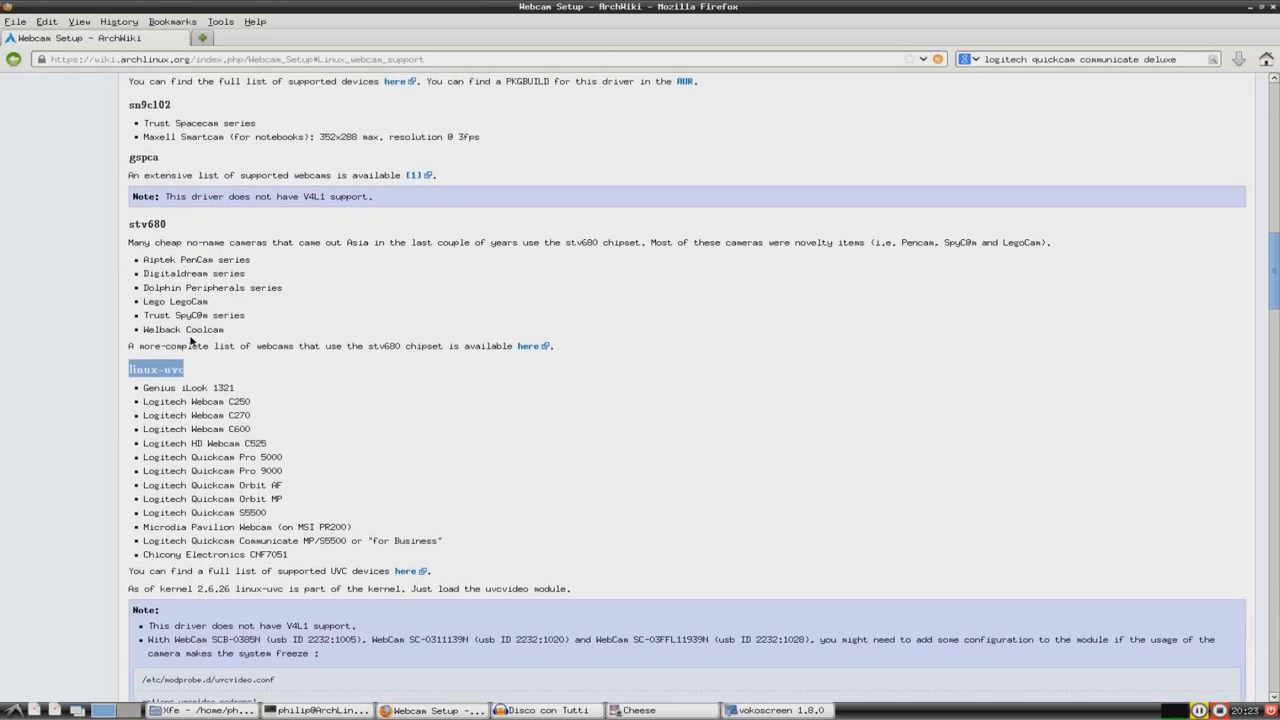
click(315, 710)
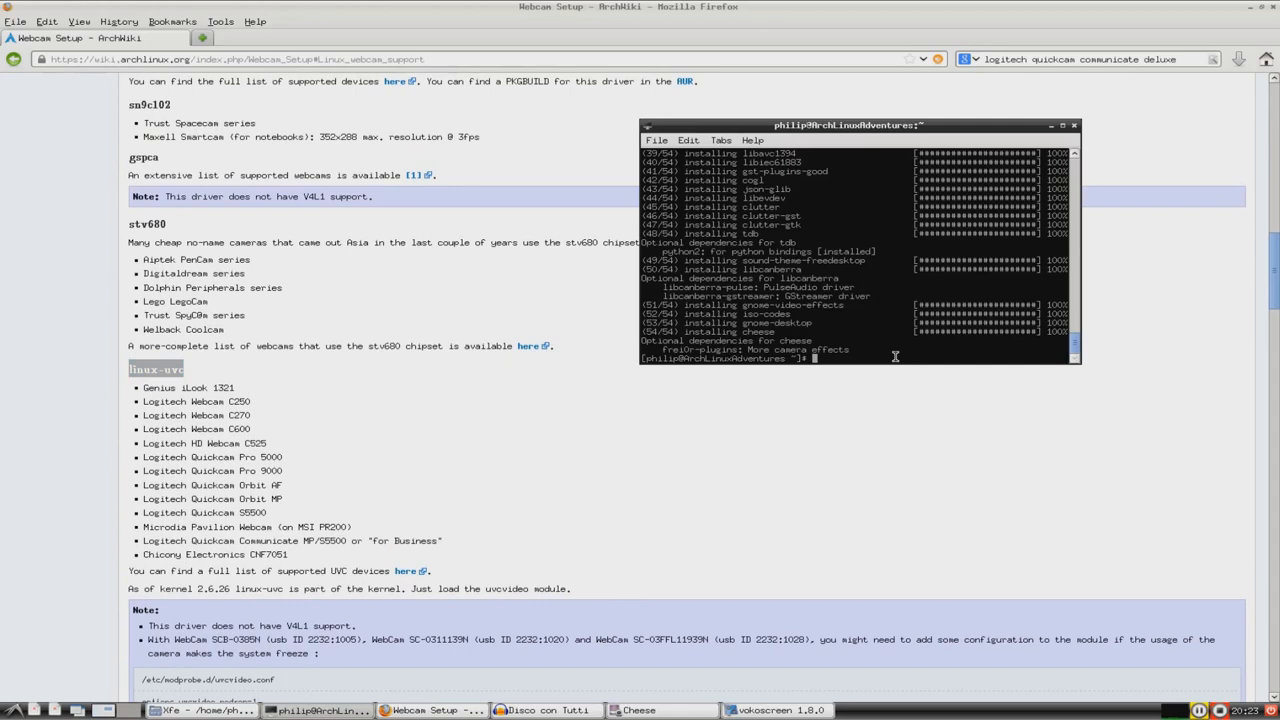
Step: Run sudo pacman -S linux-uvc in the terminal
text(pacman -S linux-uvc)
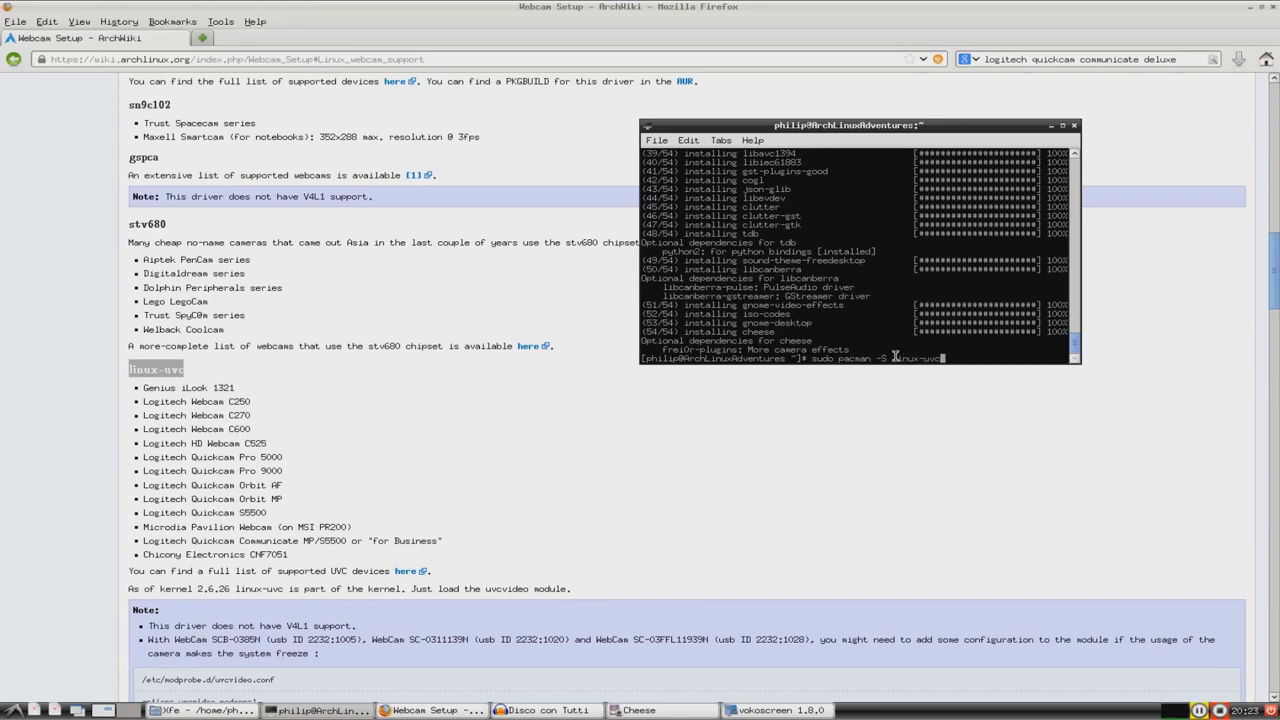
key(Return)
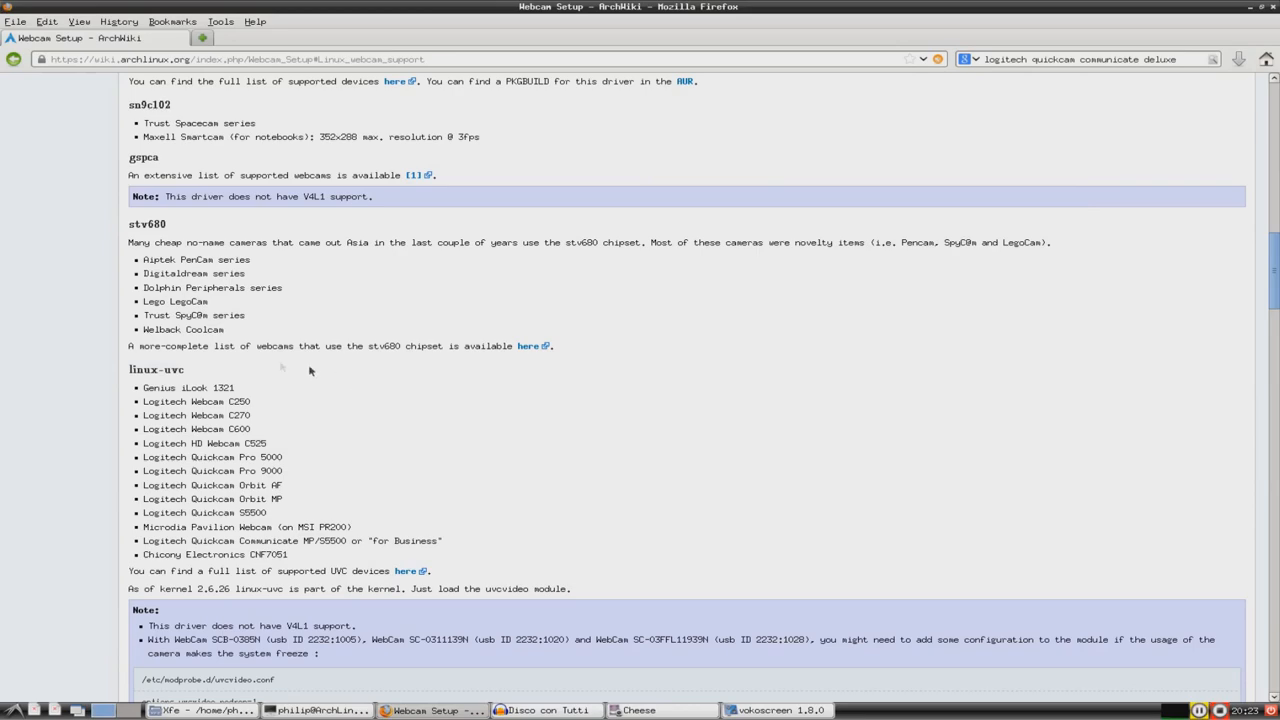
scroll(down, 3)
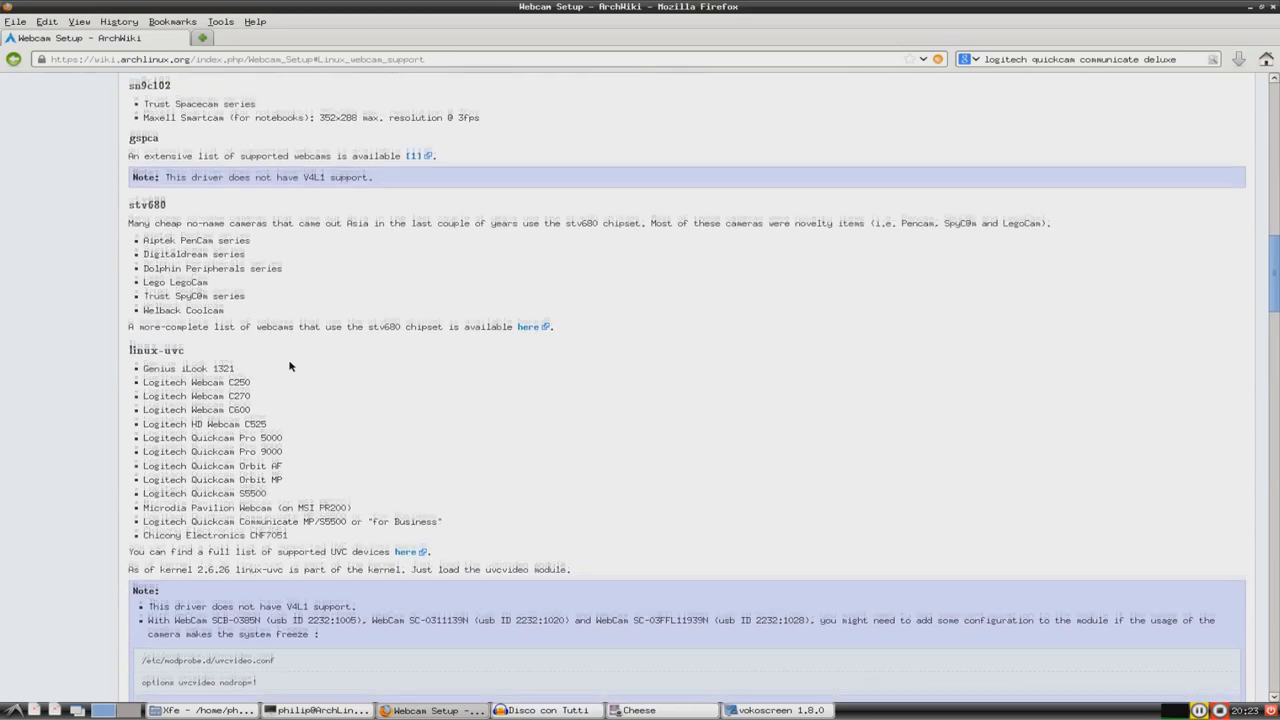
scroll(down, 3)
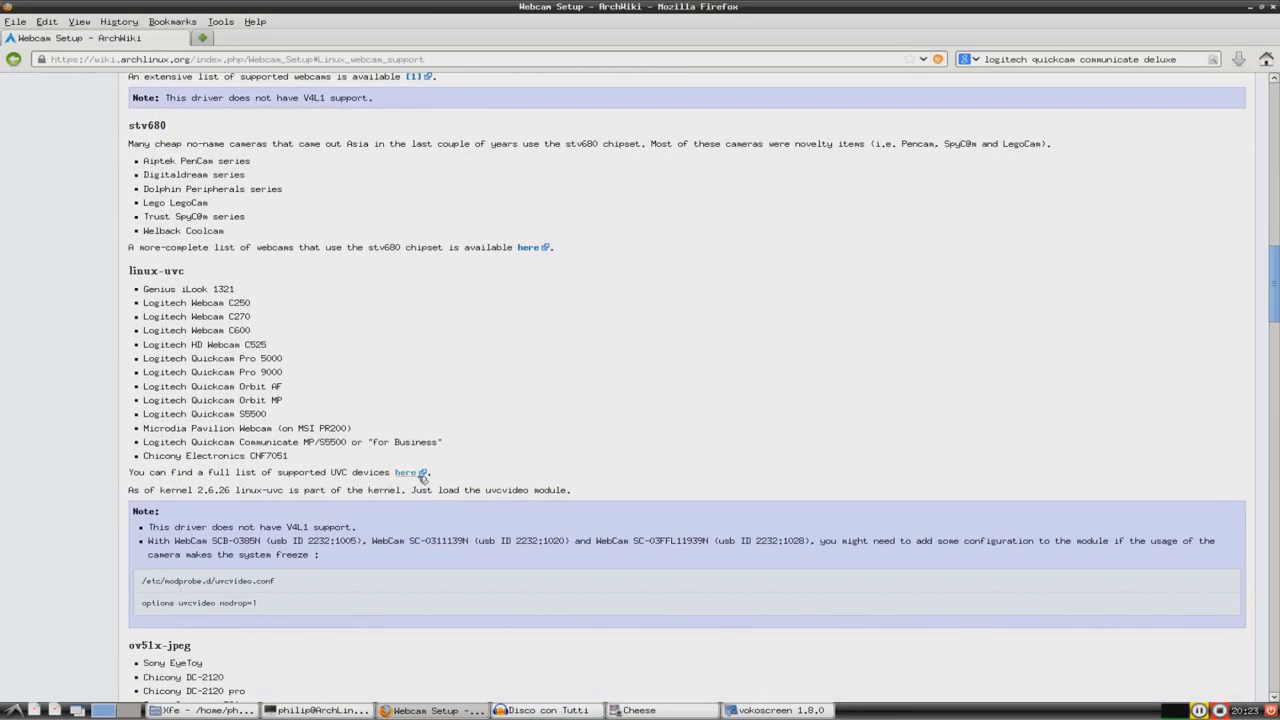
scroll(down, 3)
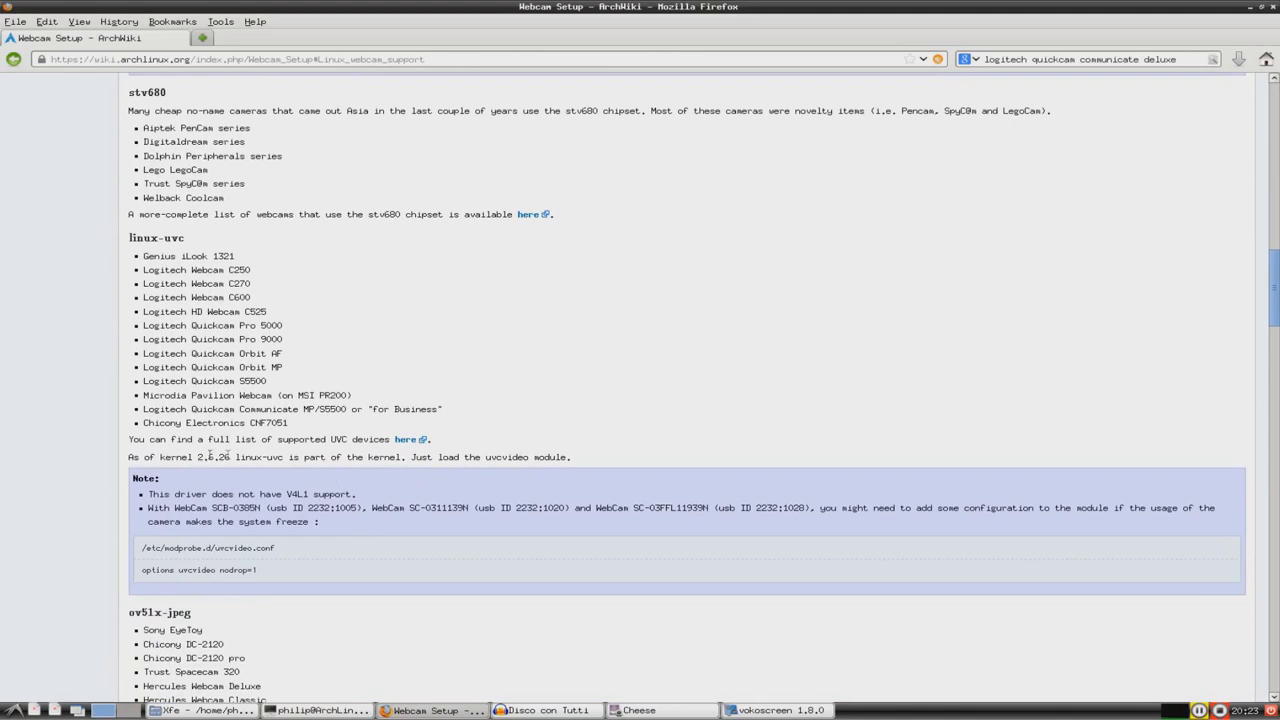
drag(283, 457, 482, 457)
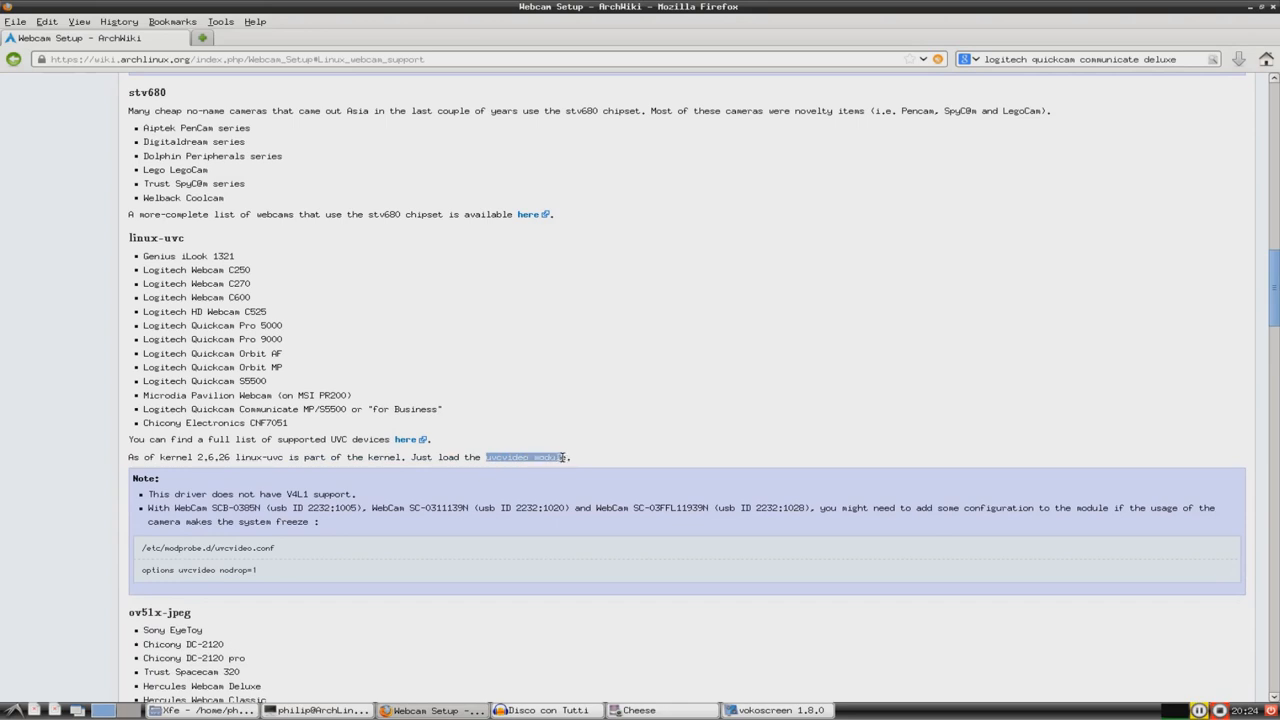
click(575, 457)
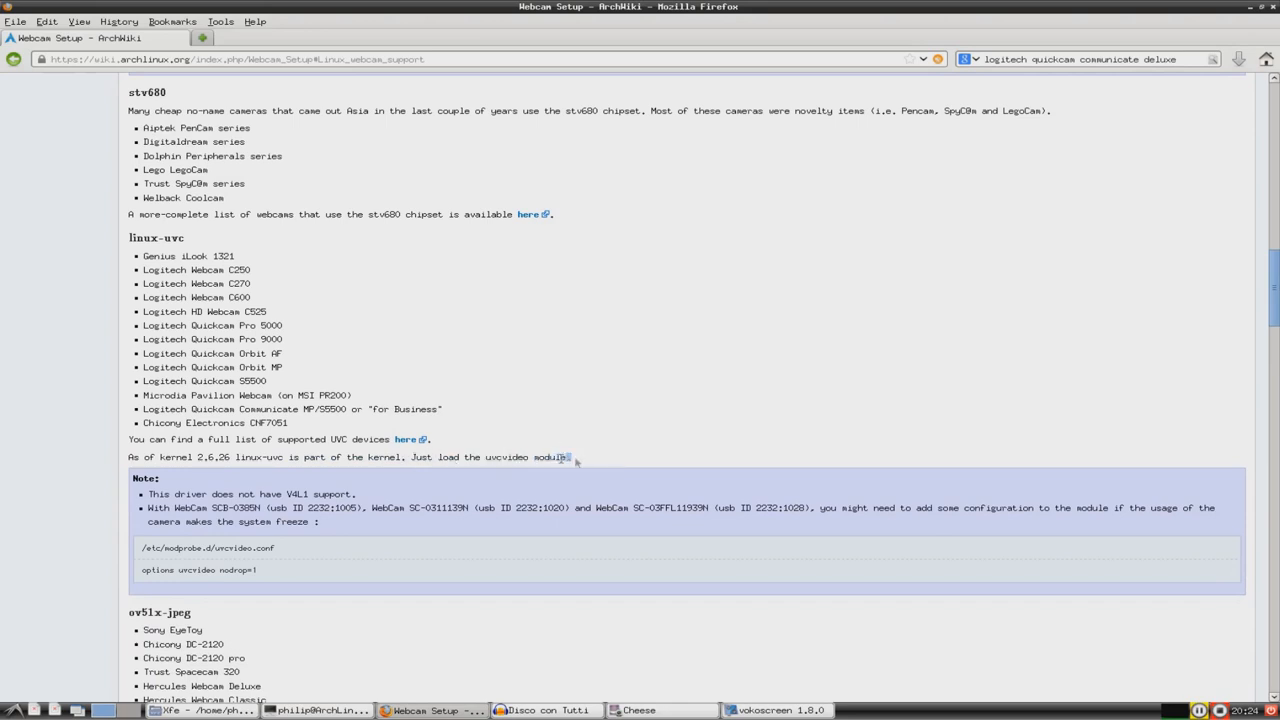
scroll(down, 3)
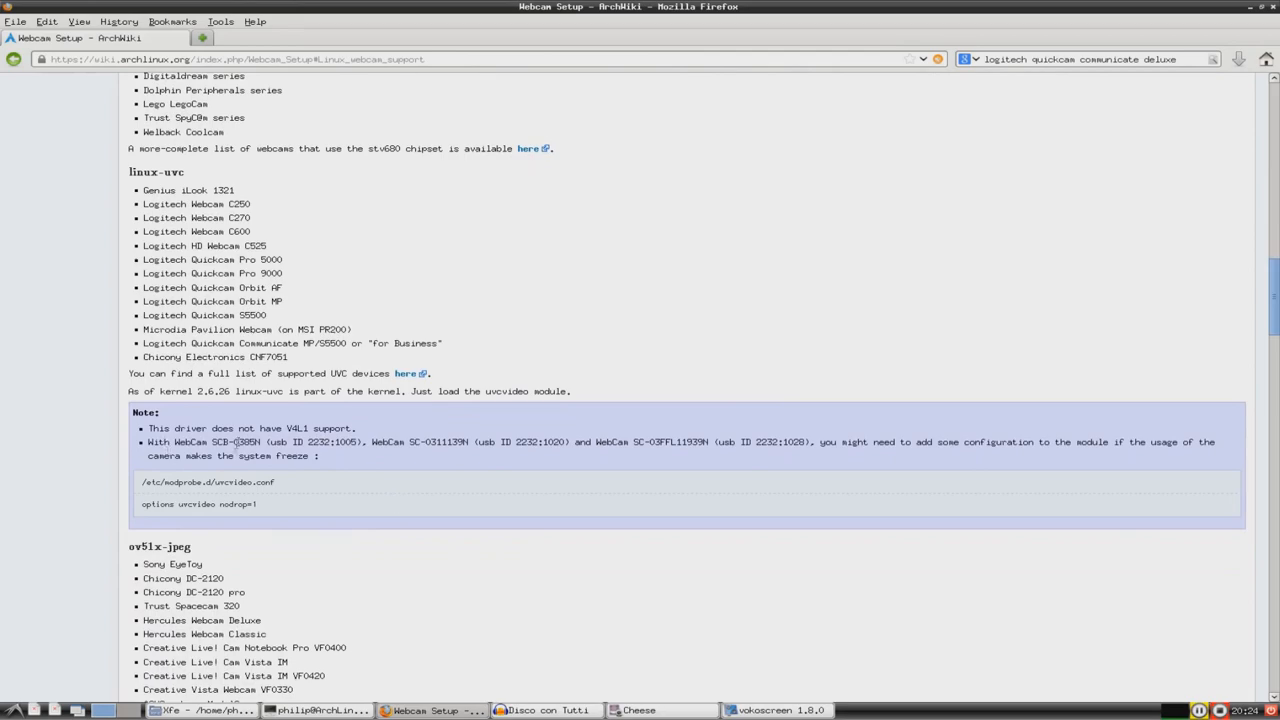
scroll(down, 3)
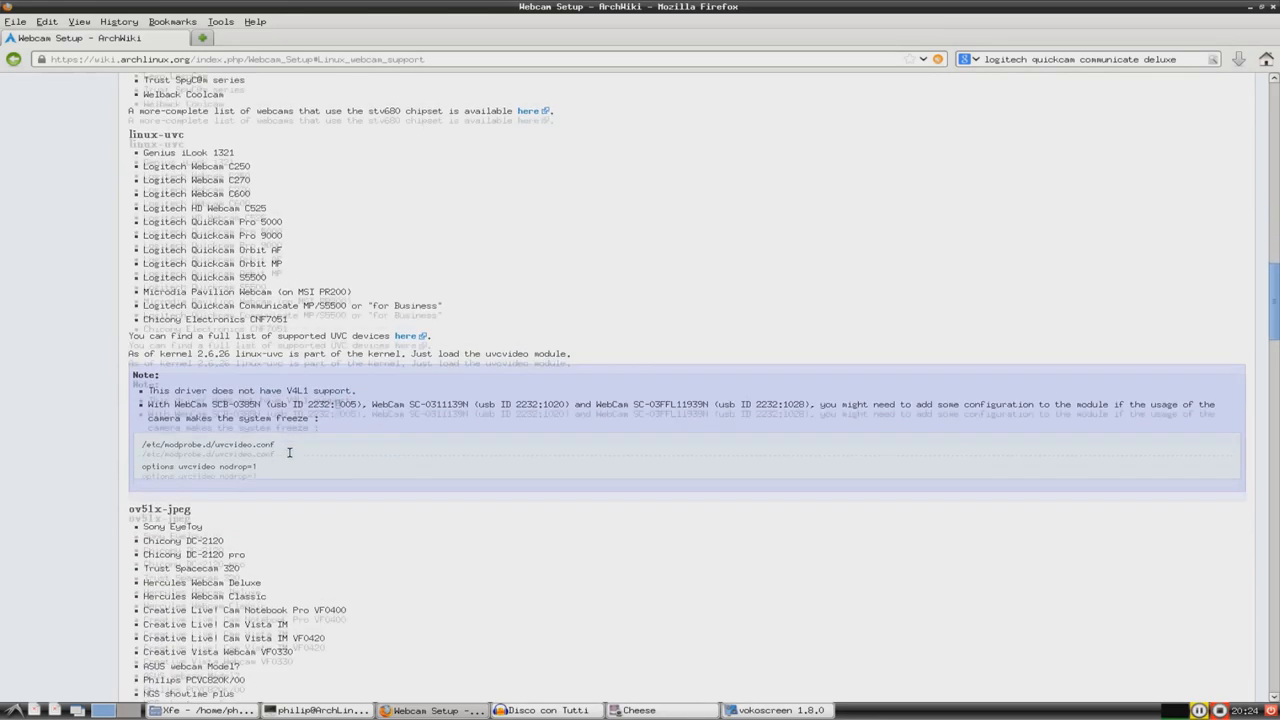
scroll(up, 3)
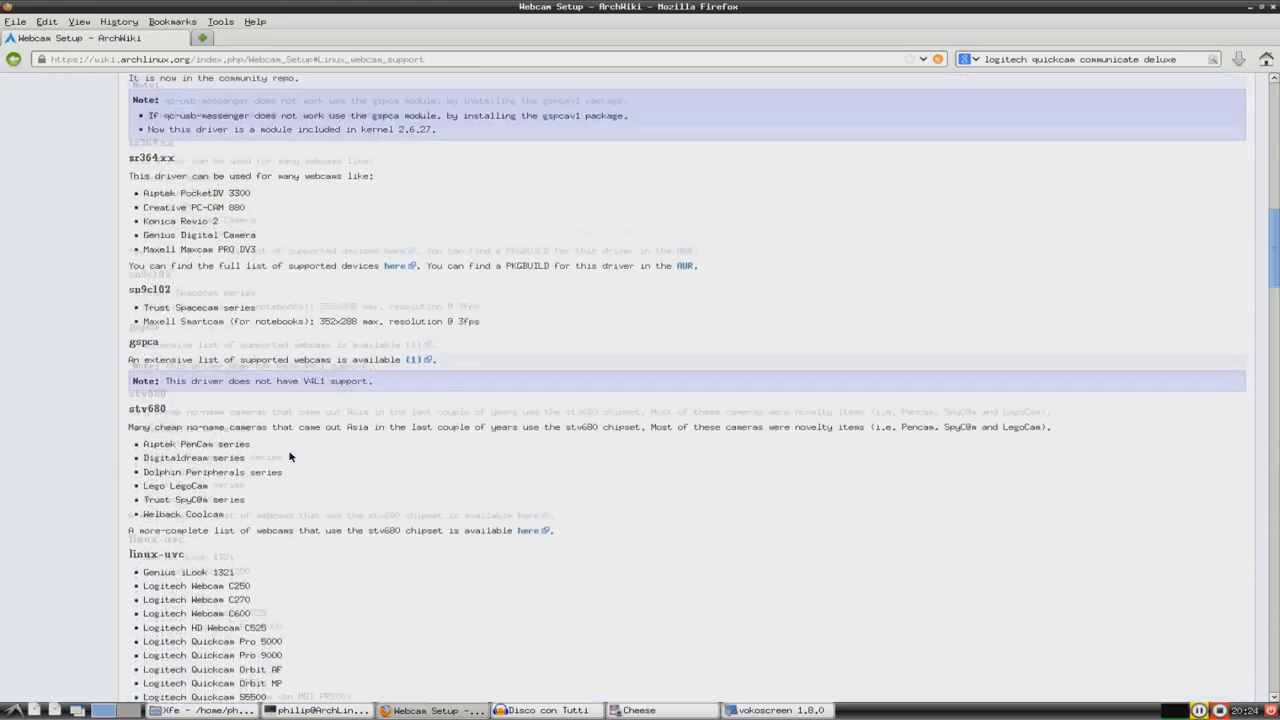
scroll(up, 3)
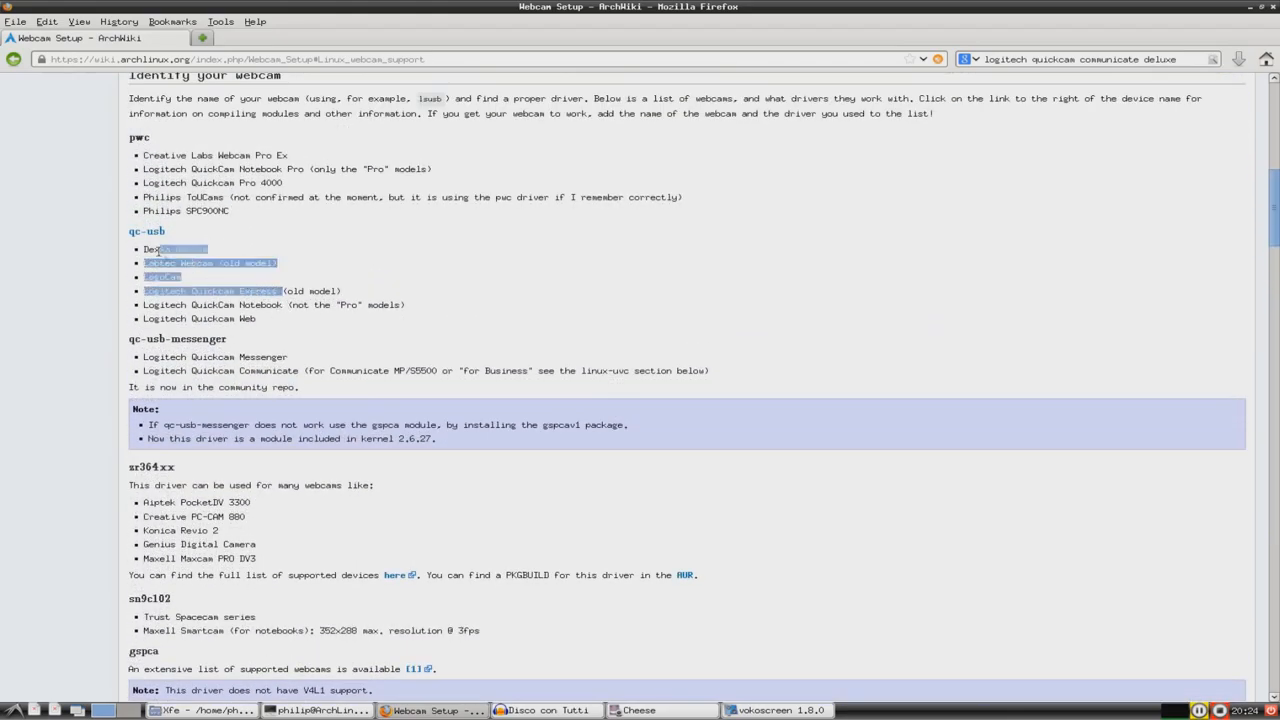
Step: Browse the wiki's webcam list, marking the Quickcam Communicate models under linux-uvc
click(200, 316)
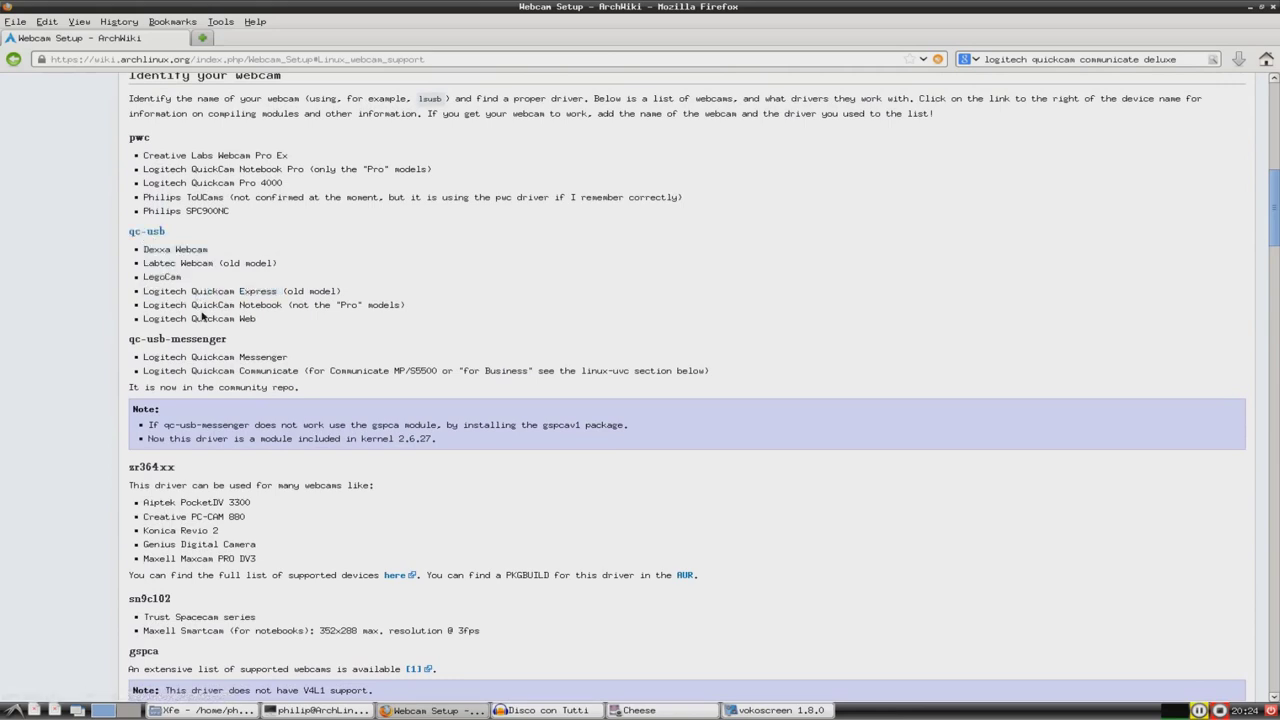
mouse_move(265, 320)
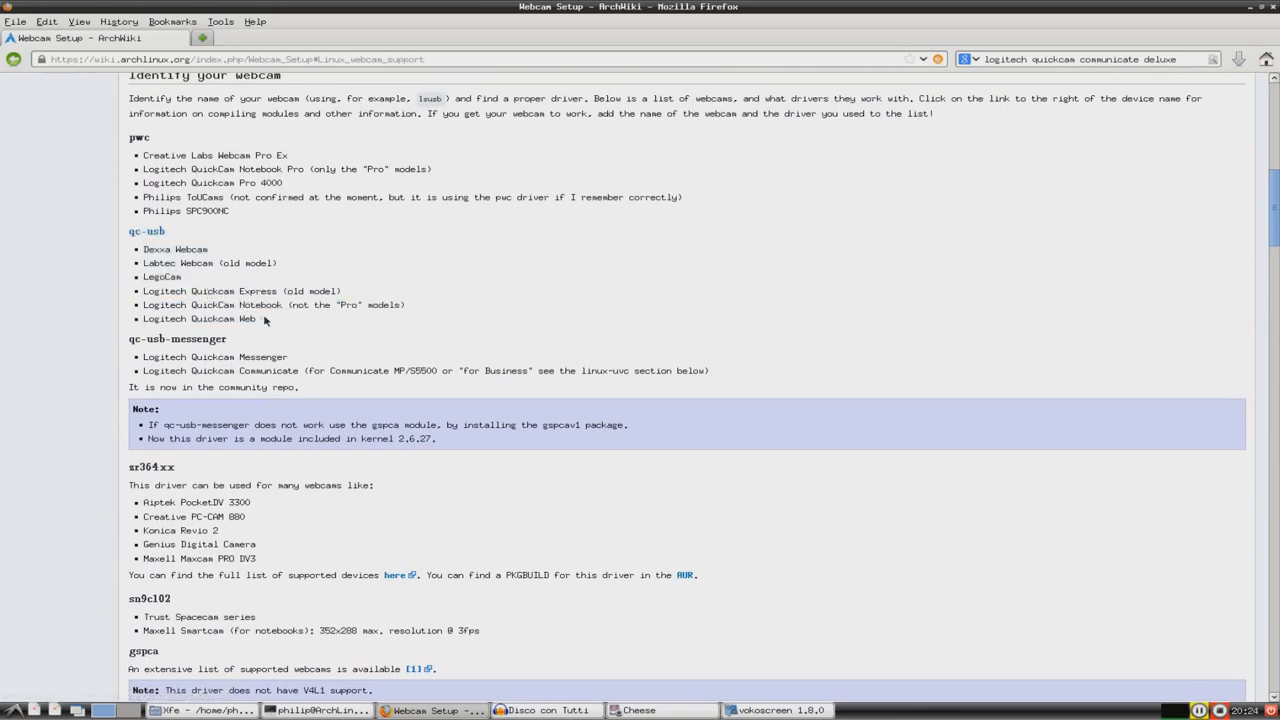
mouse_move(271, 334)
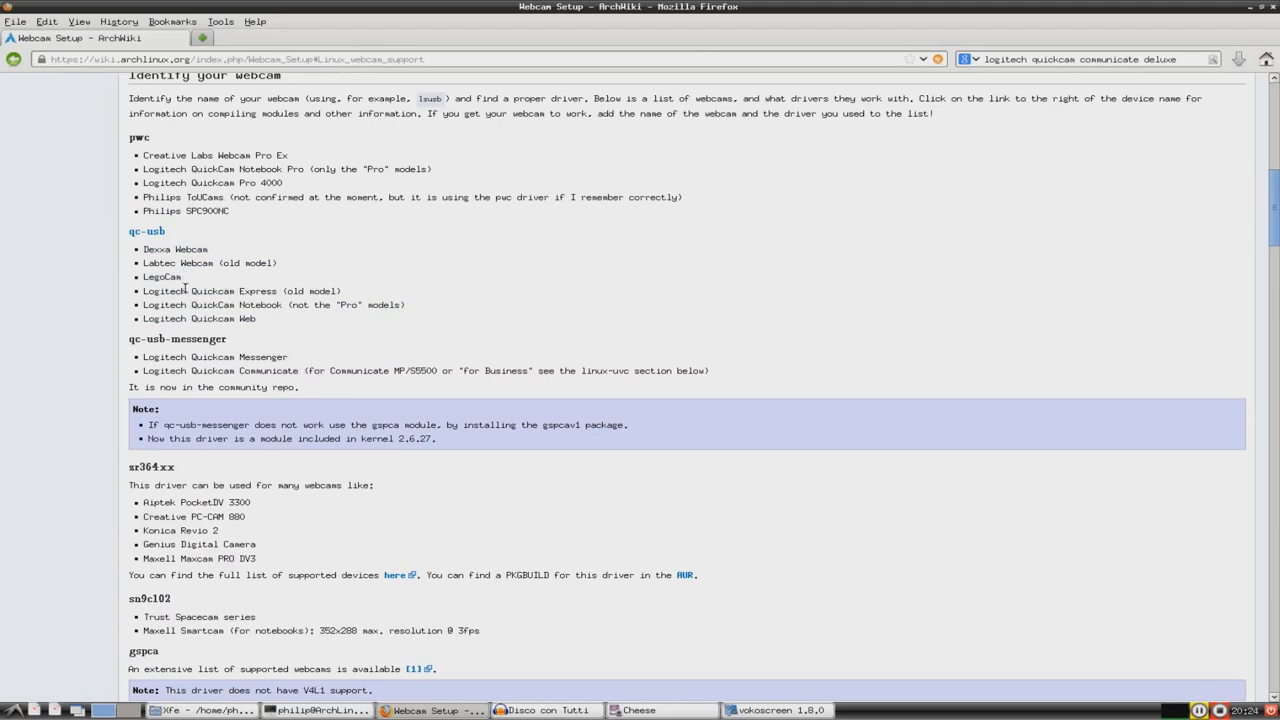
mouse_move(298, 371)
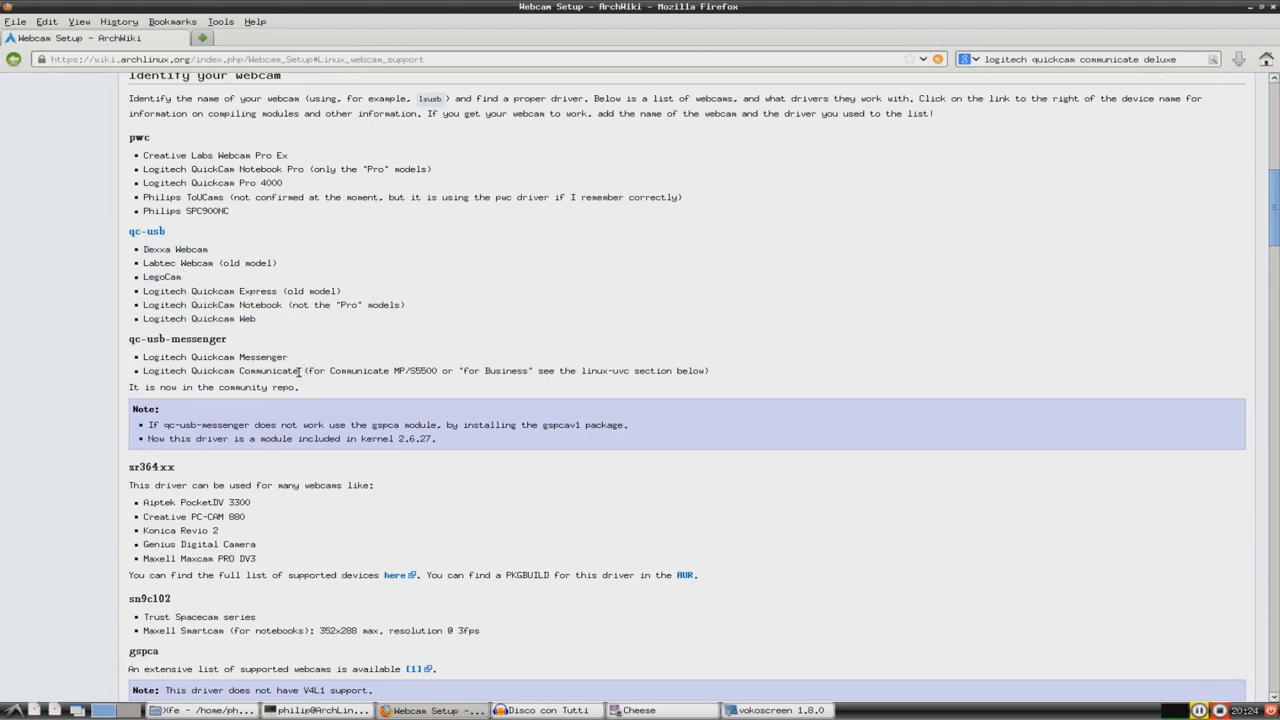
double_click(247, 370)
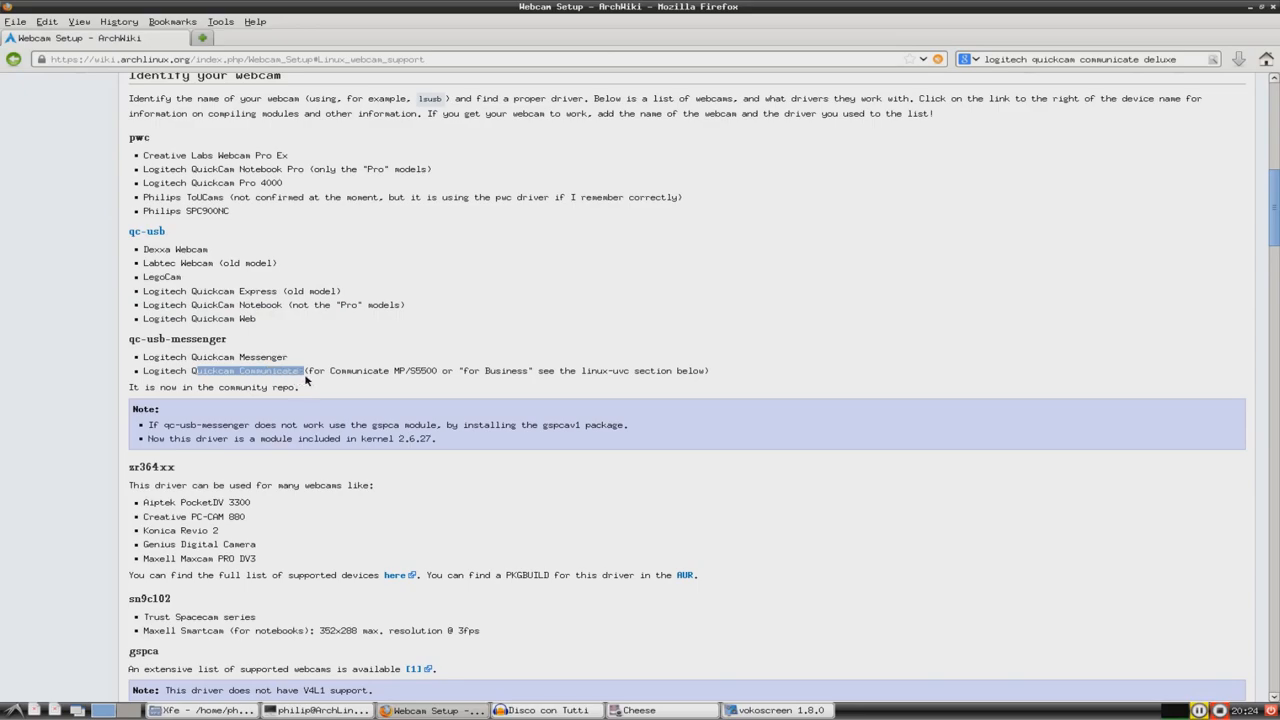
scroll(down, 3)
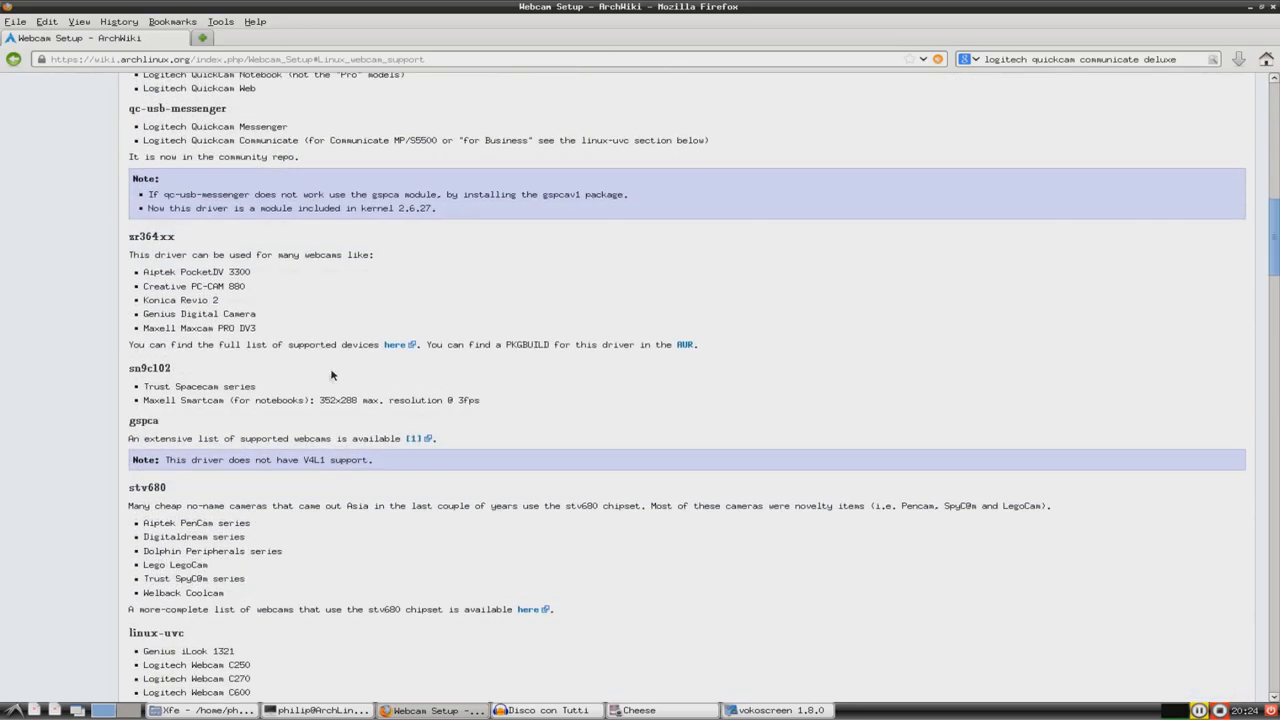
scroll(down, 3)
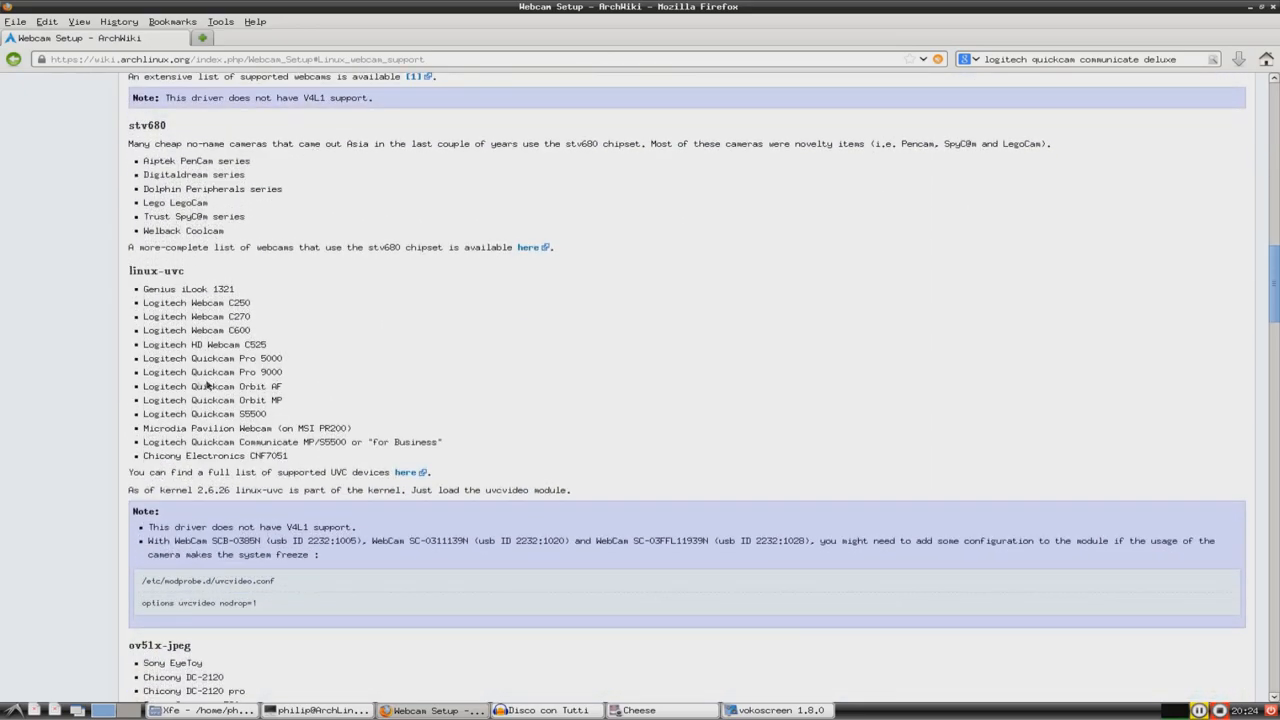
drag(196, 386, 315, 428)
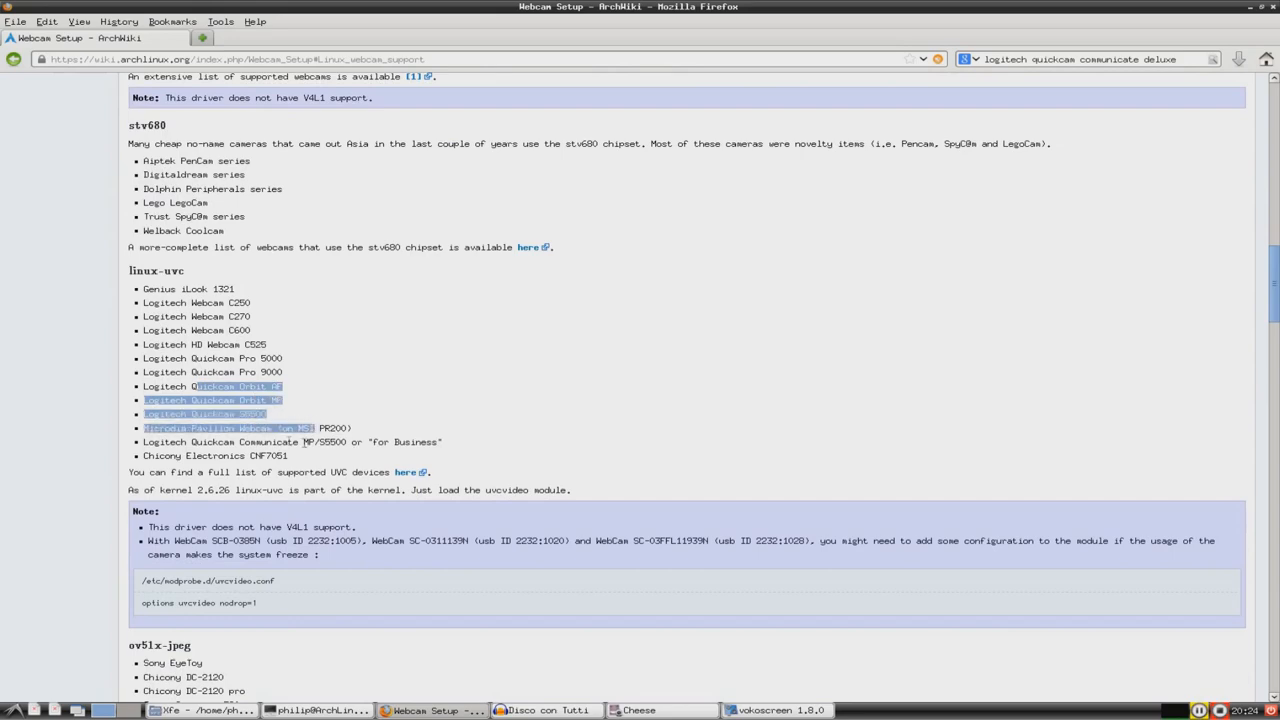
click(378, 443)
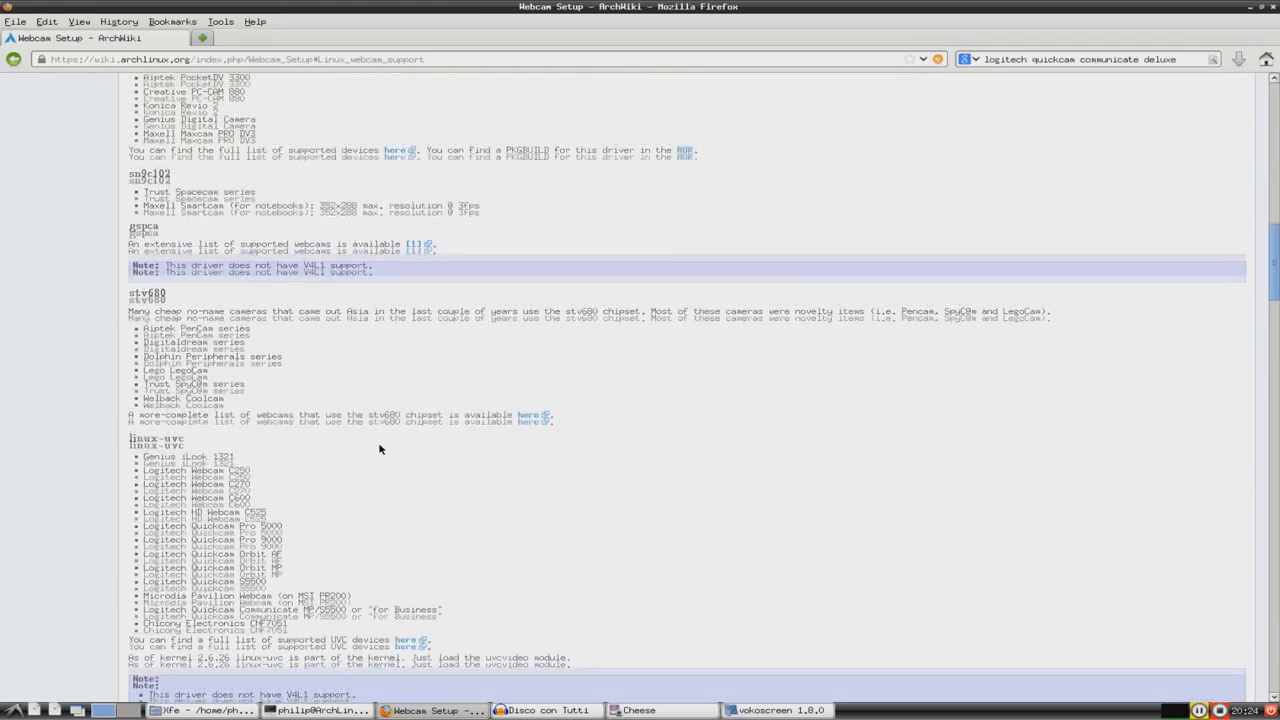
Step: Copy the qc-usb-messenger driver name from the Webcam Setup page
scroll(up, 3)
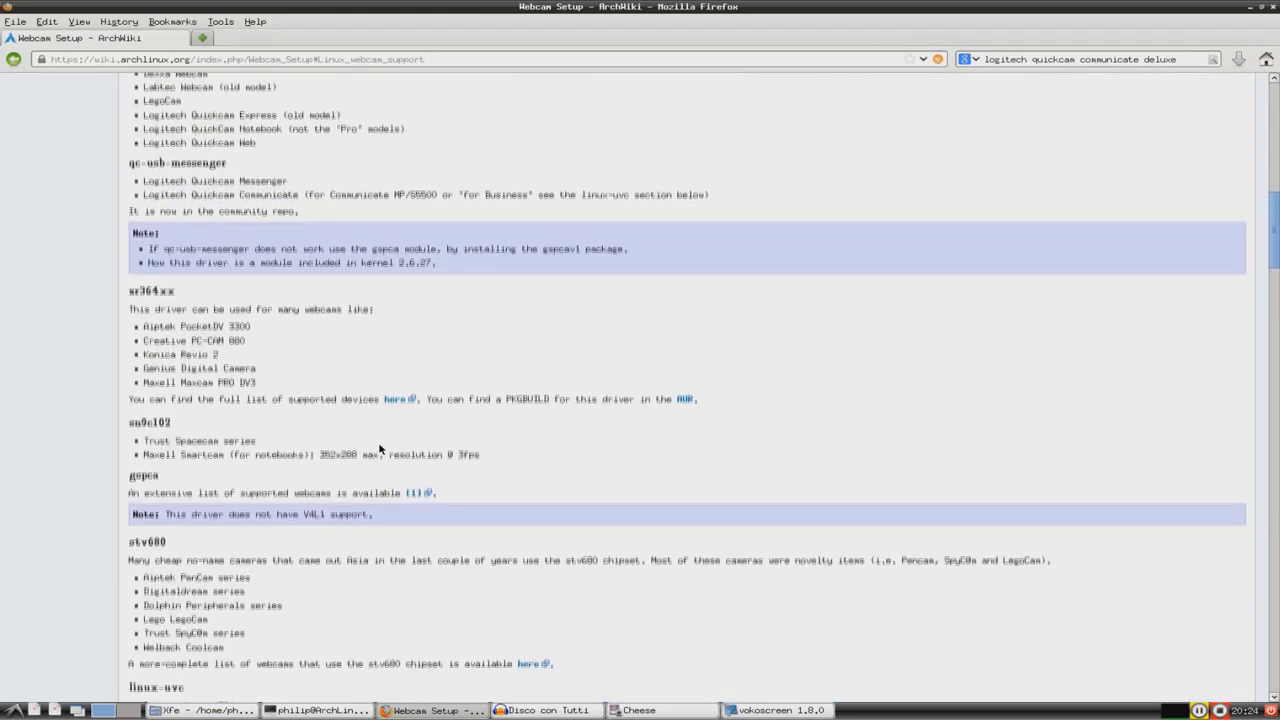
scroll(down, 3)
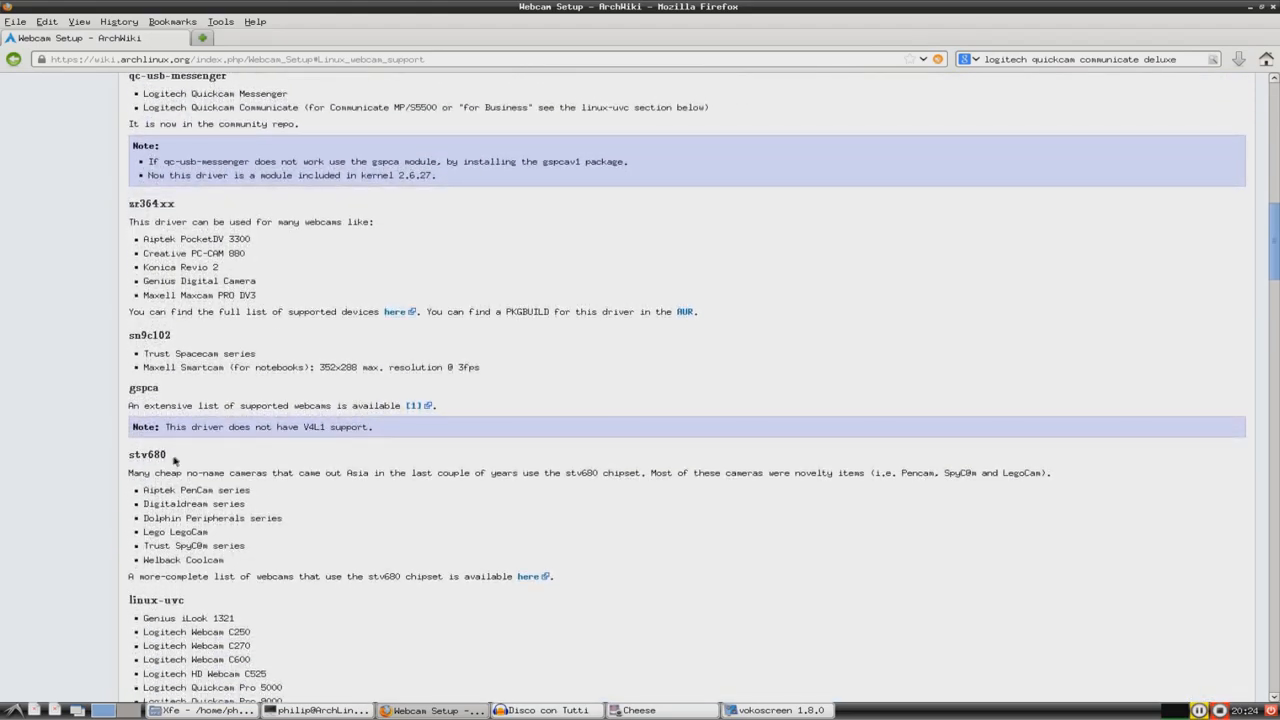
double_click(146, 454)
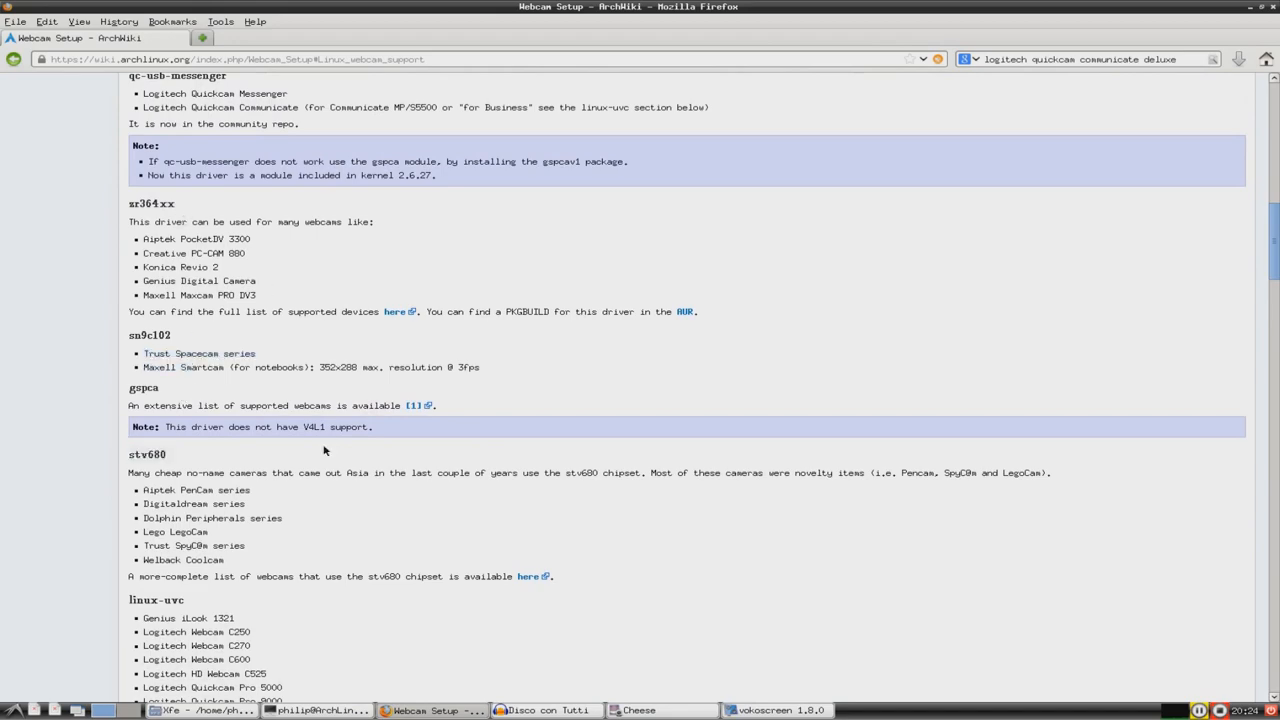
scroll(up, 3)
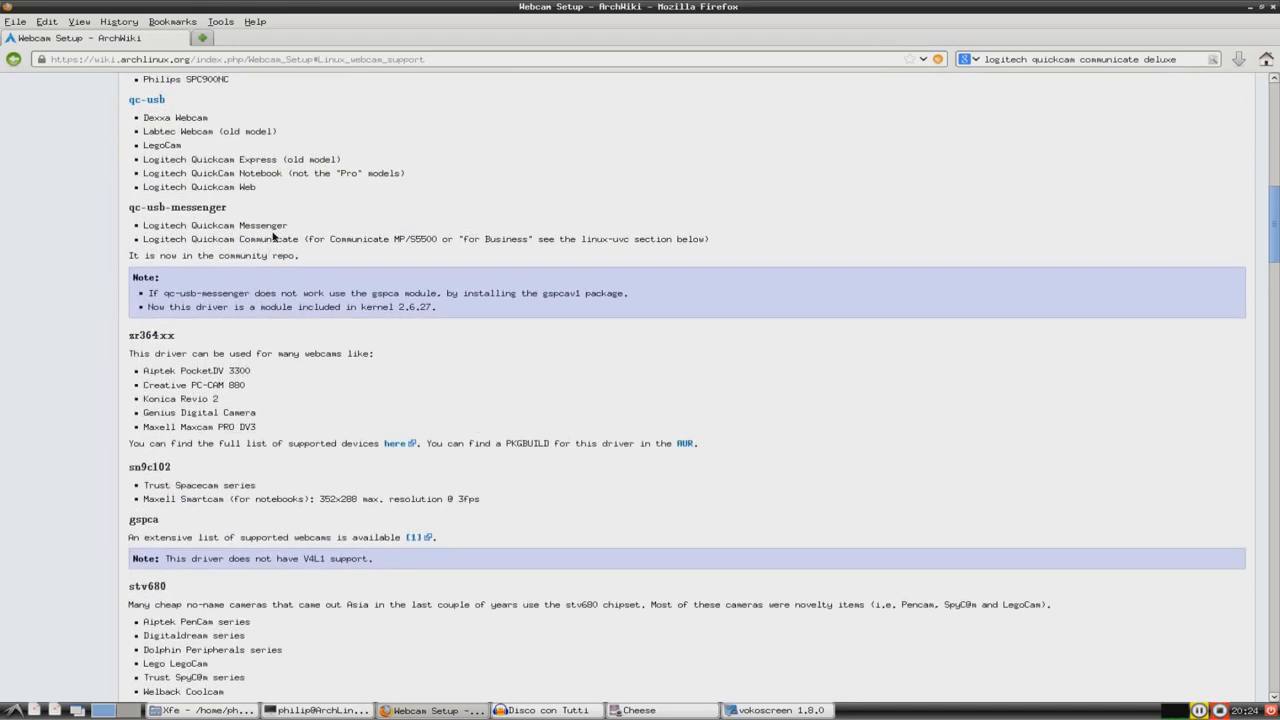
double_click(186, 207)
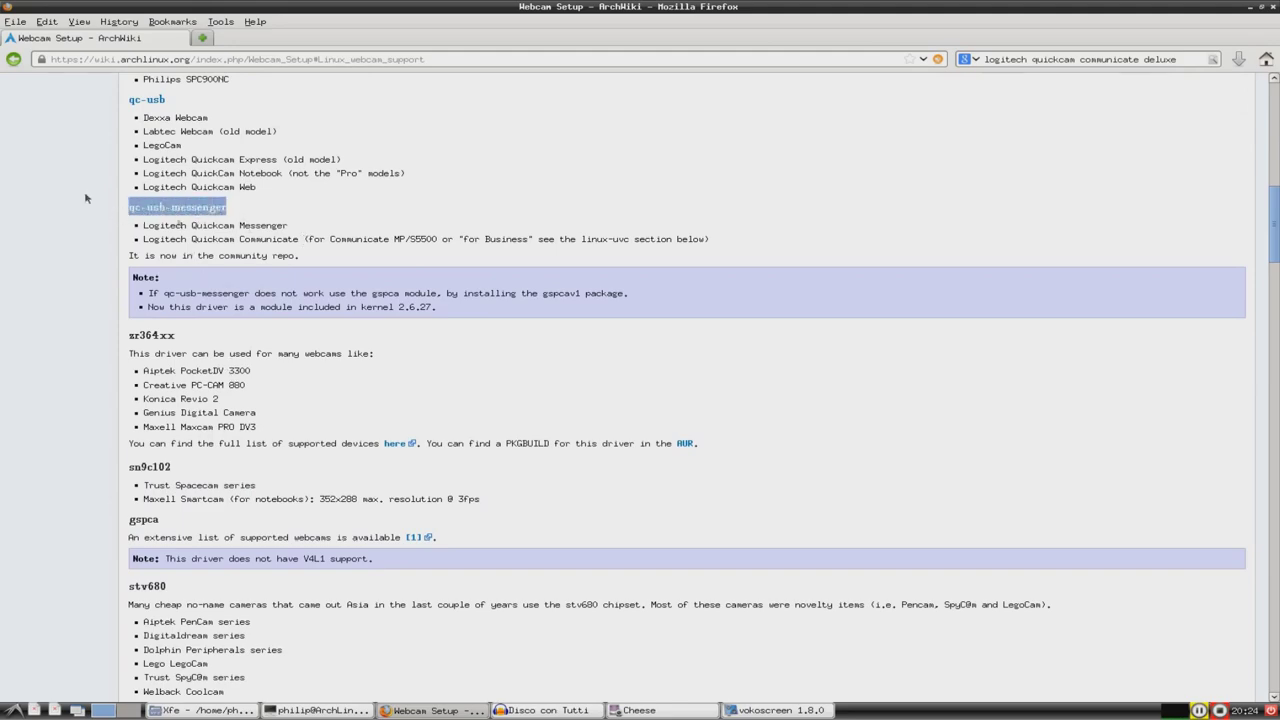
scroll(up, 3)
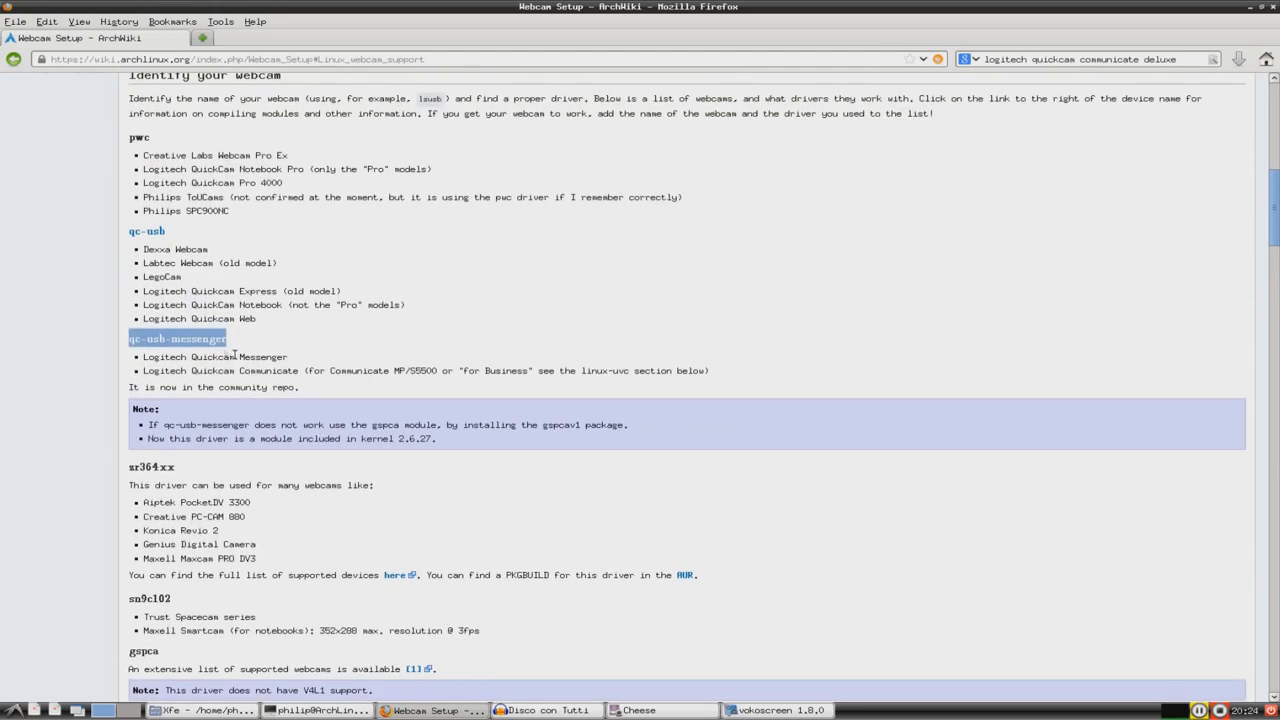
mouse_move(657, 710)
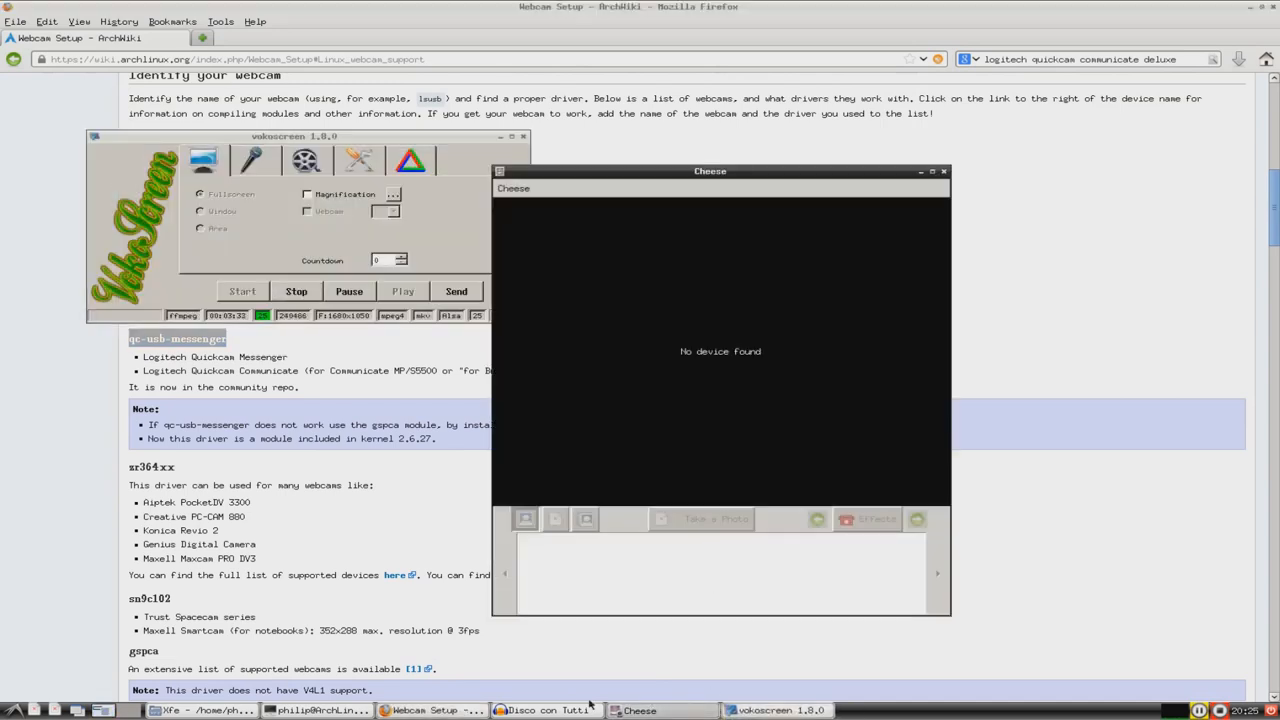
Step: Run a pacman install with the pasted qc-usb-messenger name, then minimise vokoscreen
click(318, 710)
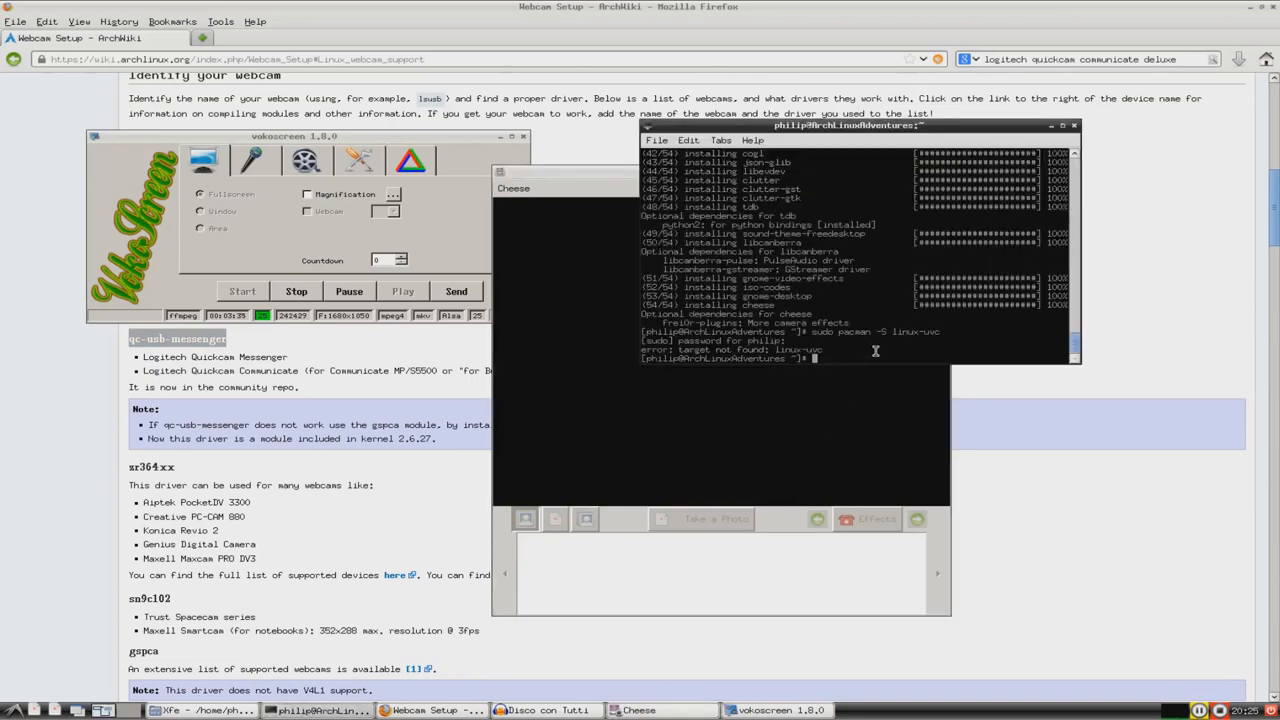
text(sudo pacman -S linux-uvc)
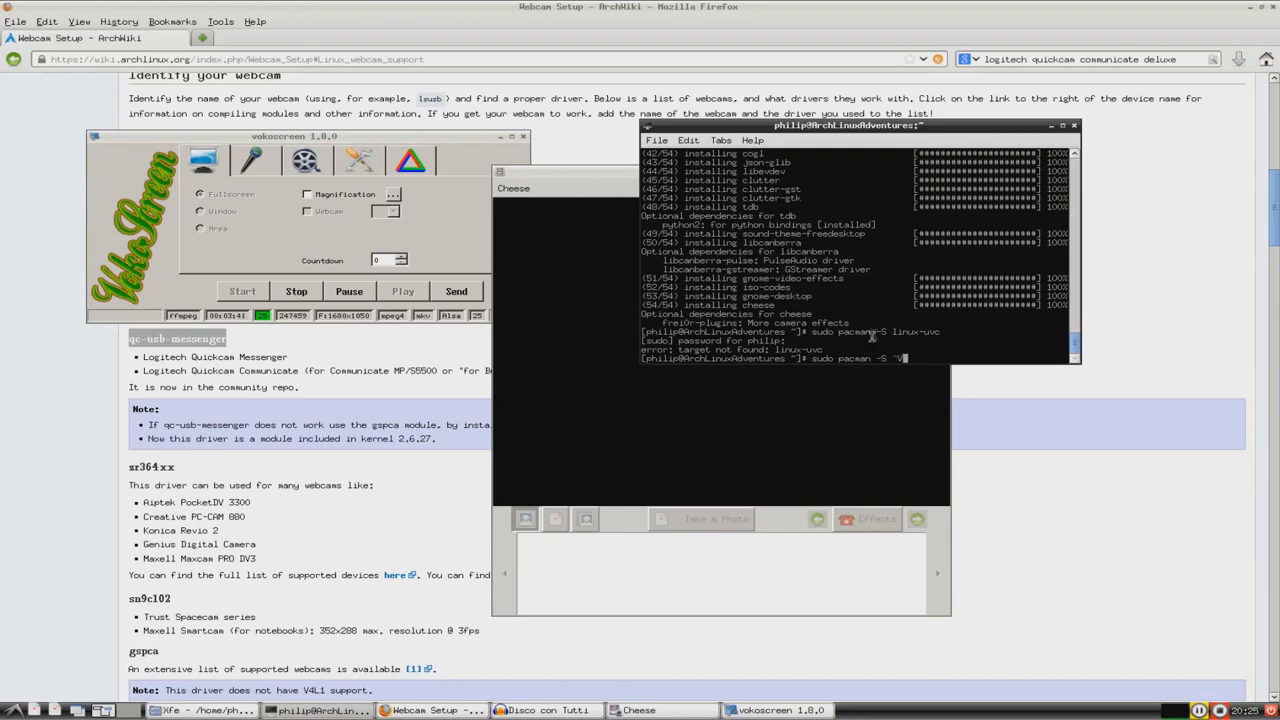
right_click(897, 358)
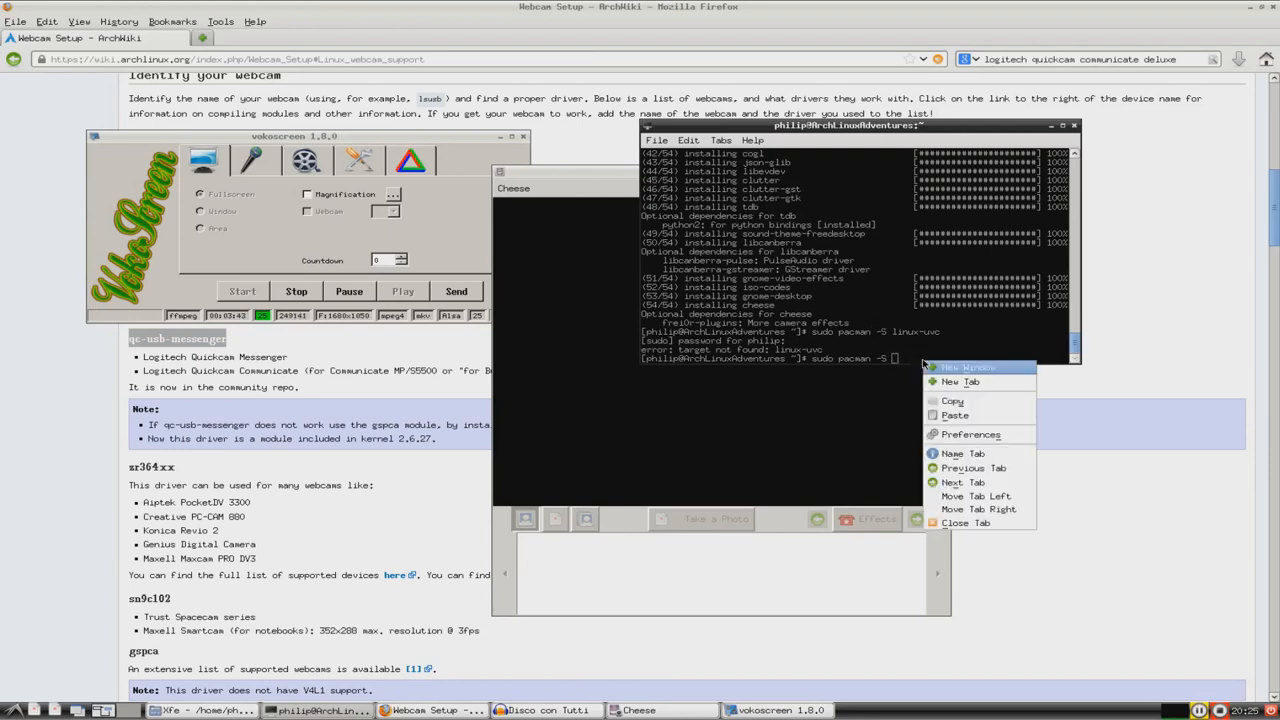
click(954, 415)
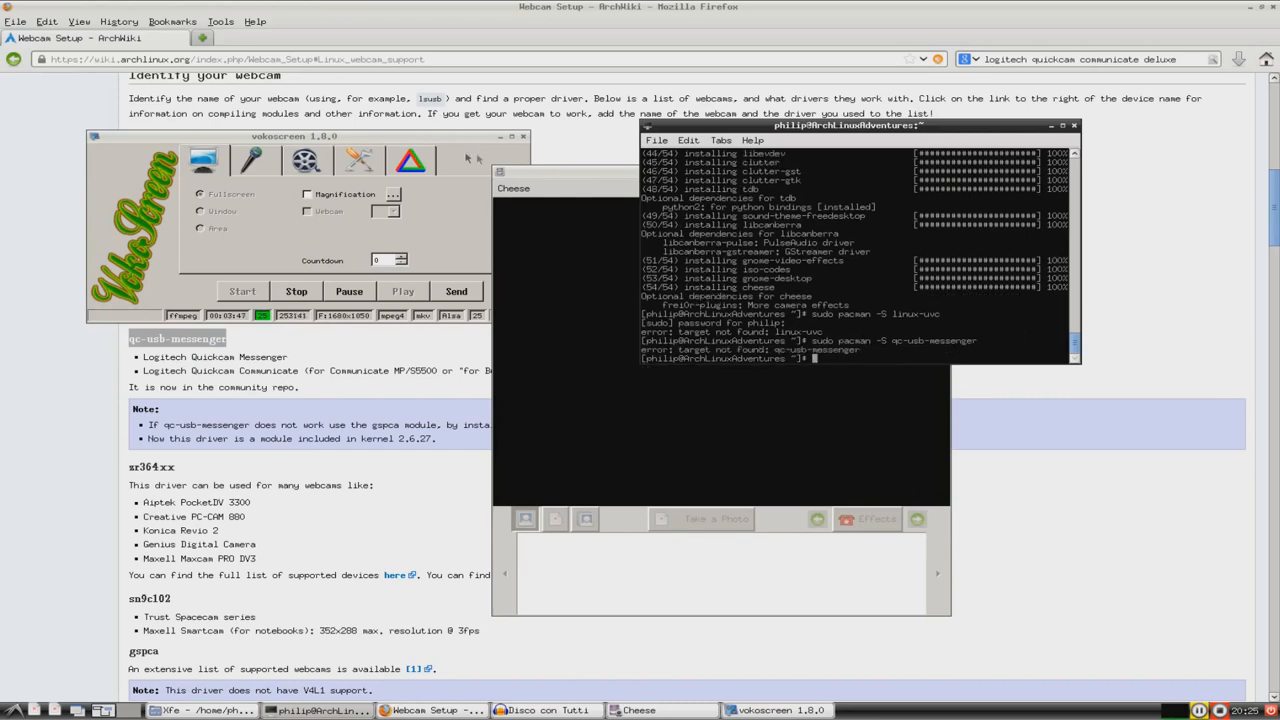
click(510, 136)
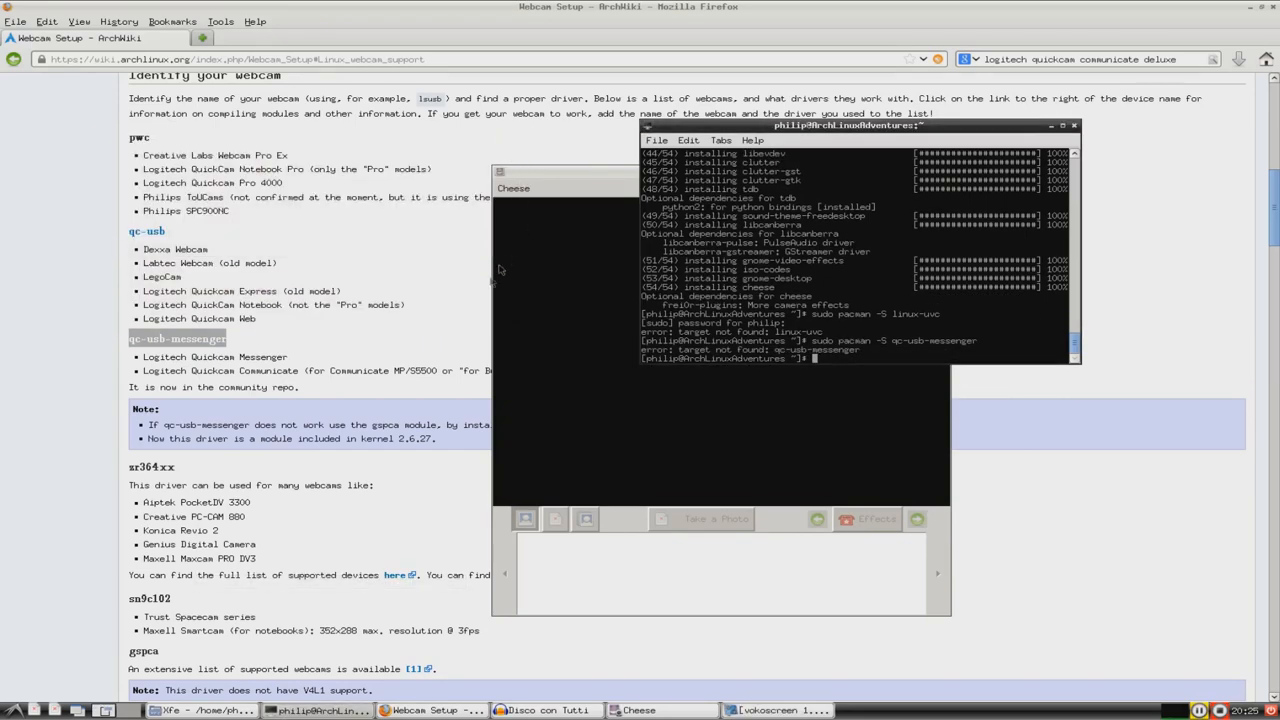
mouse_move(323, 342)
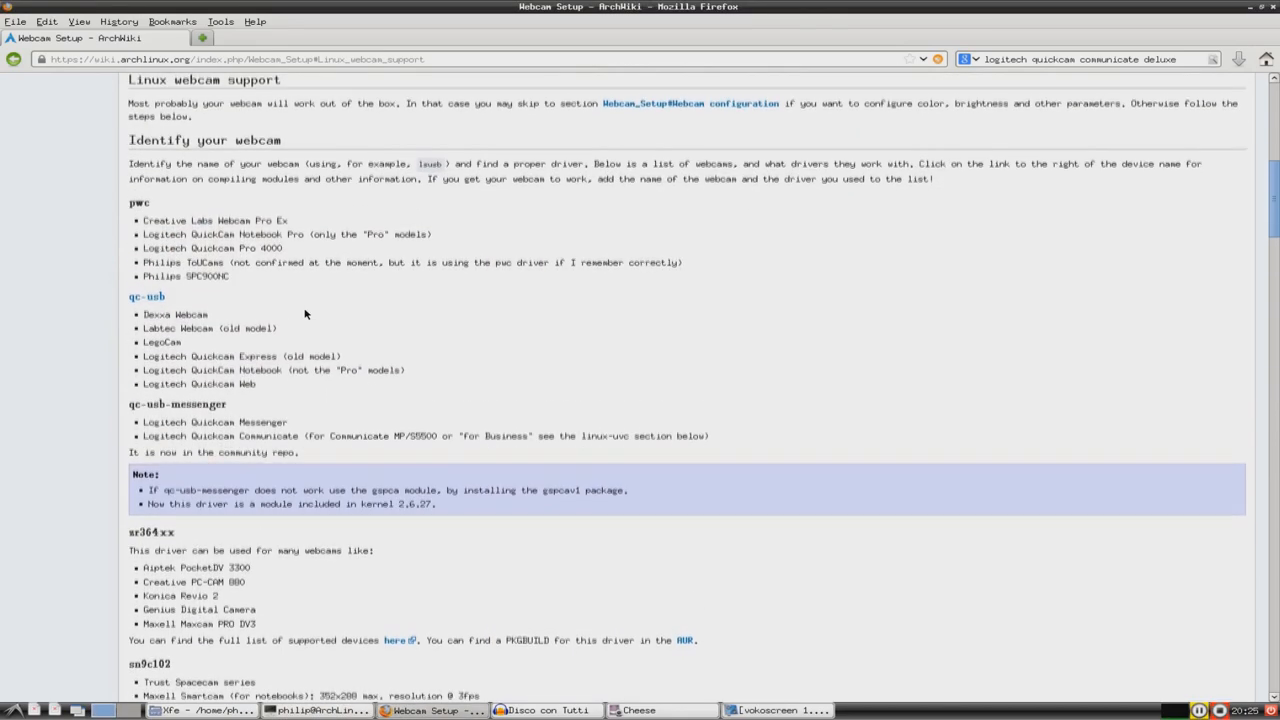
Step: Scroll the wiki page and drag the Cheese window toward the lower right
scroll(up, 3)
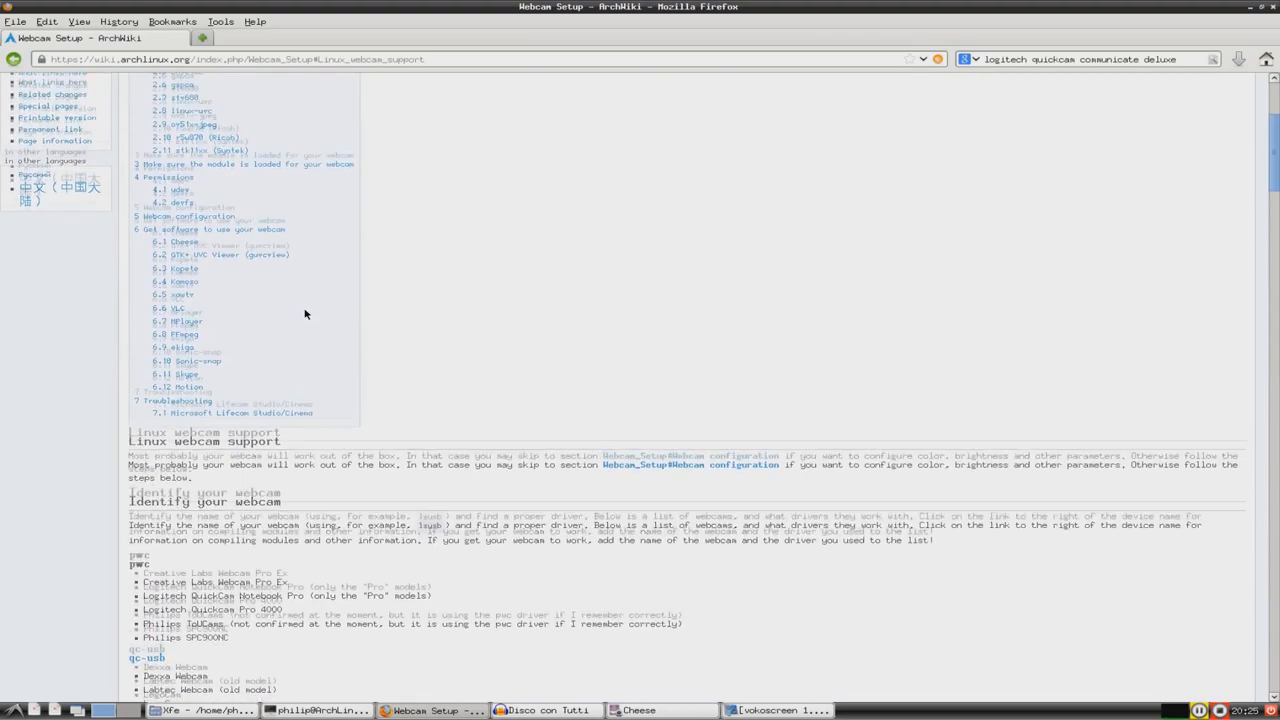
scroll(down, 3)
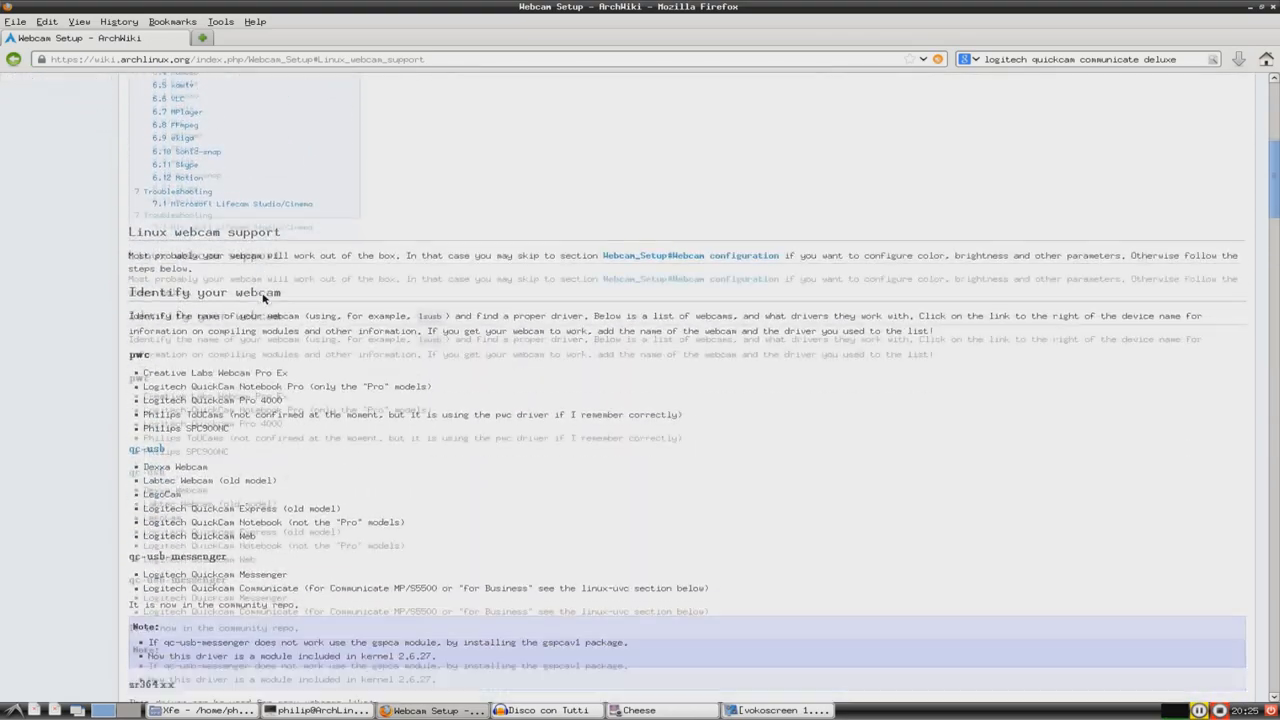
scroll(down, 3)
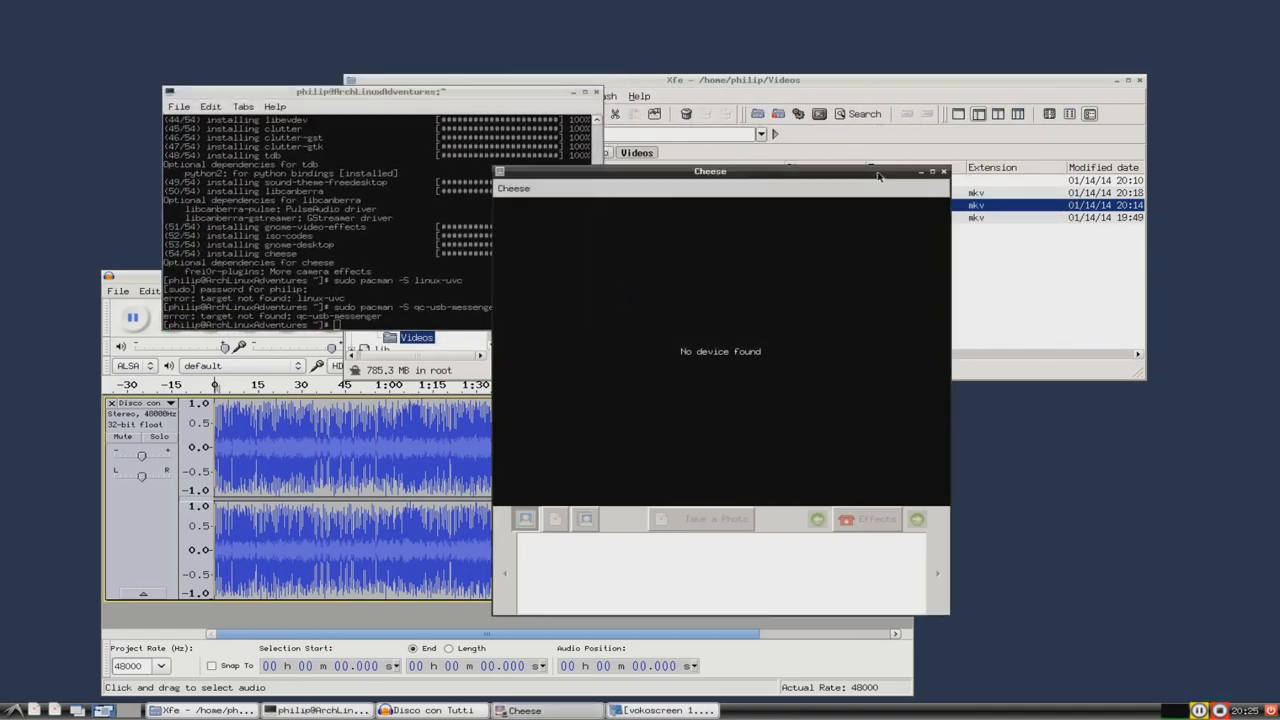
drag(710, 170, 567, 288)
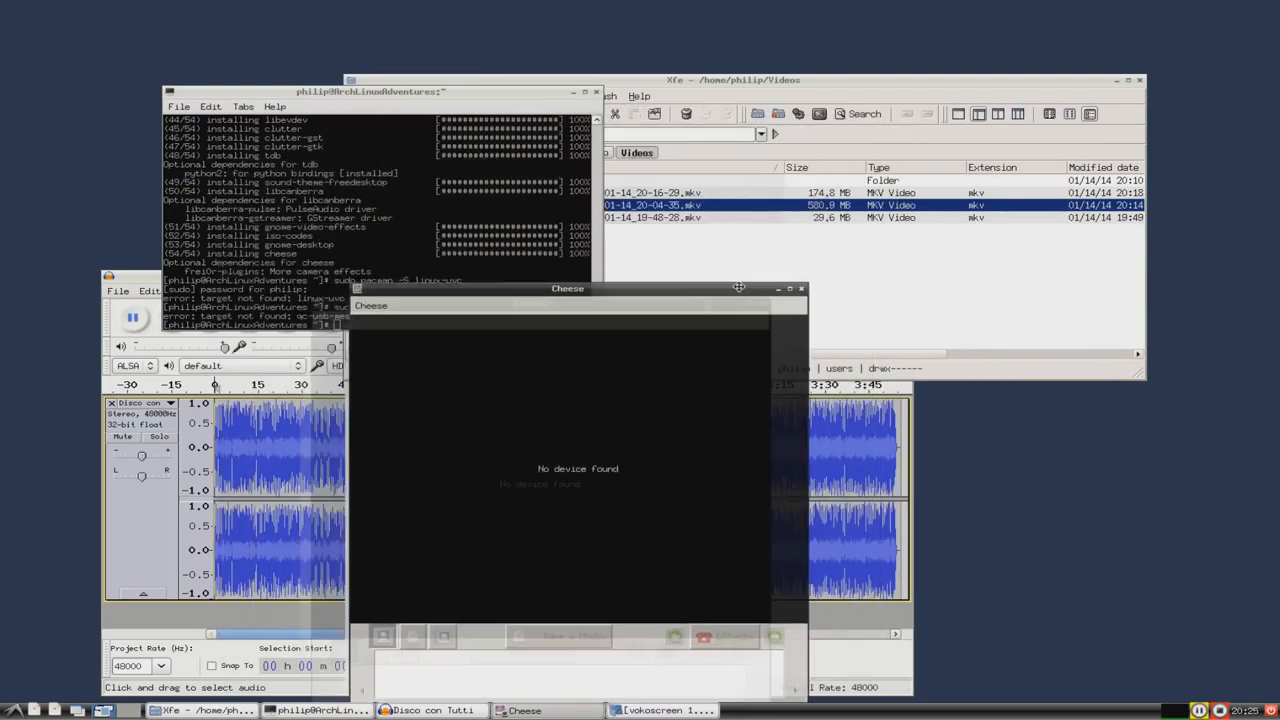
drag(567, 288, 947, 221)
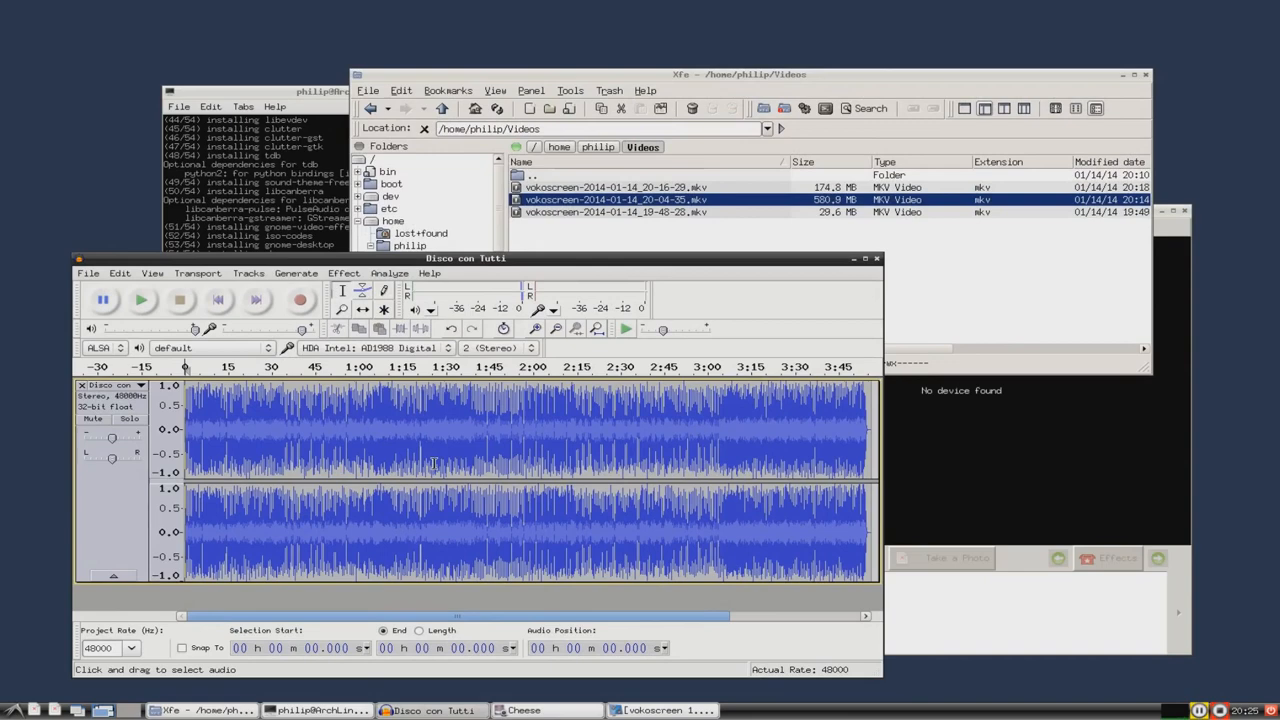
Step: Close Audacity by answering Yes to saving, then close Xfe and Cheese
drag(465, 258, 460, 232)
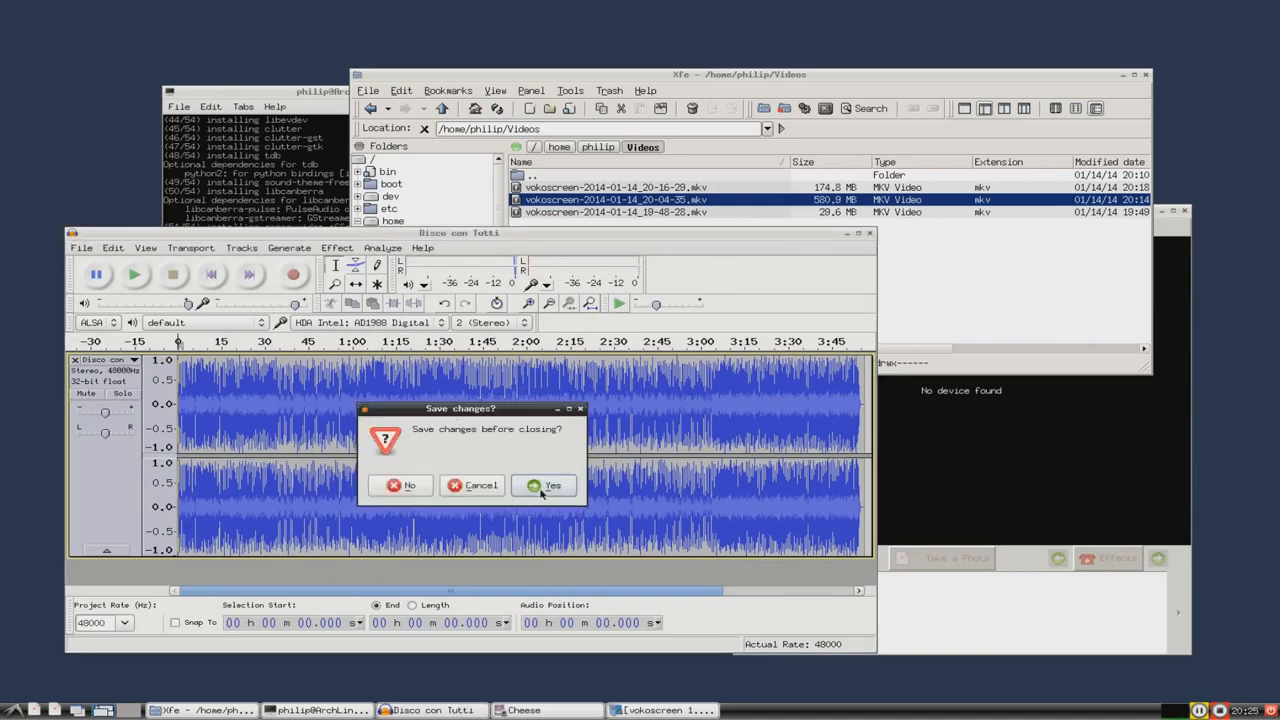
click(553, 485)
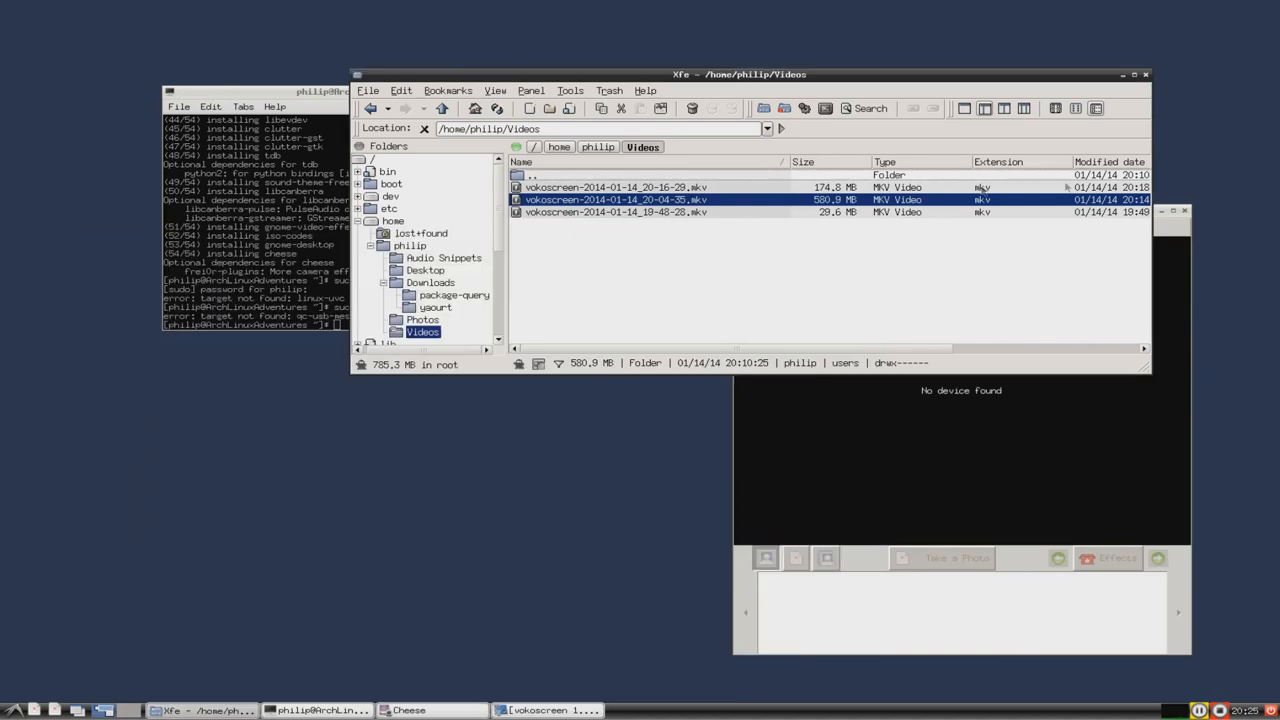
click(1146, 74)
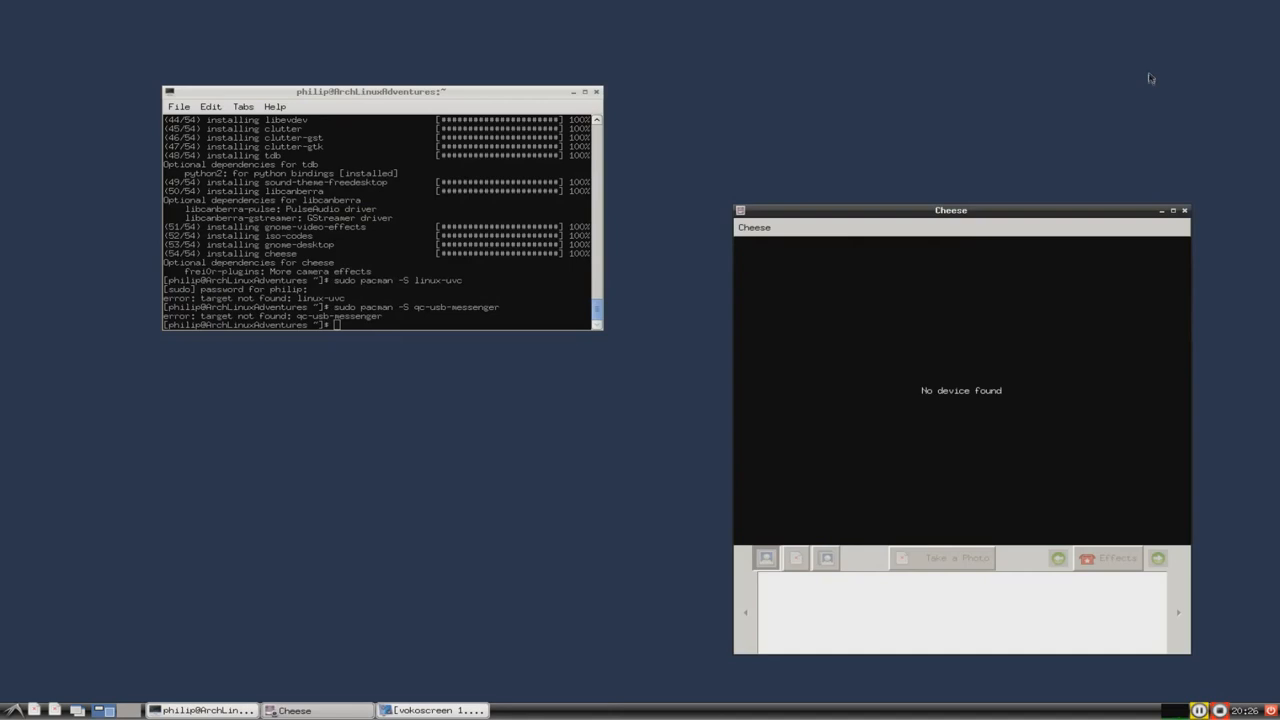
click(1185, 210)
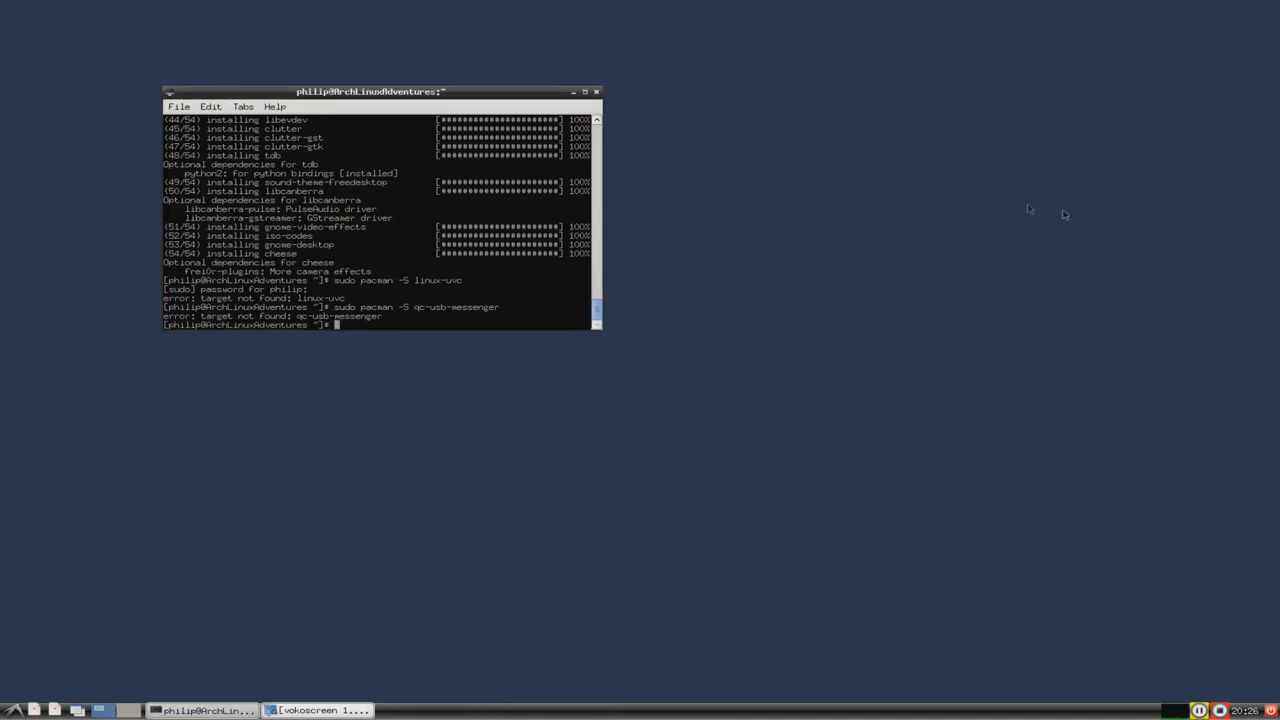